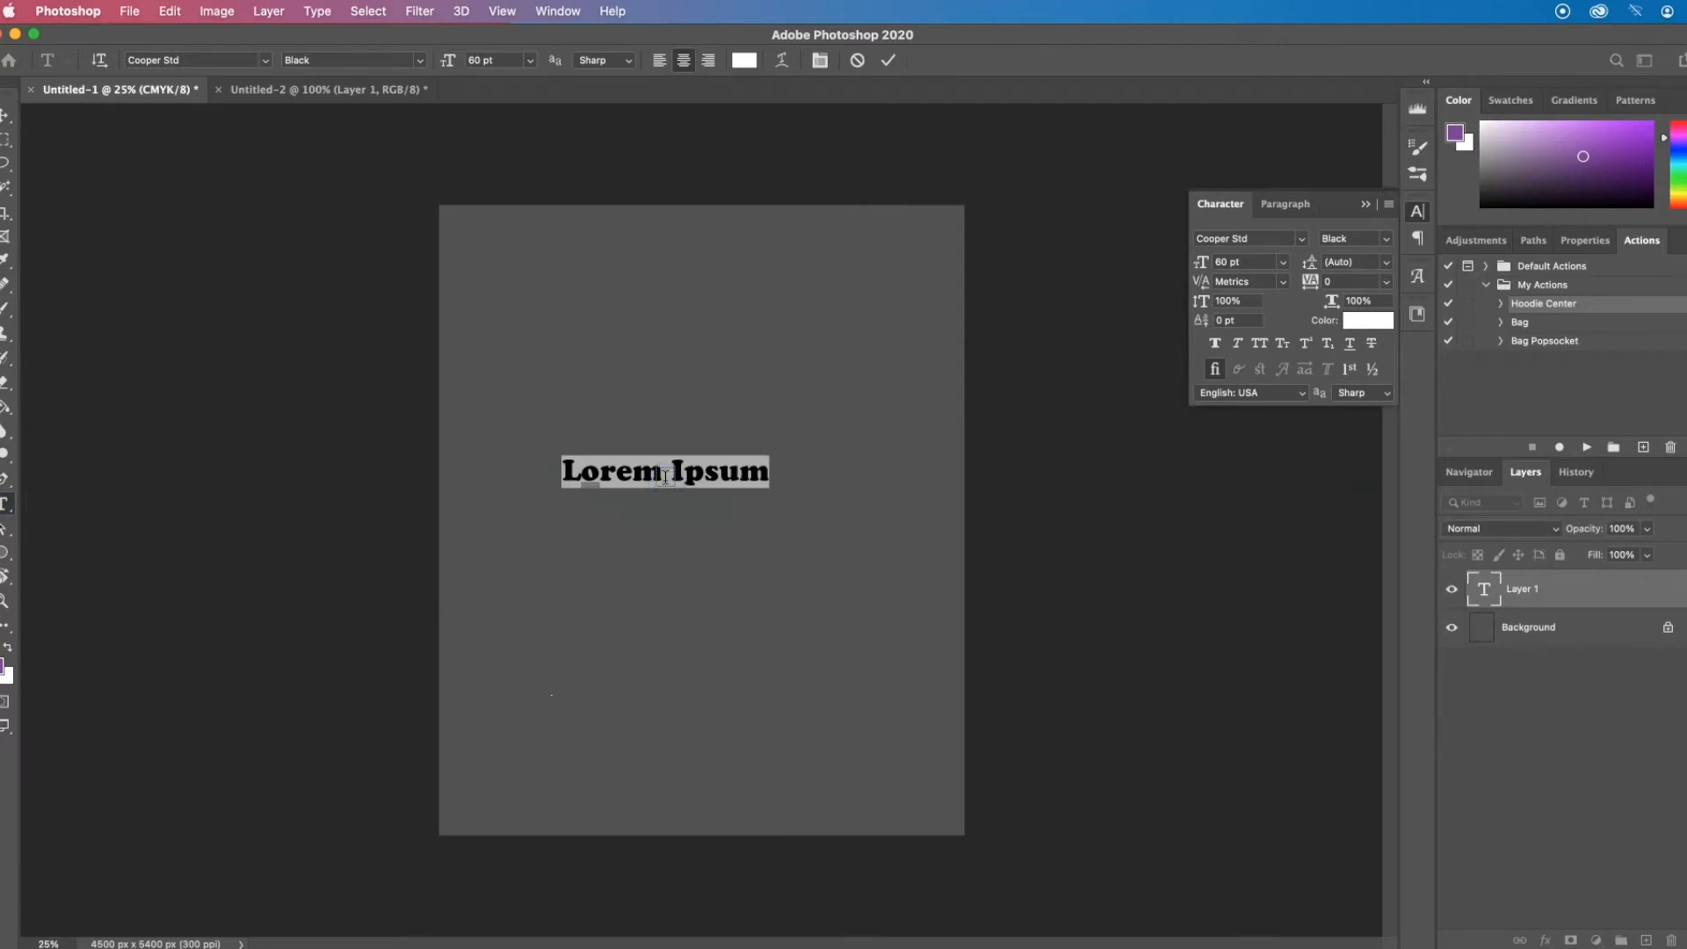
- Replace the Lorem Ipsum placeholder with large white Cooper Std text reading Hippie
type("Hippie")
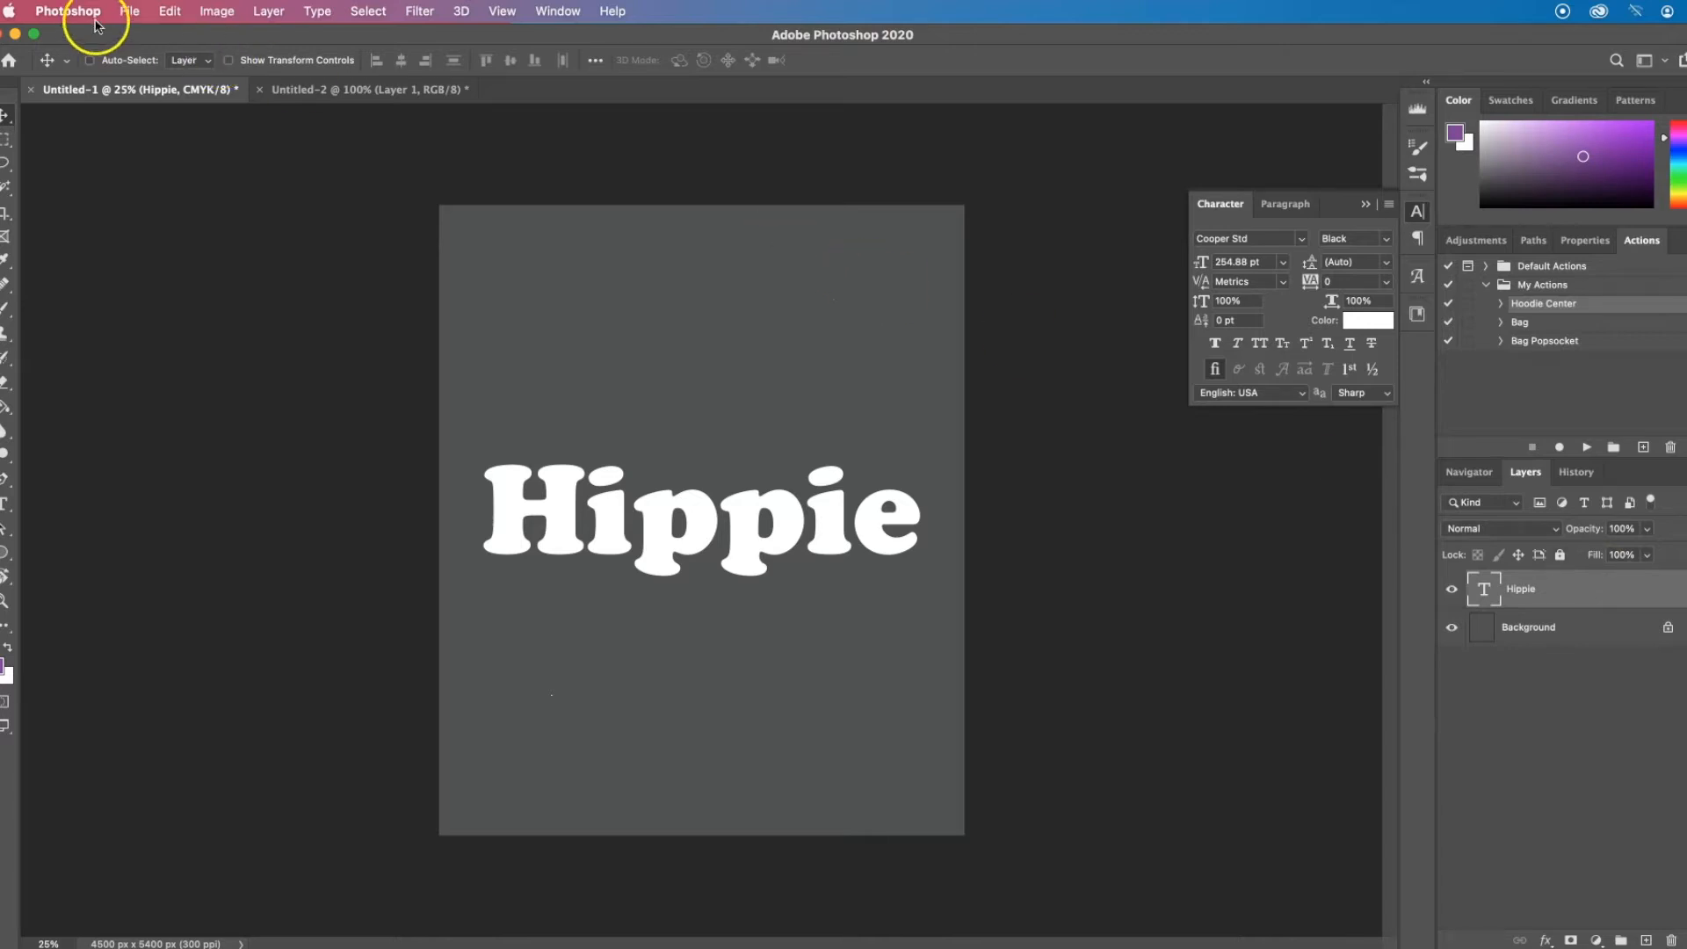
- Place the tie-dye background image as a linked layer above the Hippie text
left_click(130, 10)
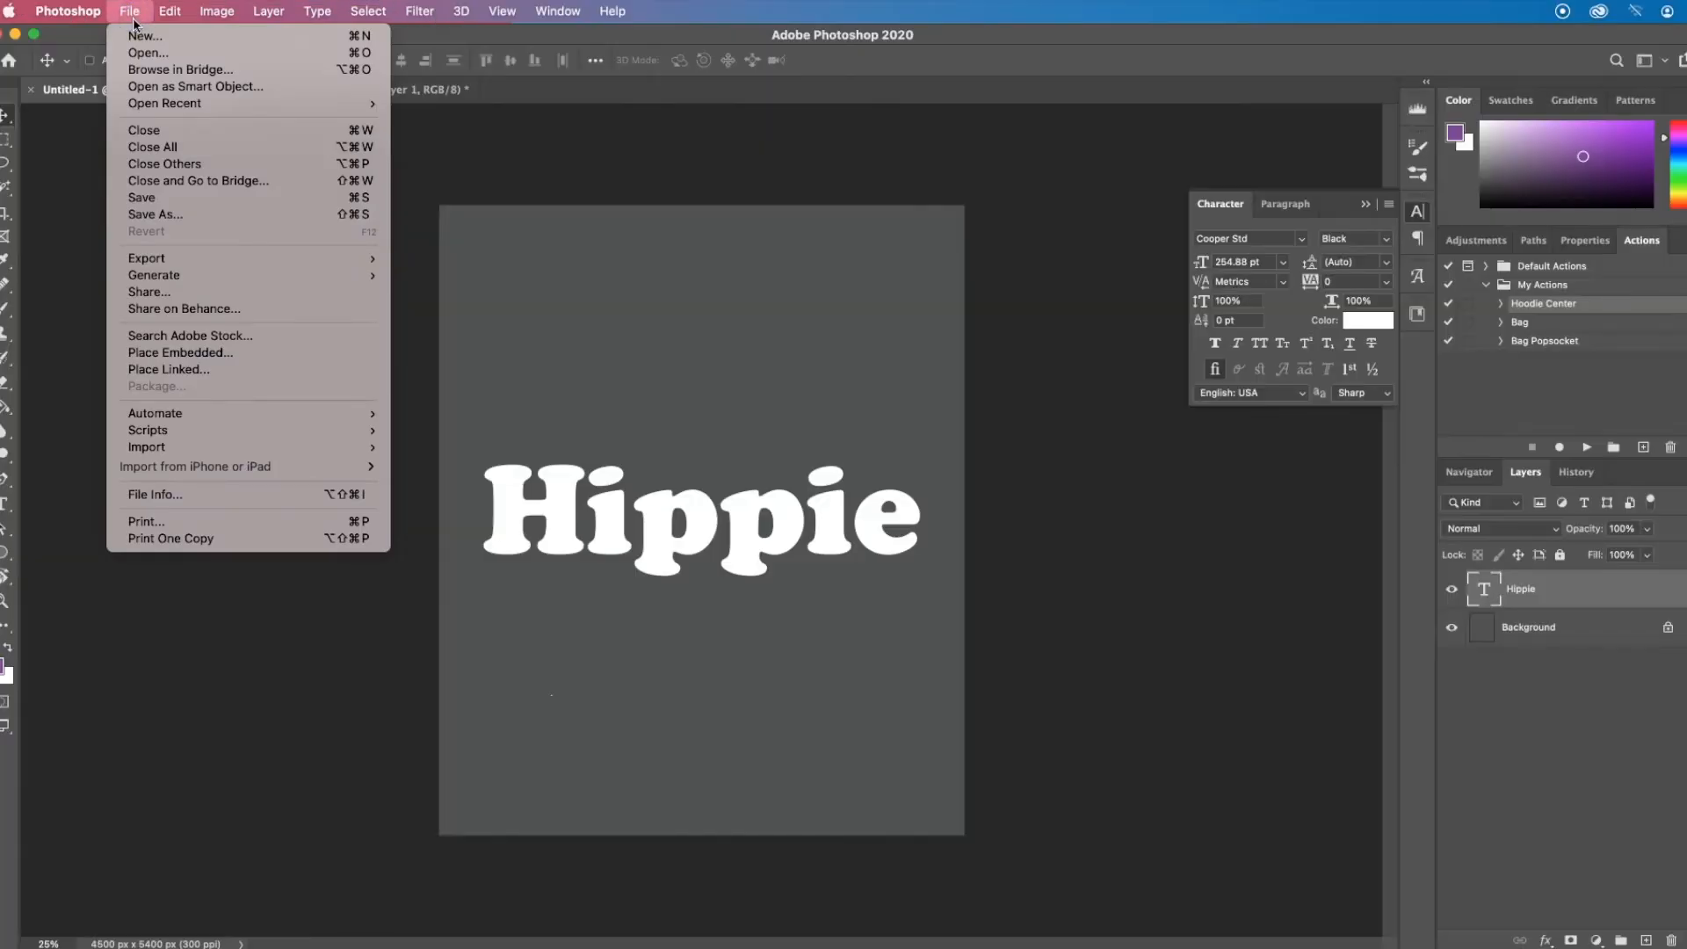
mouse_move(169, 369)
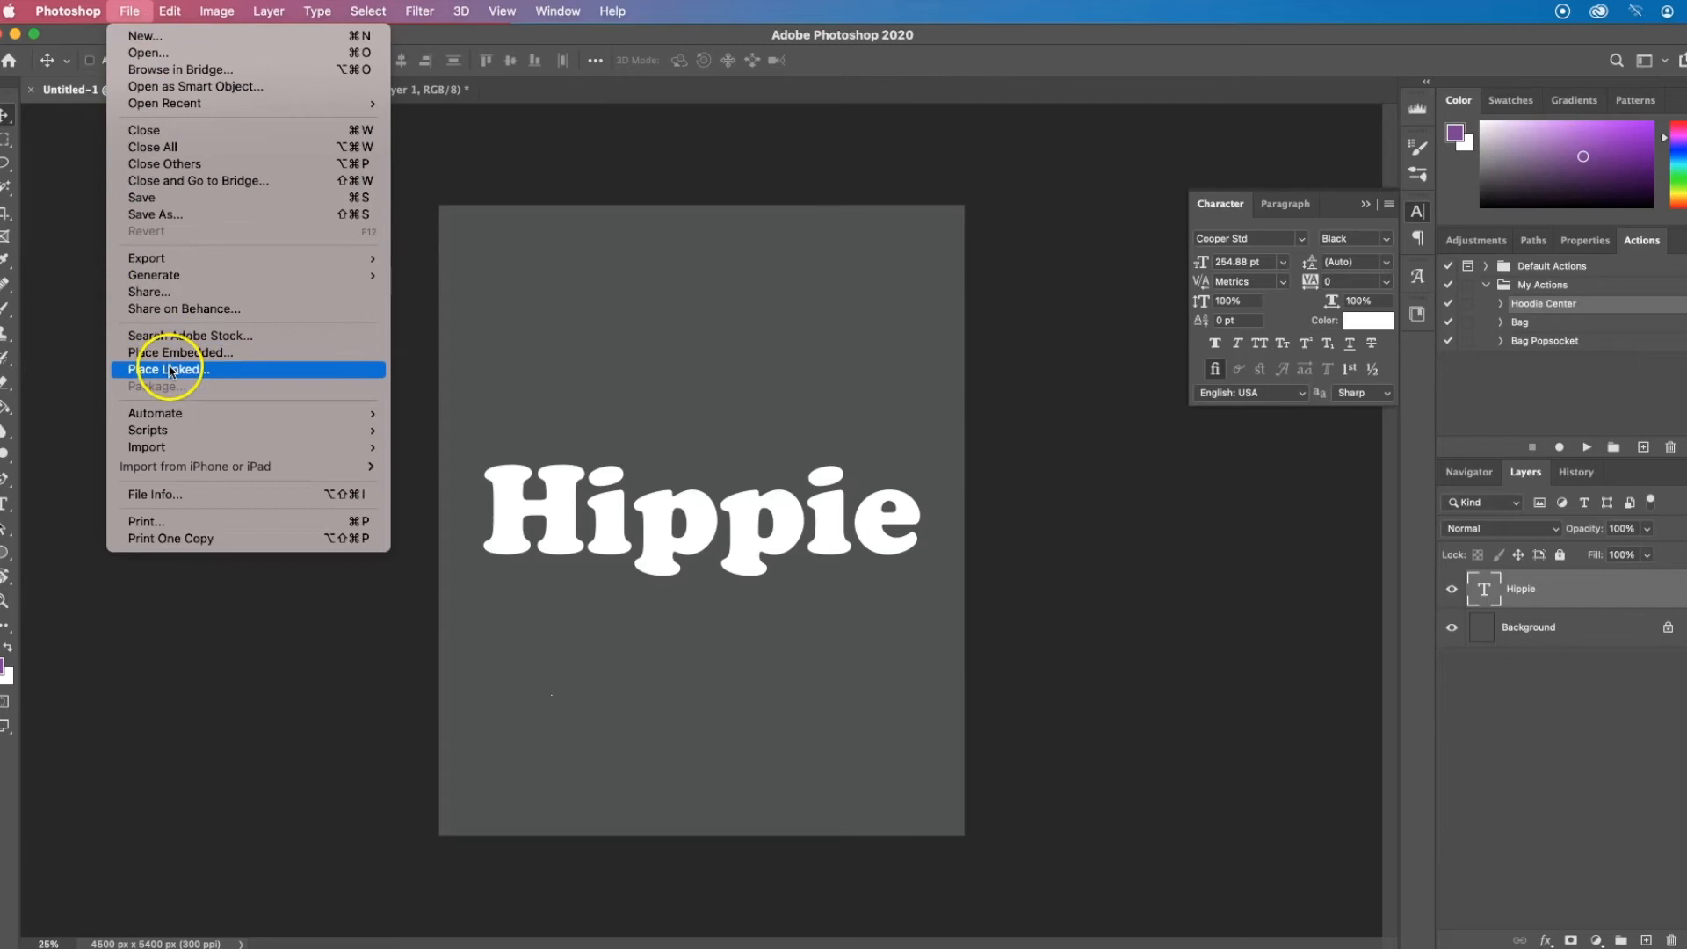
left_click(165, 369)
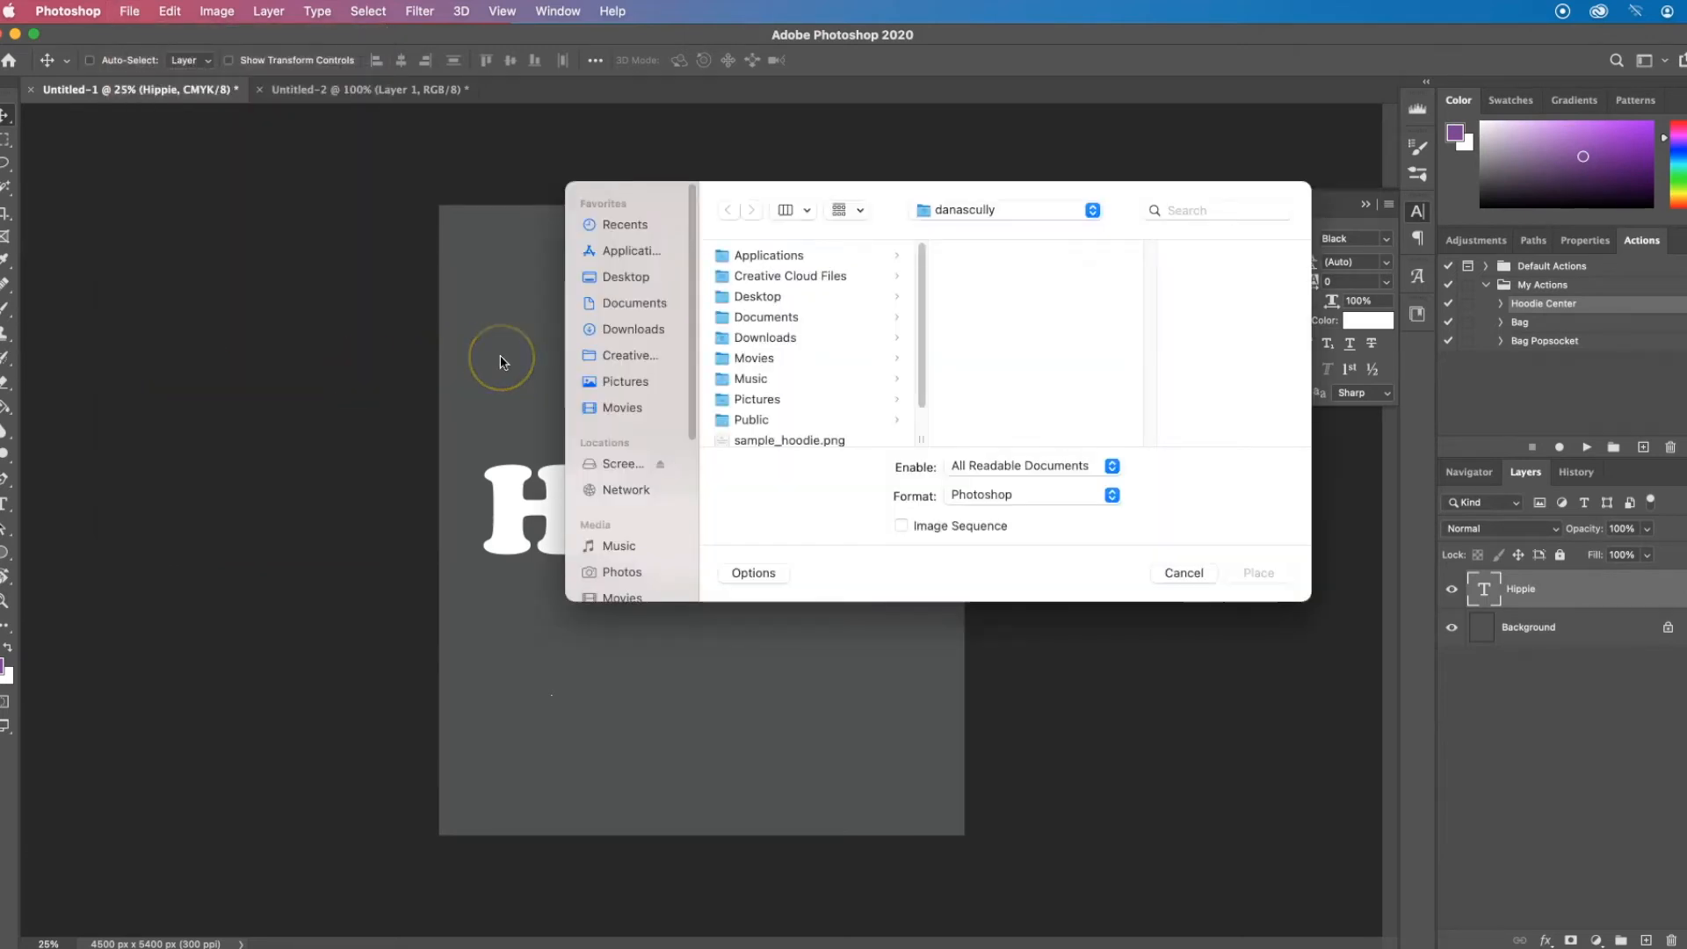
left_click(1183, 573)
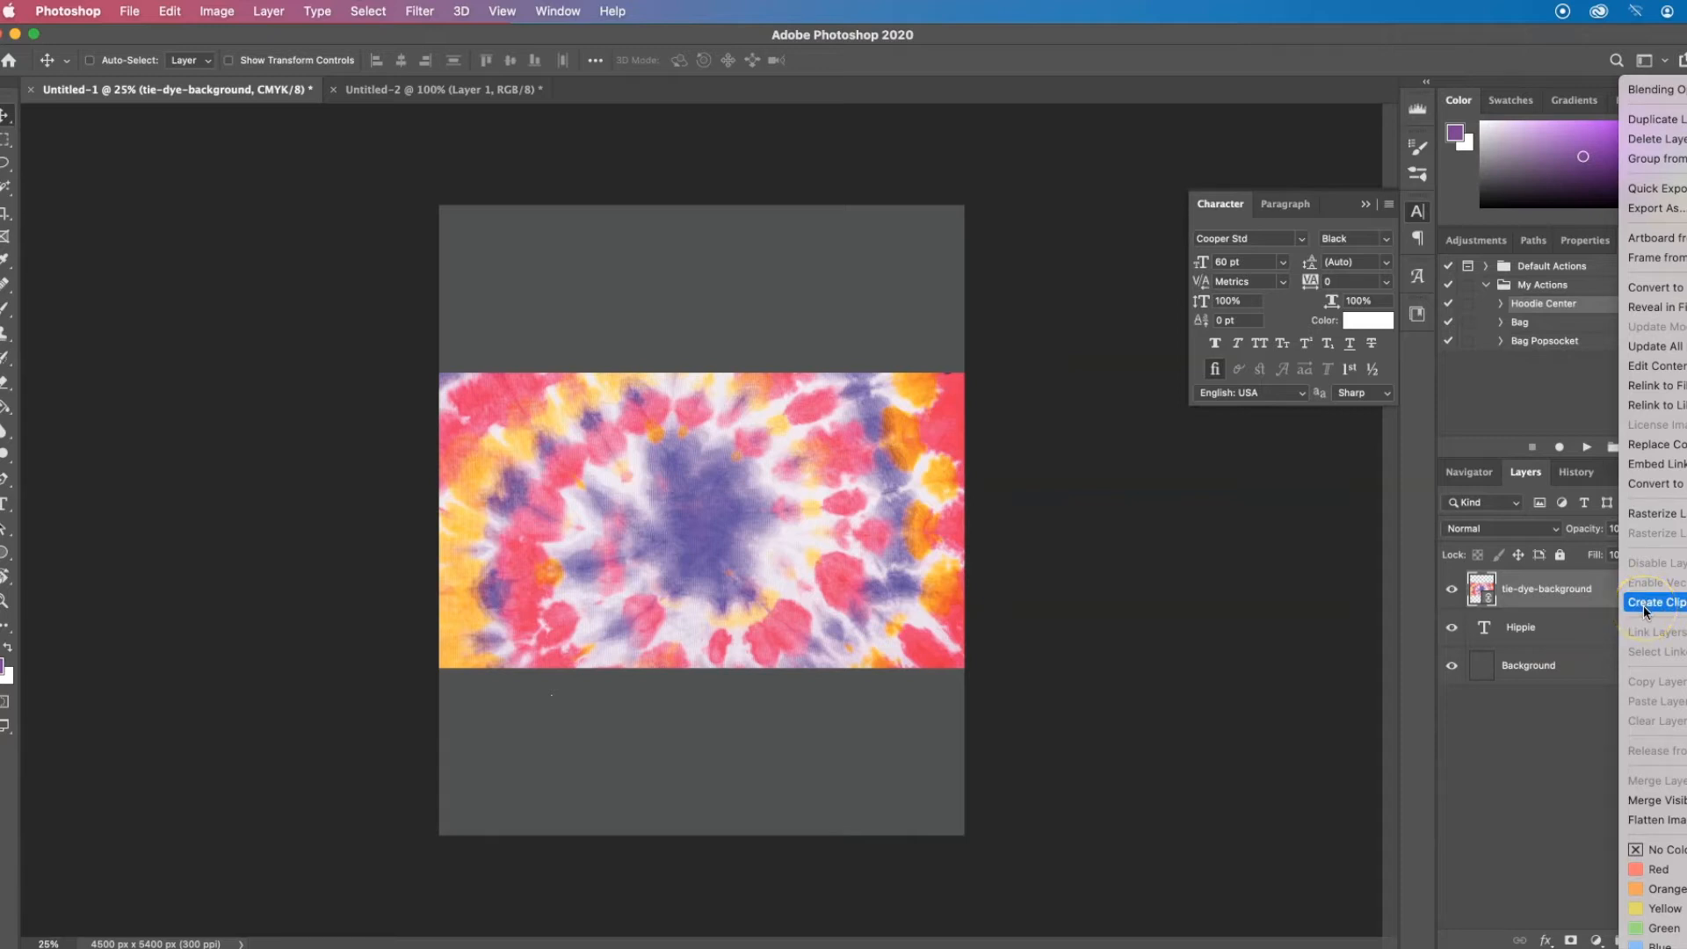
- Clip the tie-dye image to the Hippie text, then remove the demo layers leaving the gray background
left_click(1652, 601)
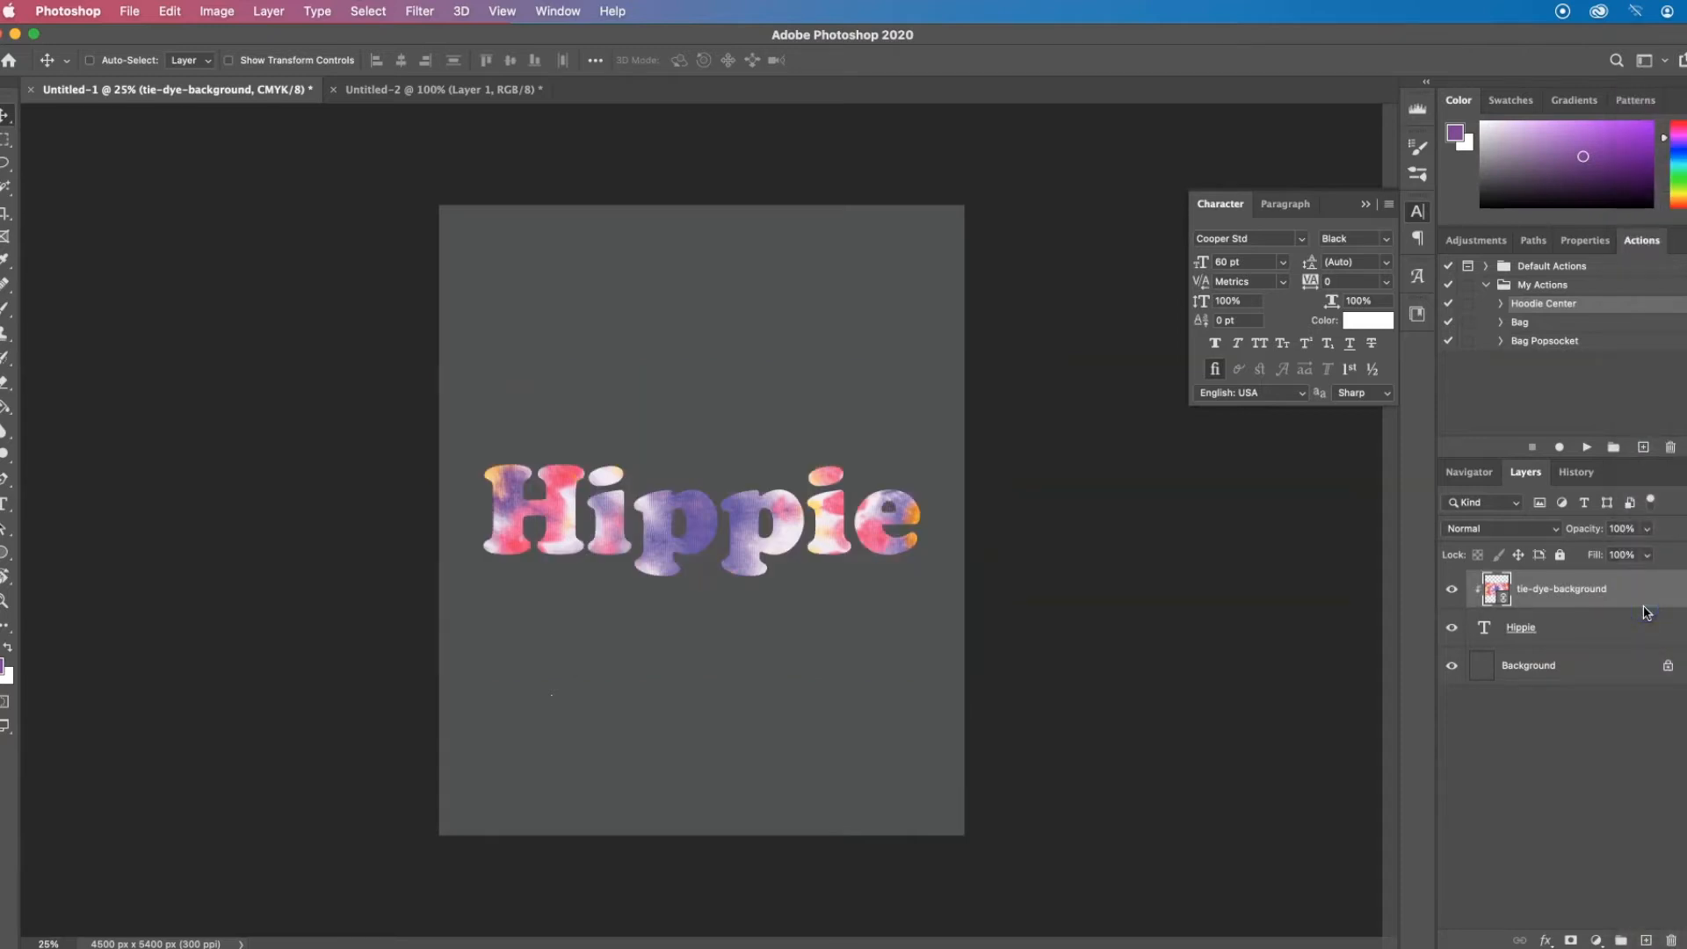
mouse_move(710, 513)
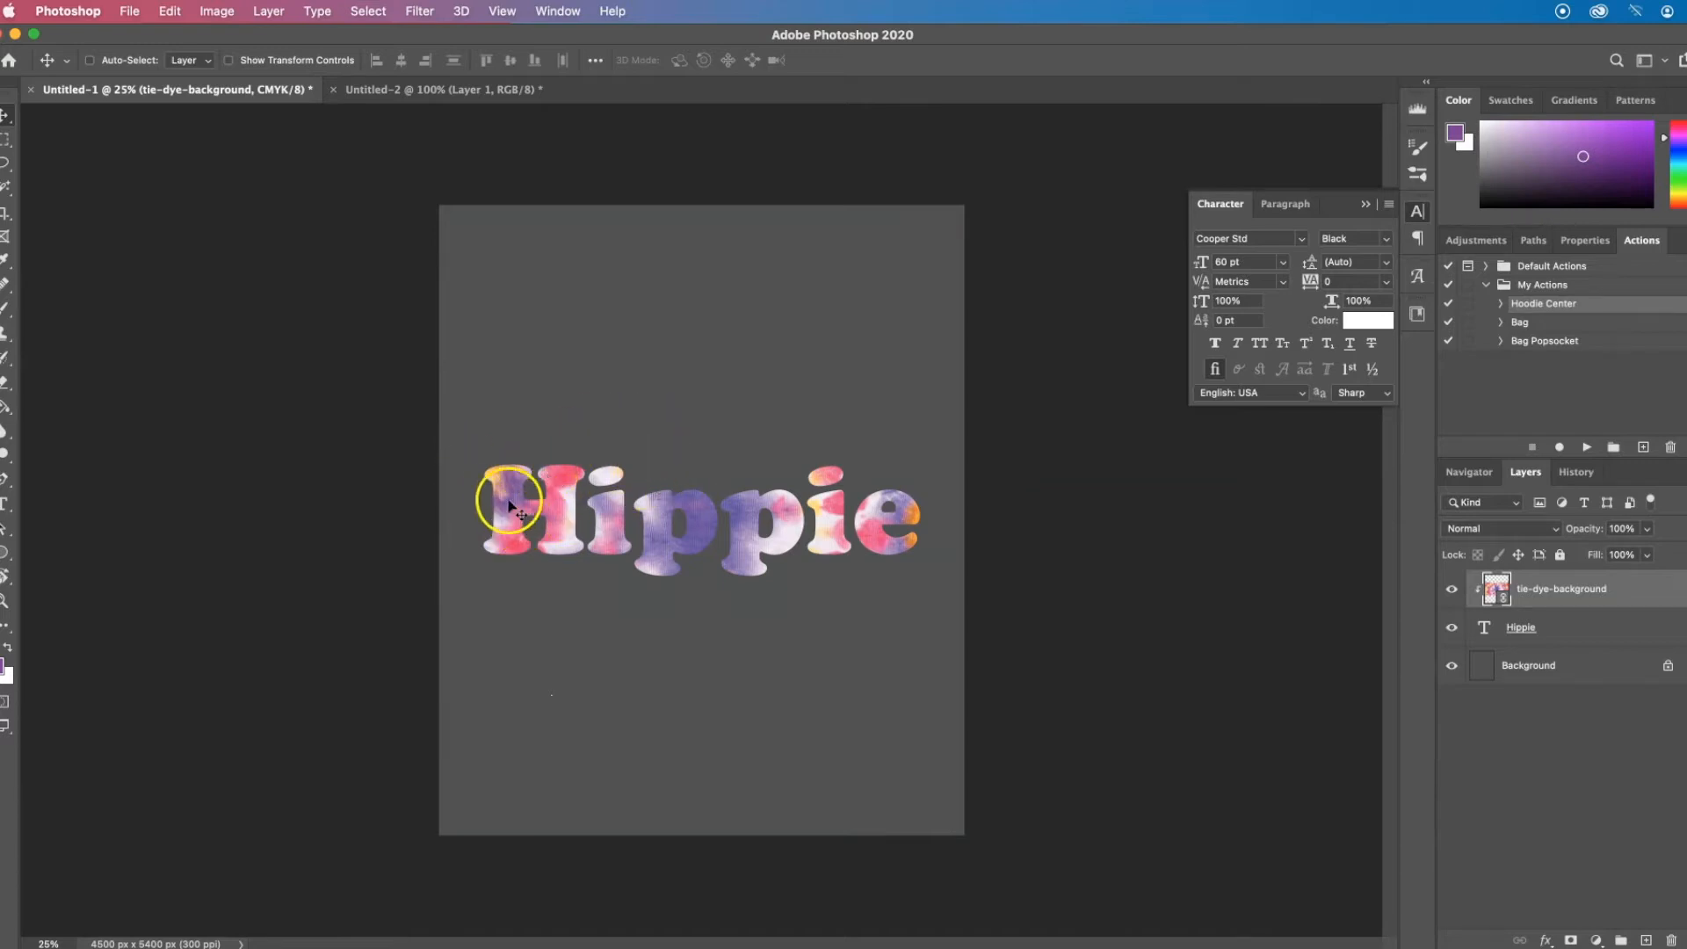
left_click(1495, 589)
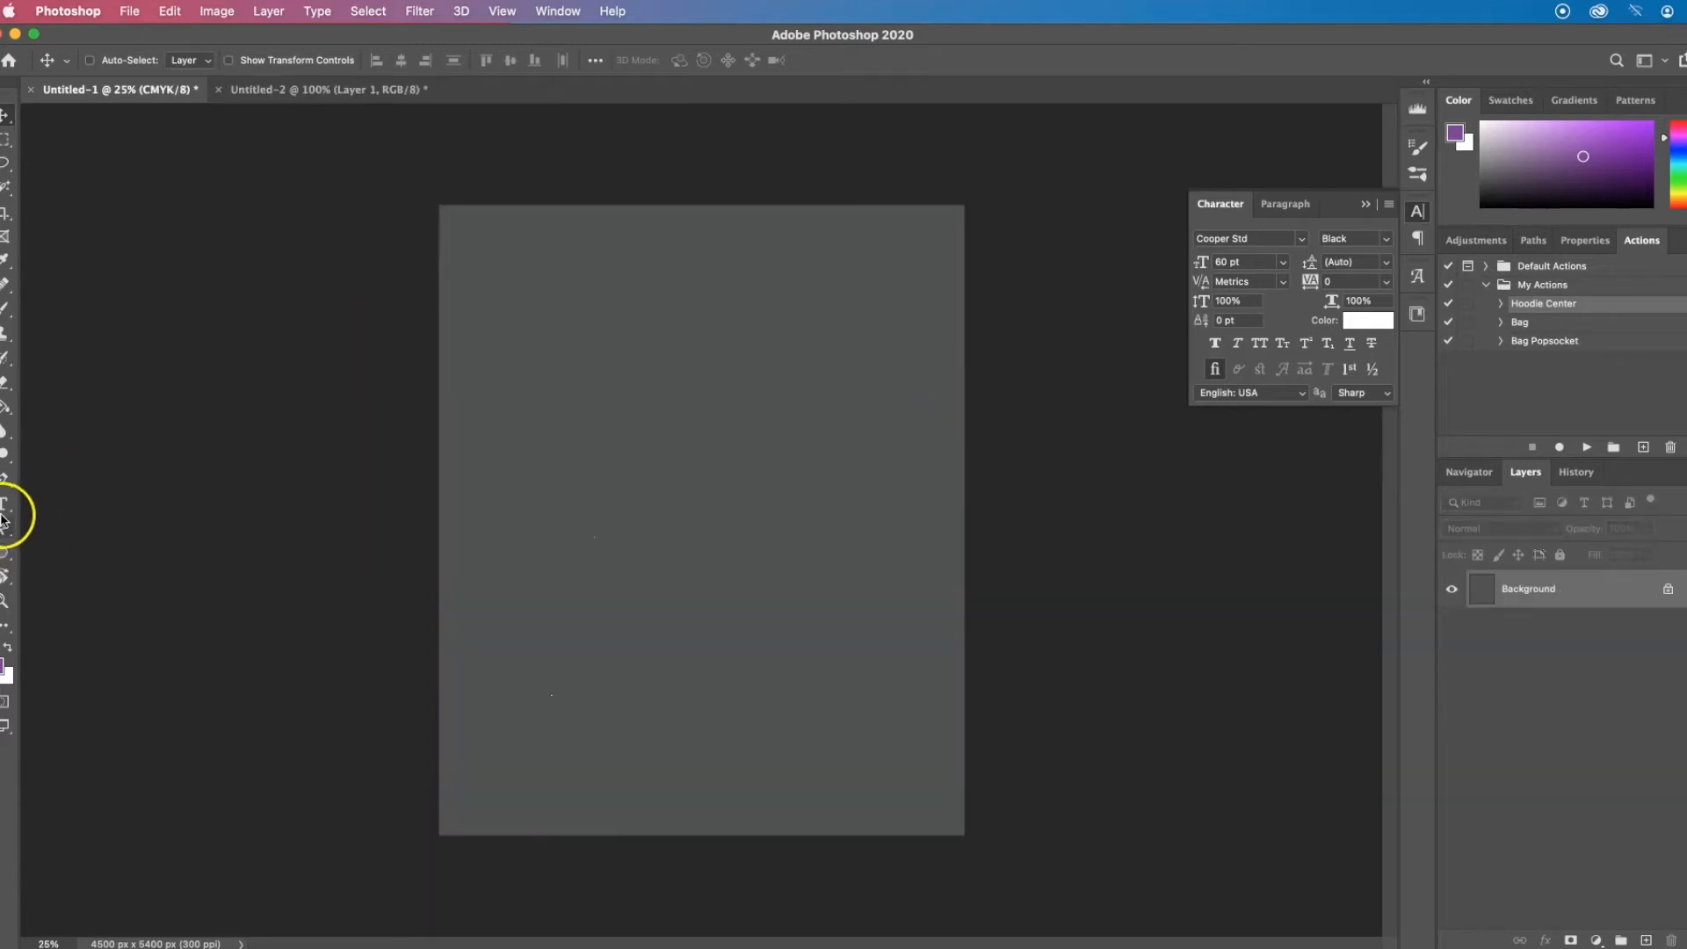
- Set the Type tool to Helvetica Neue Bold for the large white MOM text
left_click(9, 499)
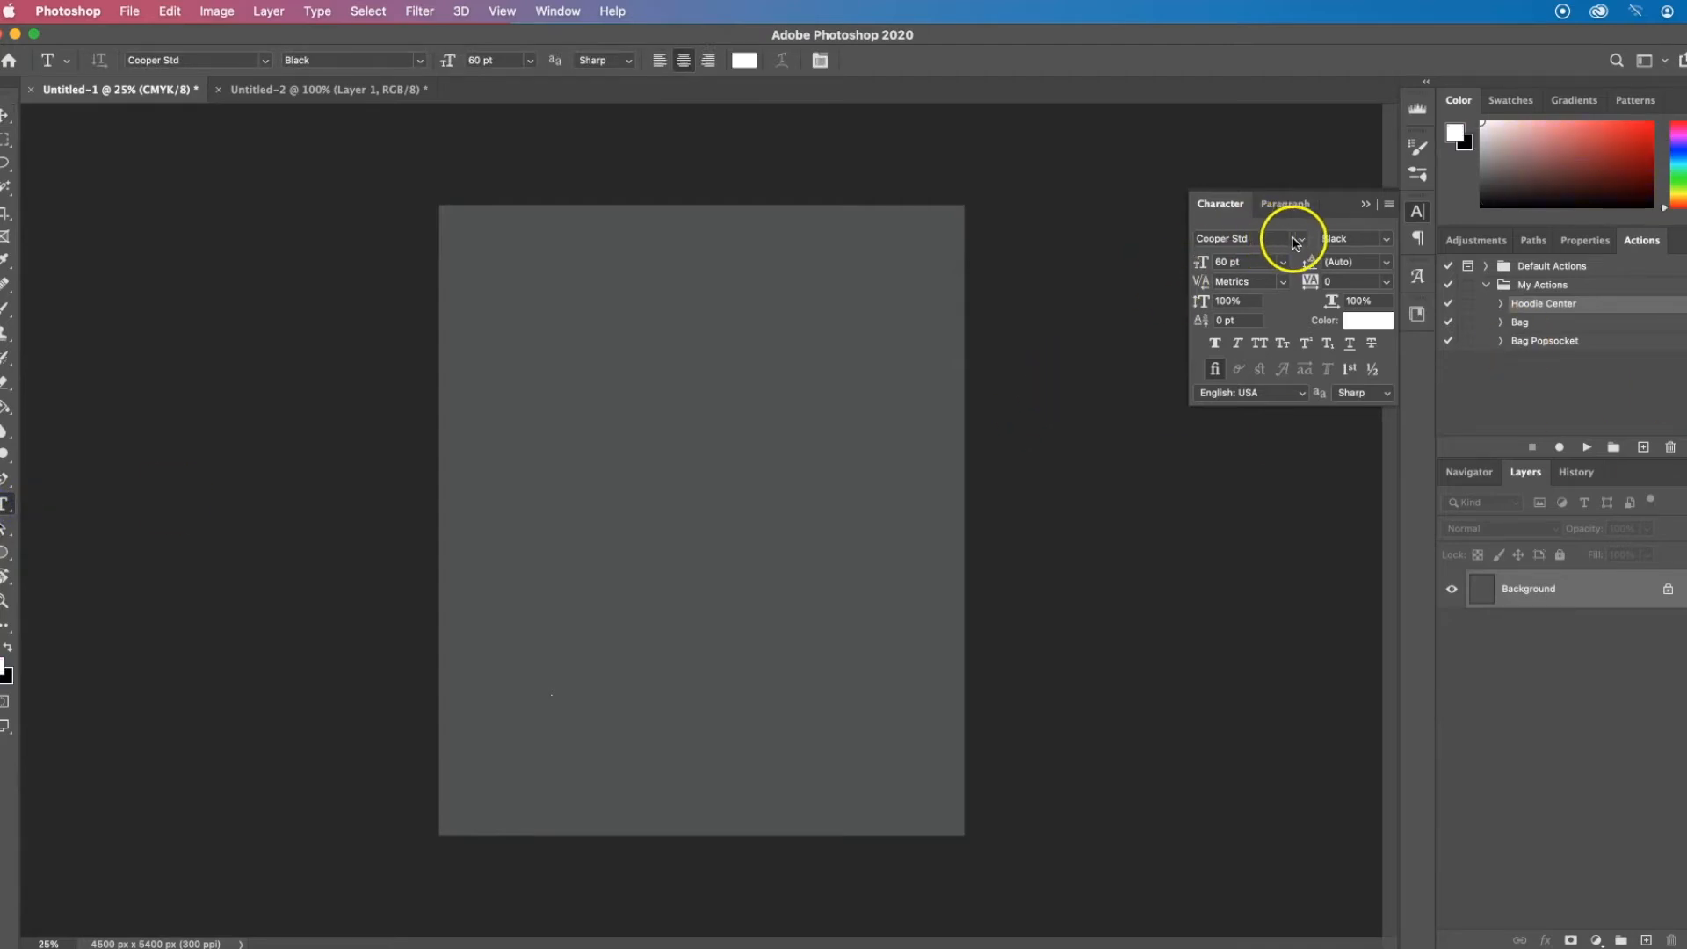
left_click(1300, 239)
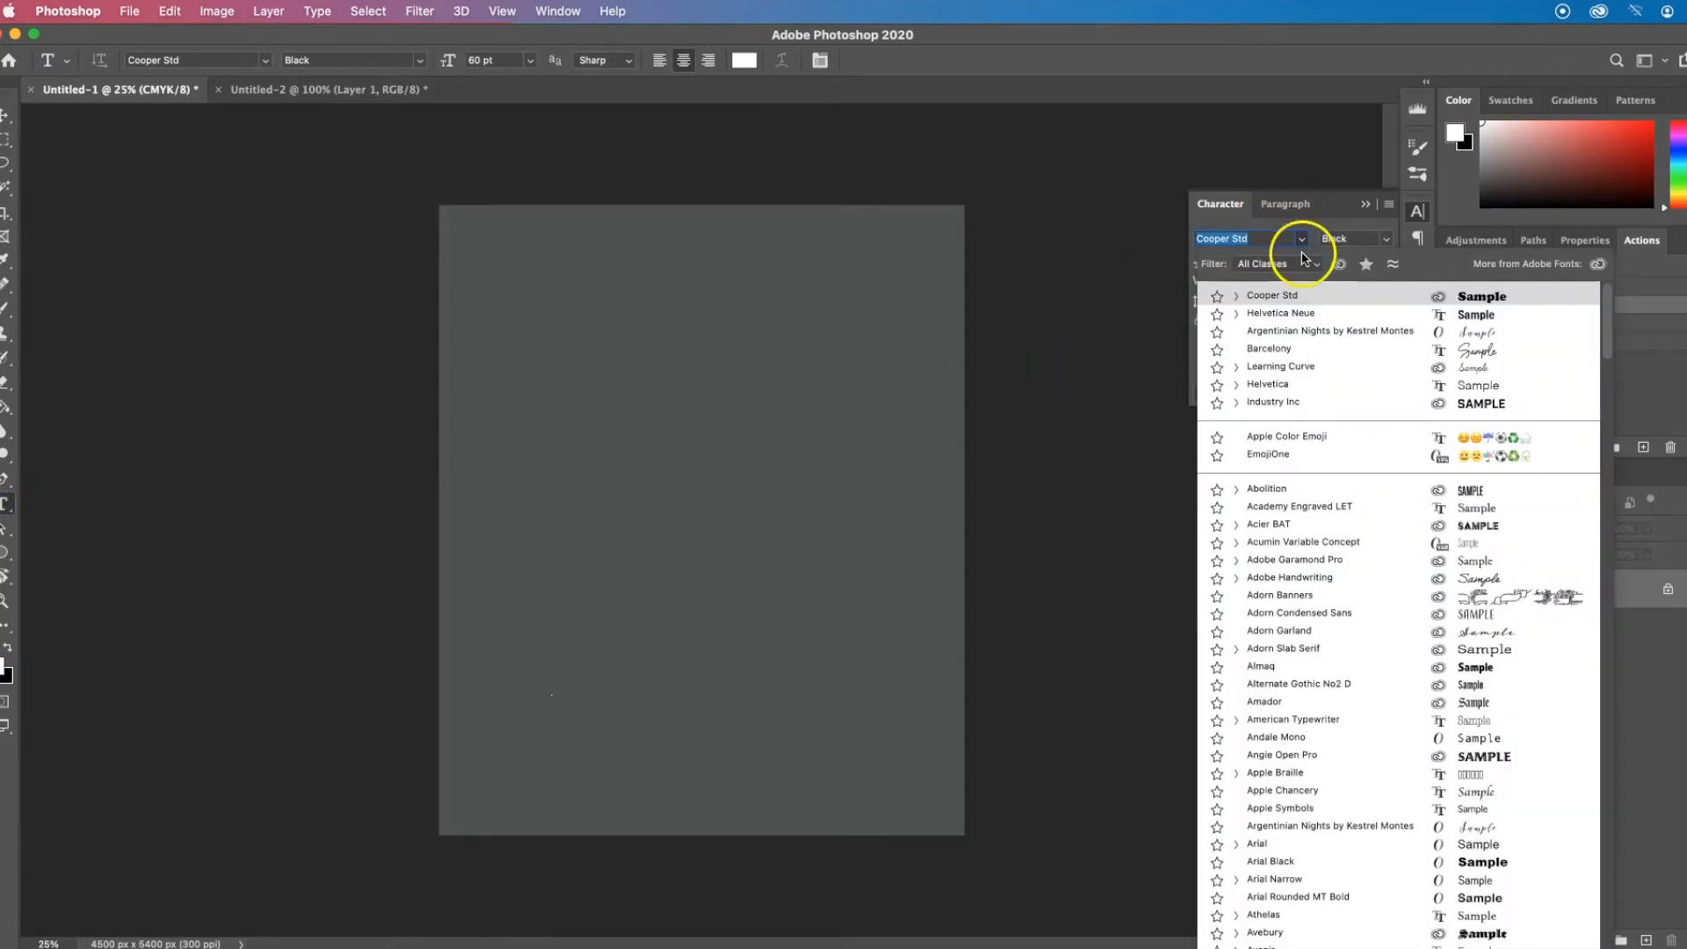
left_click(1237, 313)
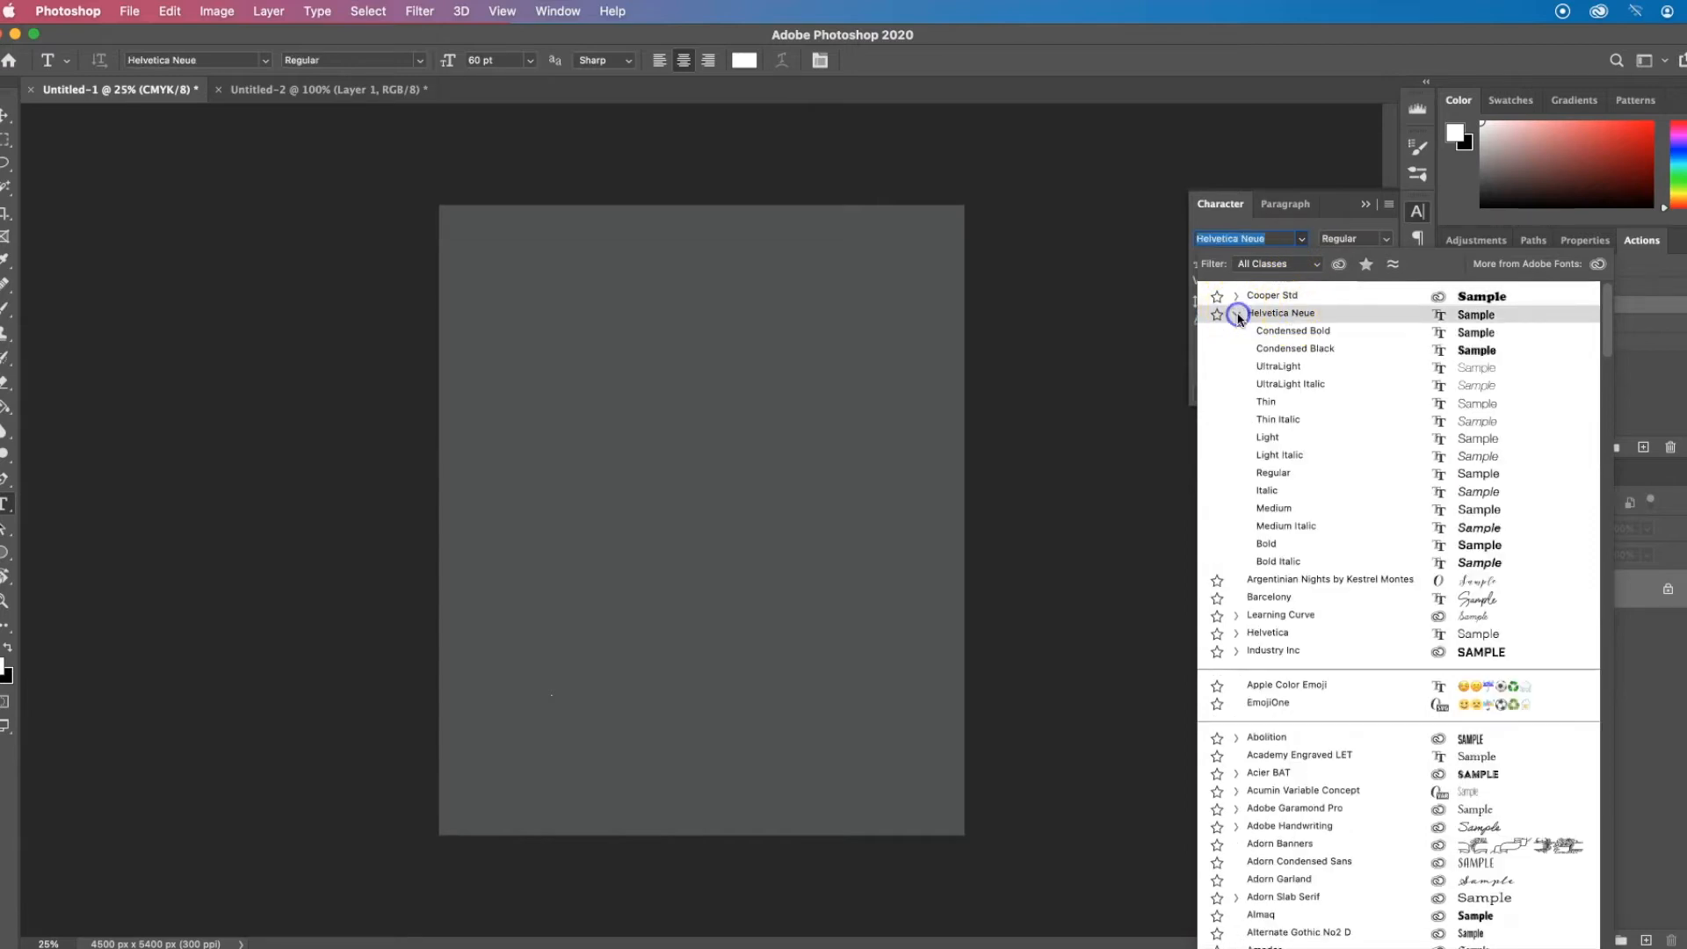
left_click(889, 64)
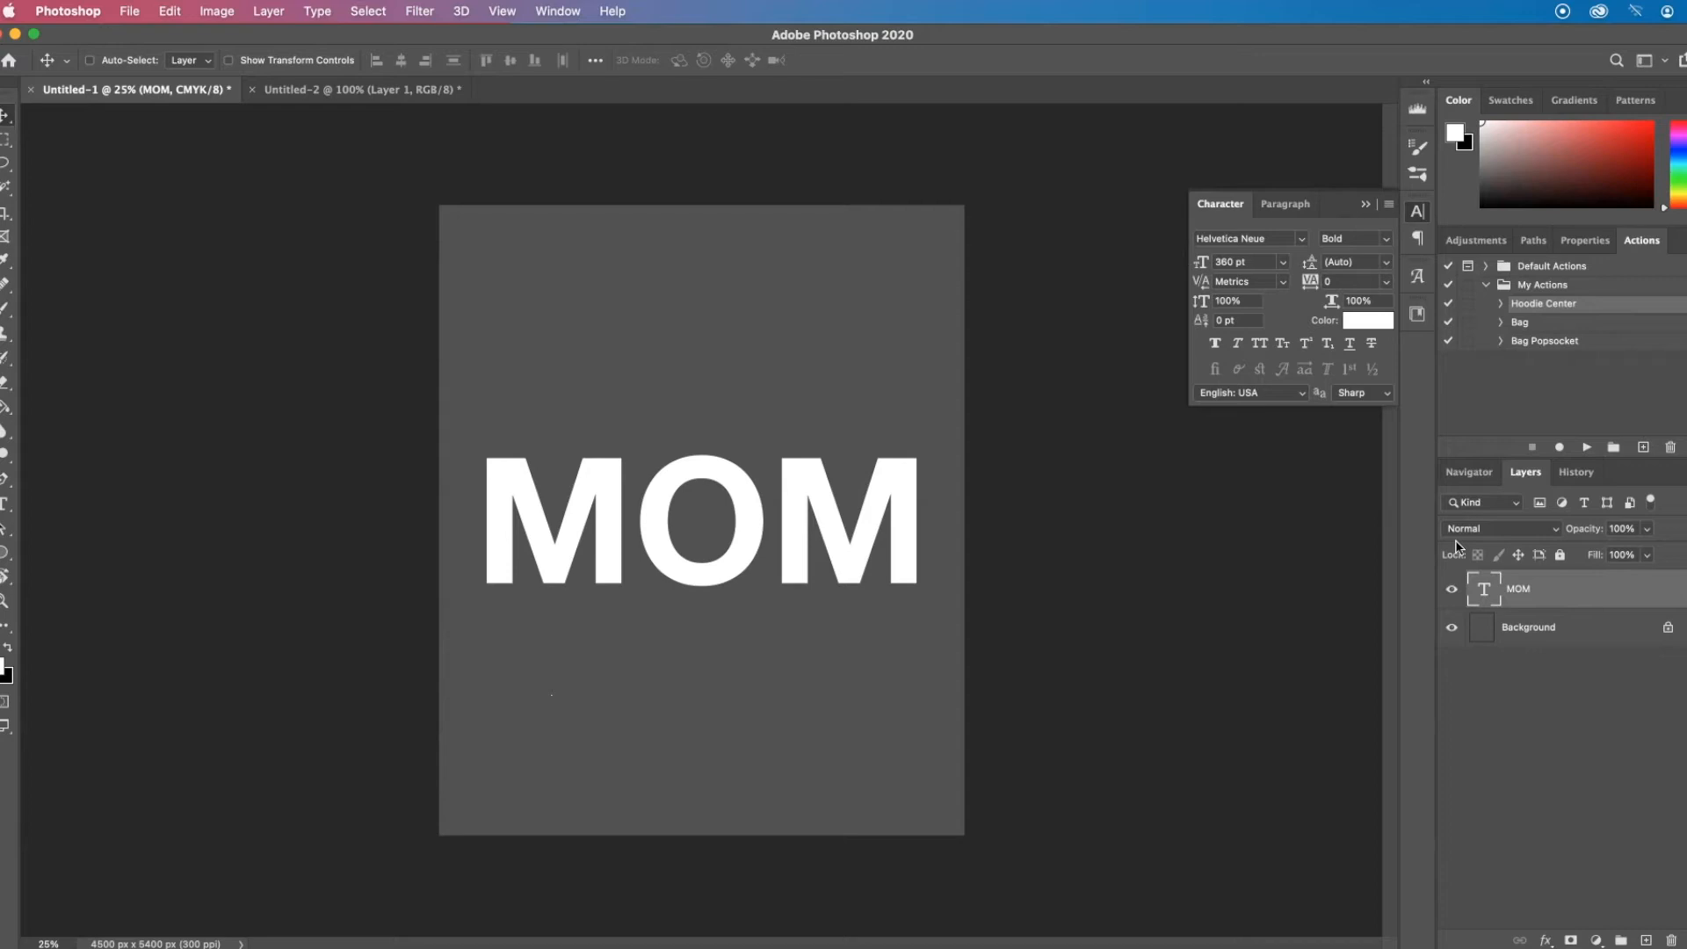
mouse_move(1121, 389)
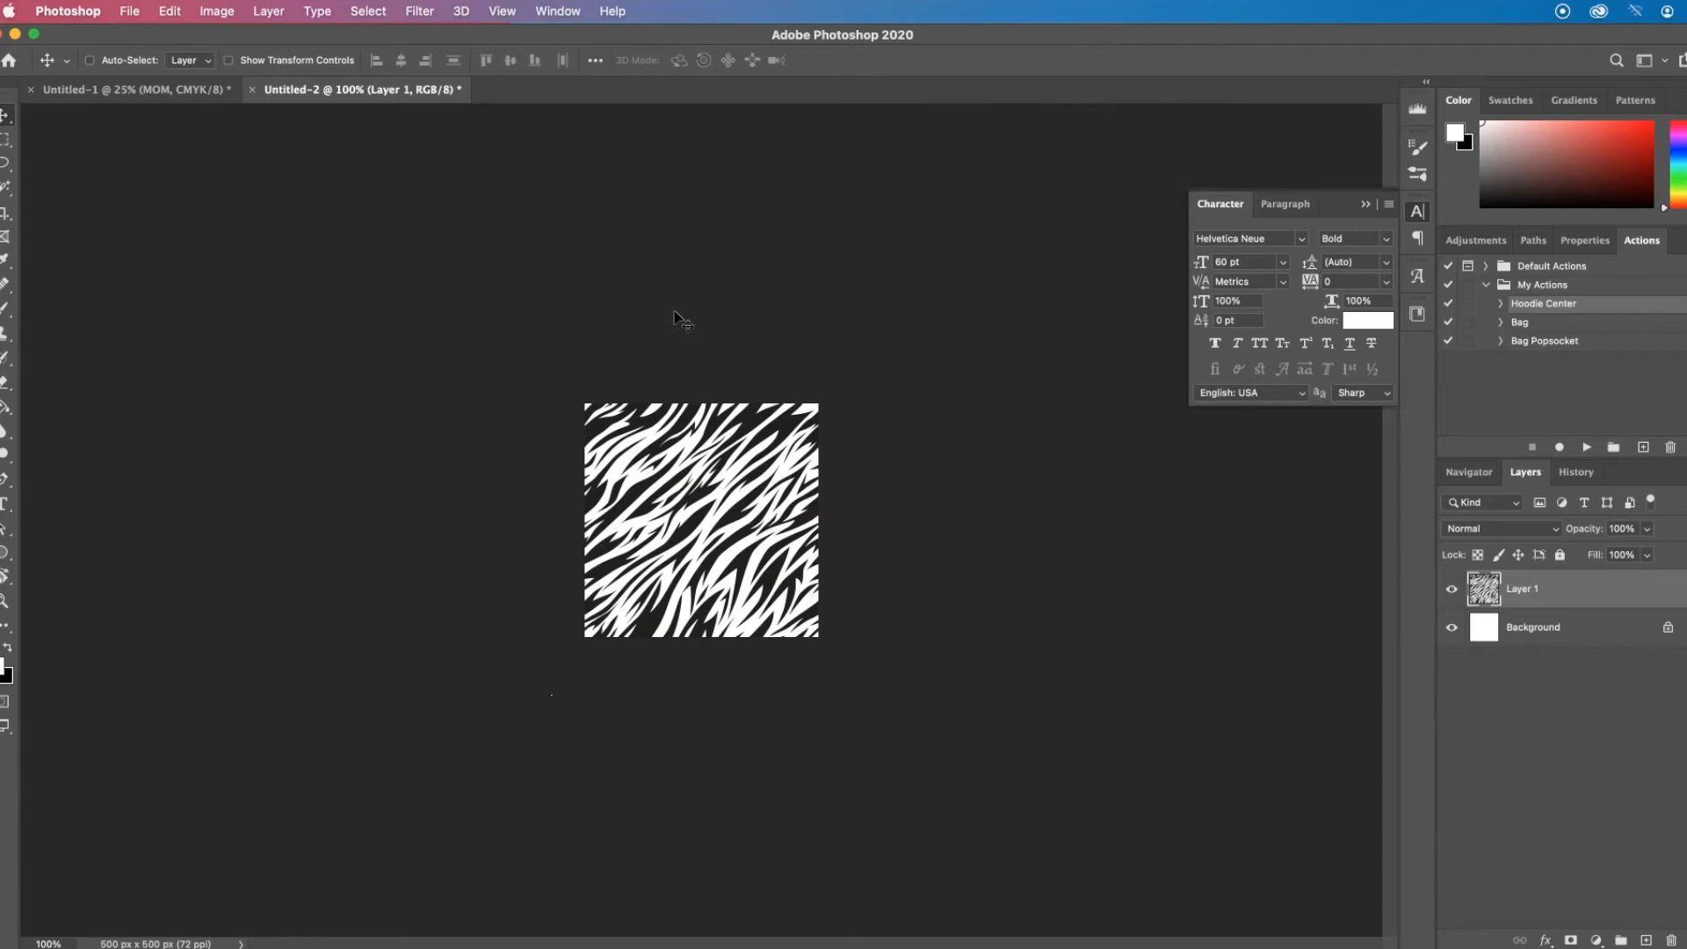
mouse_move(541, 292)
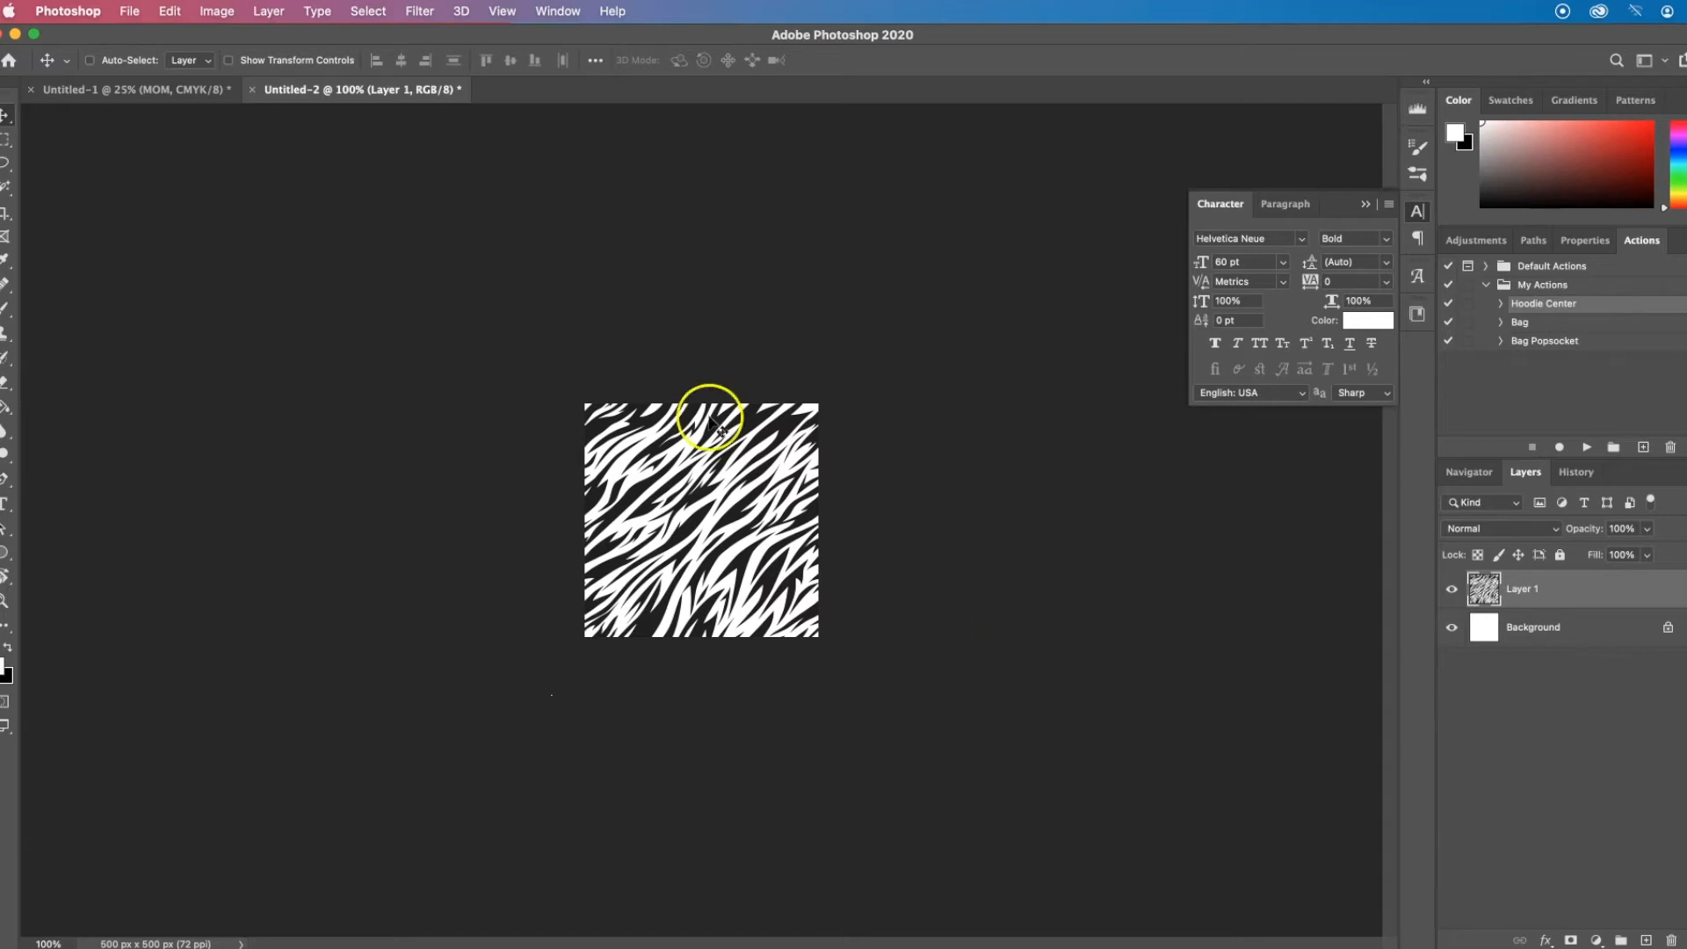
- Hide the white background so only the stripe artwork shows
left_click(1451, 588)
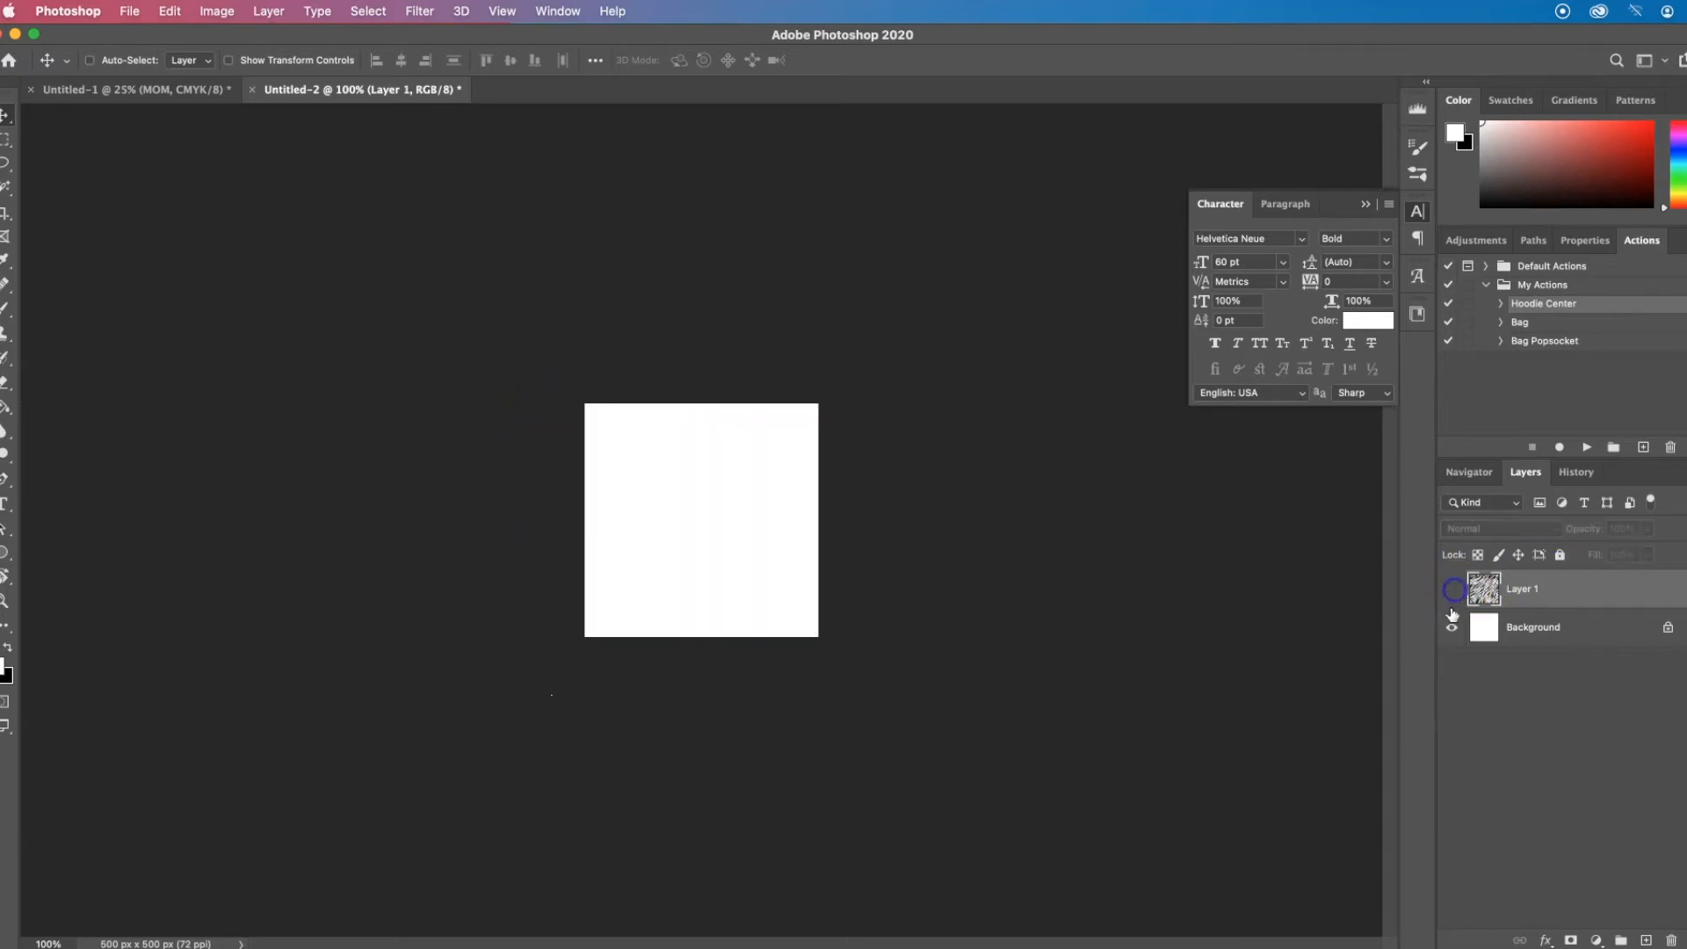
left_click(1451, 627)
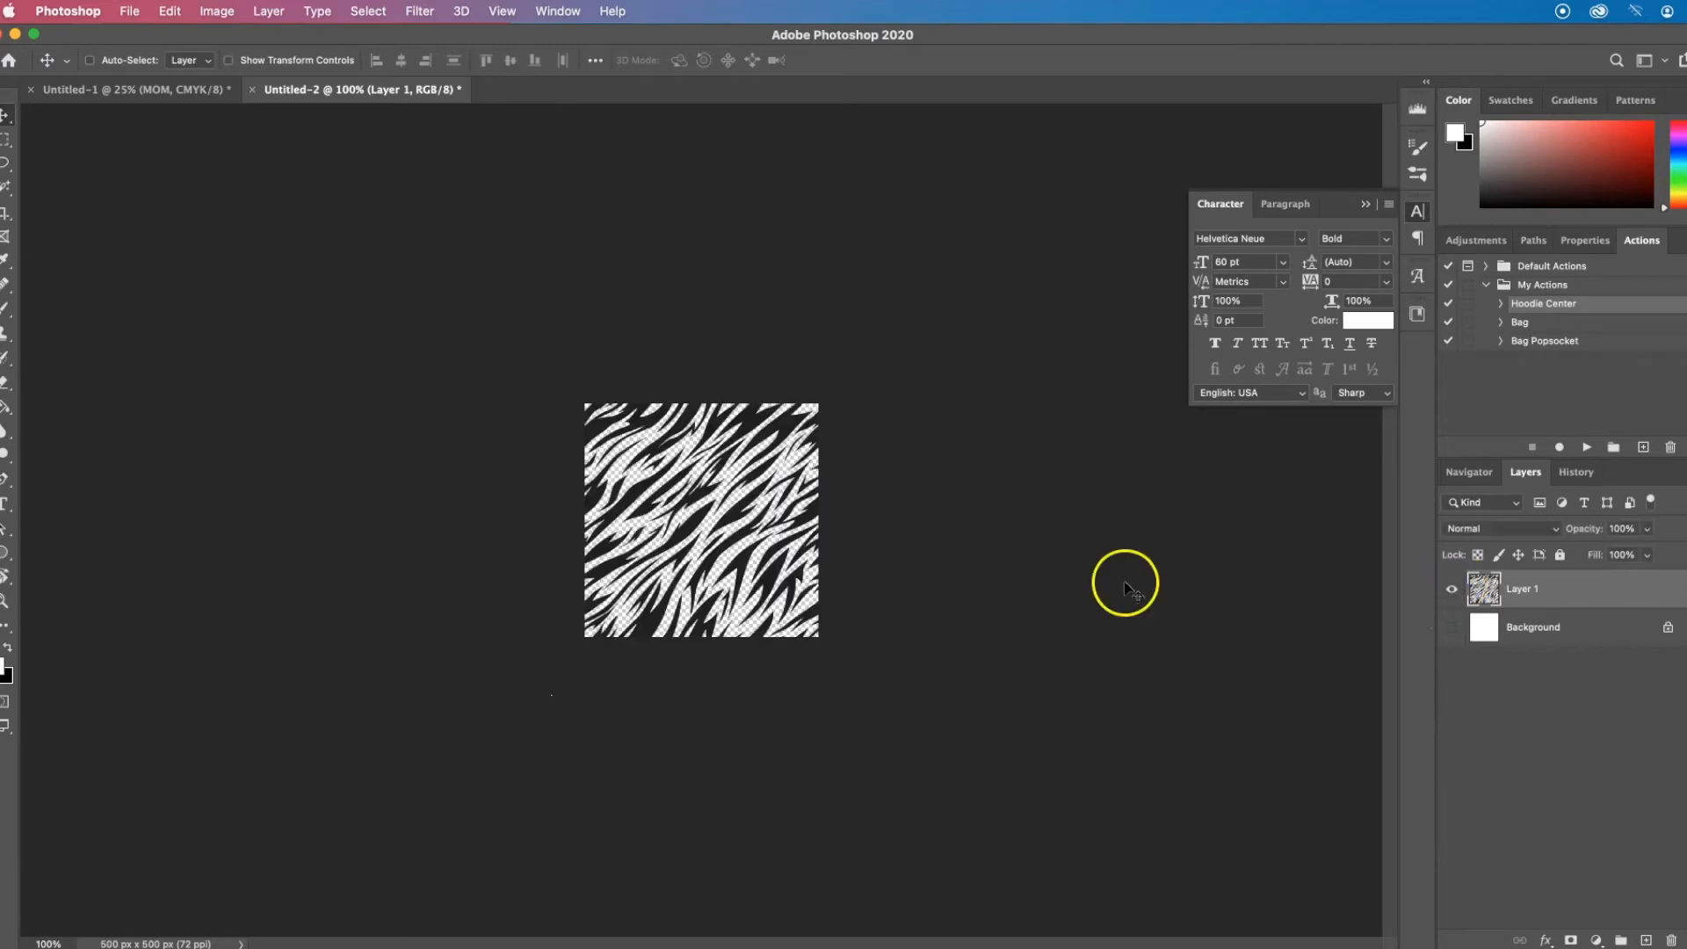
mouse_move(798, 471)
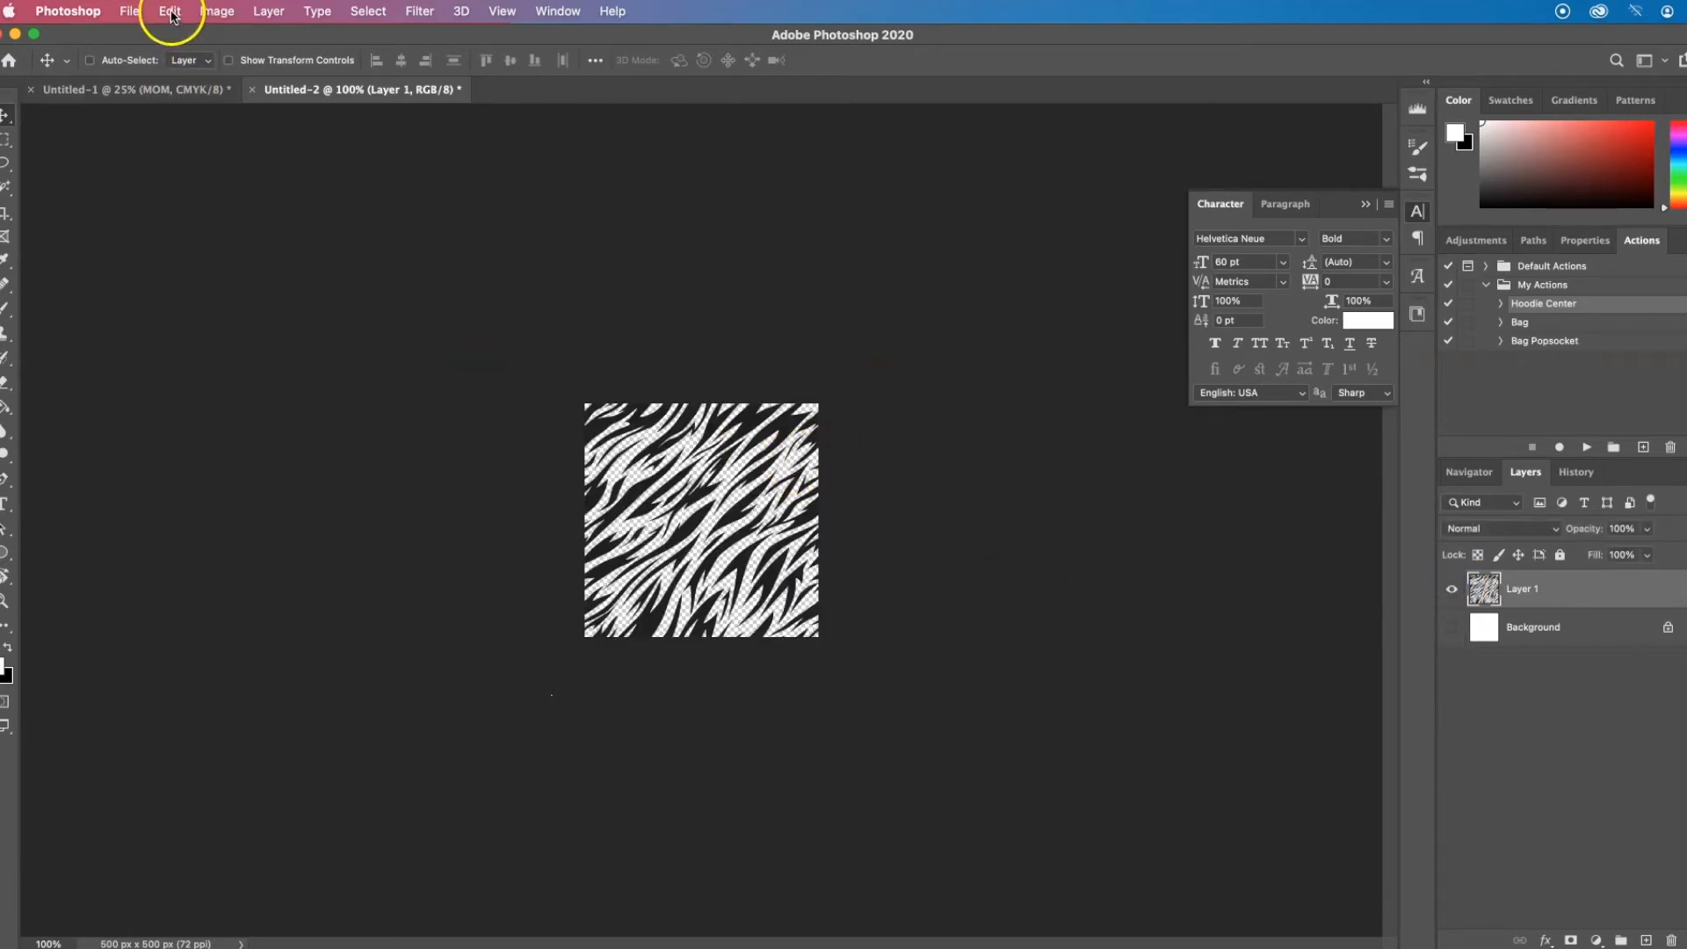
- Define the stripe artwork as a pattern named Tiger Stripes
left_click(216, 11)
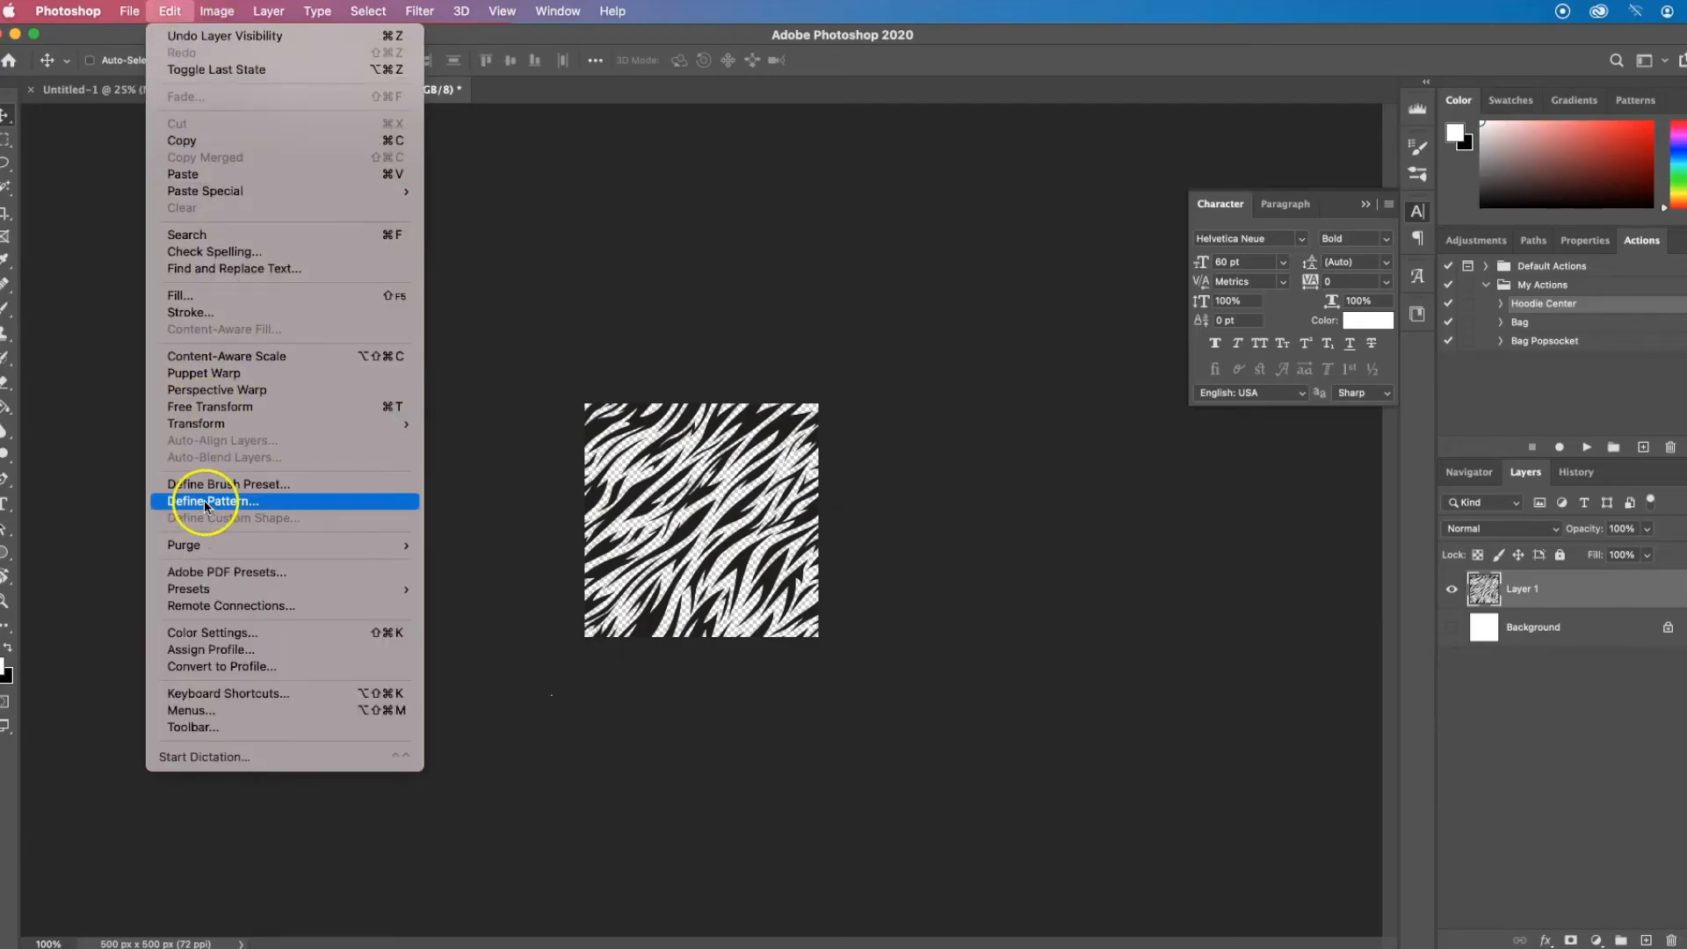
left_click(211, 503)
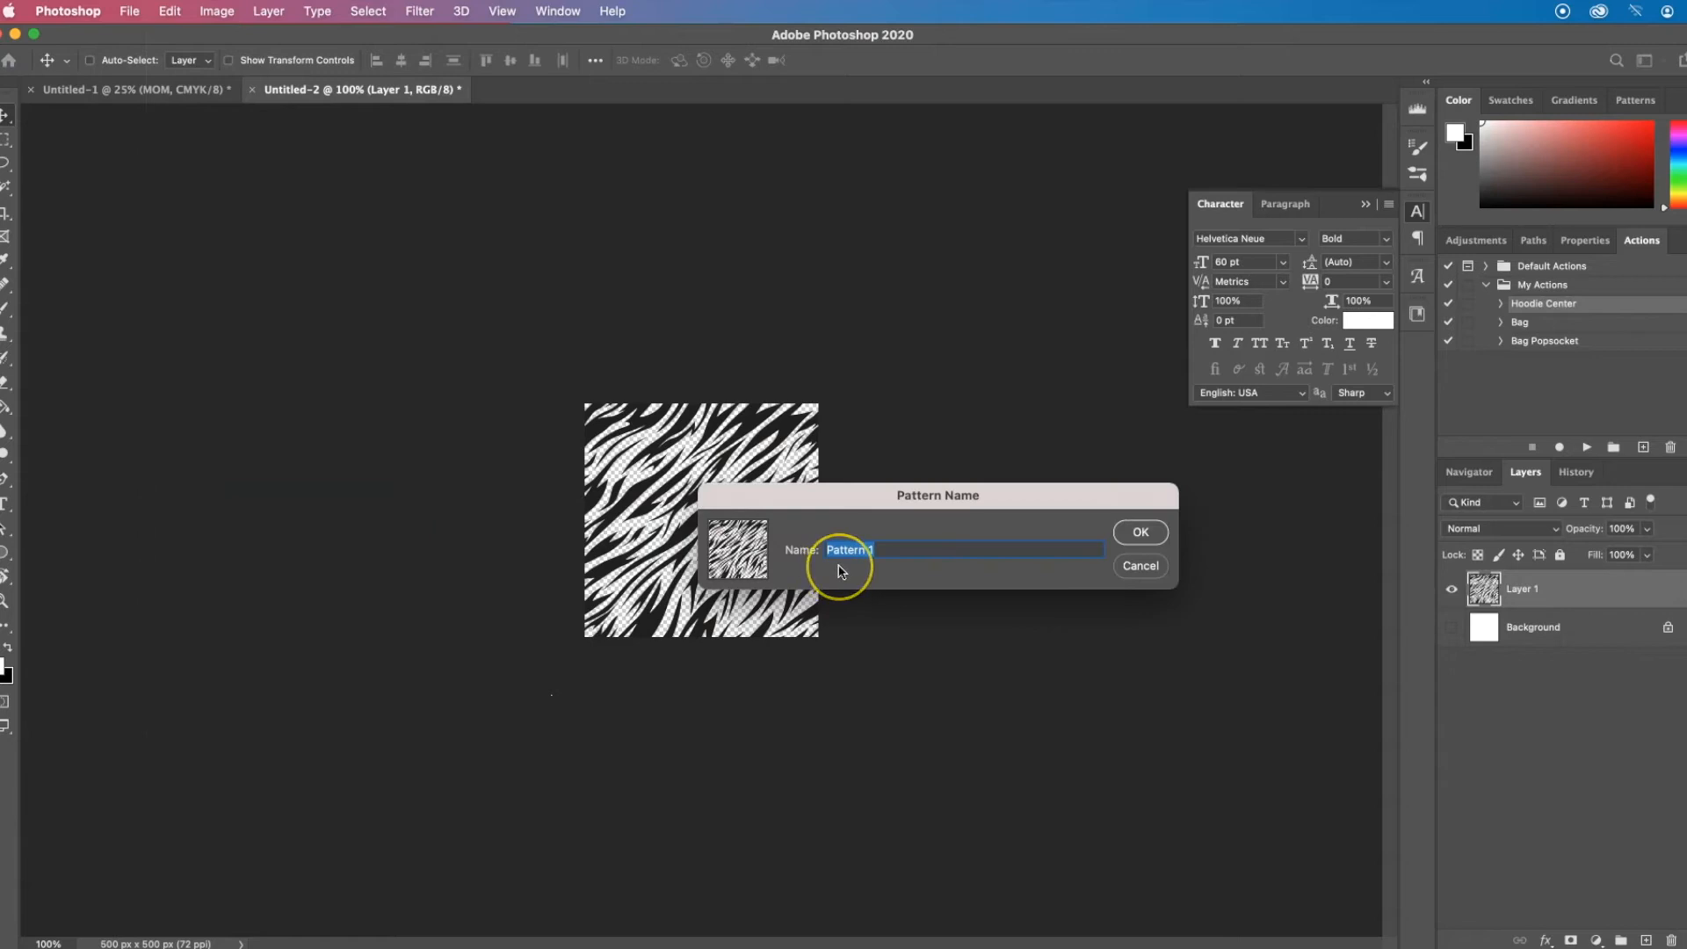
type("T")
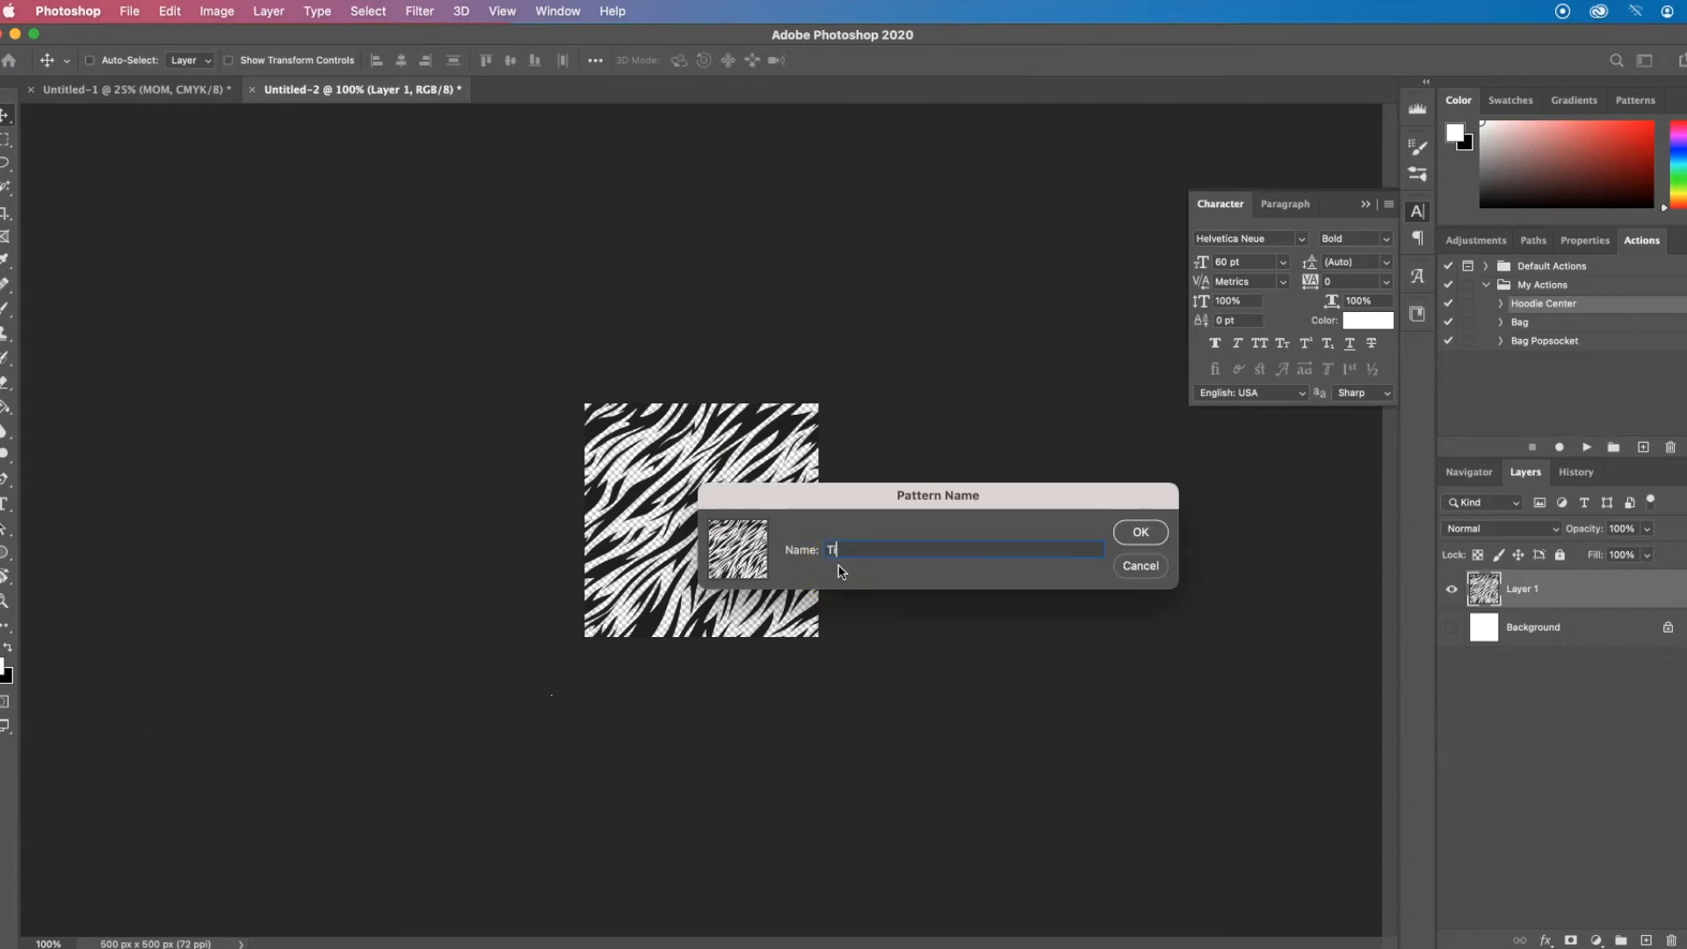
type("Tiger Stripes")
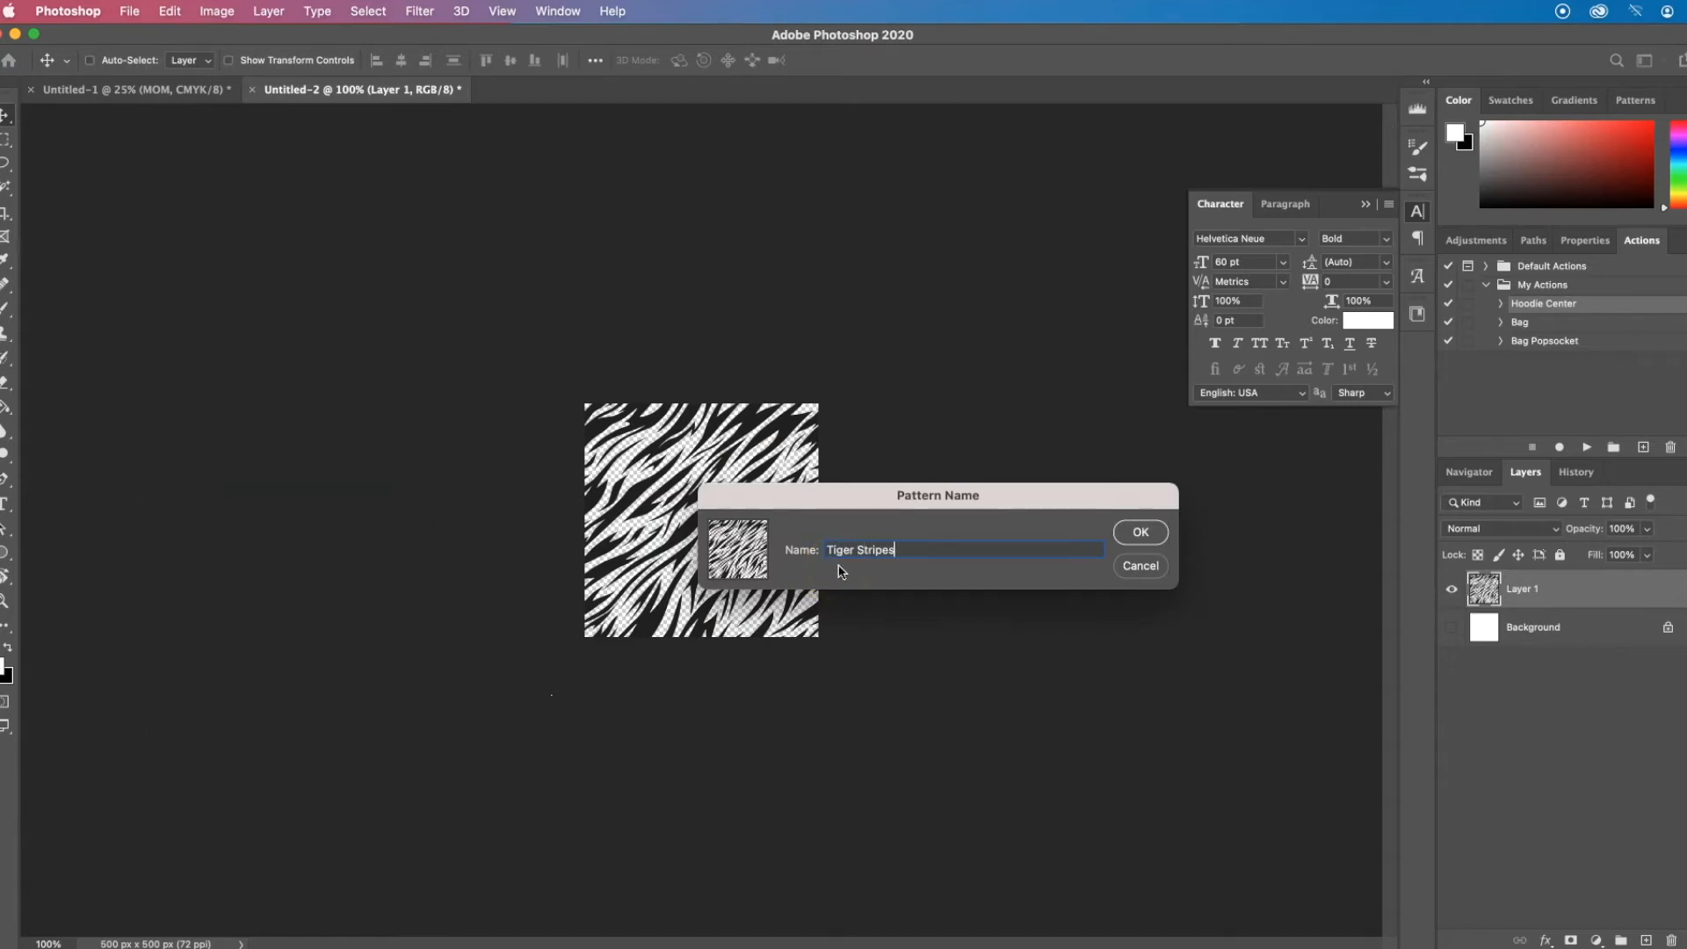
left_click(1139, 530)
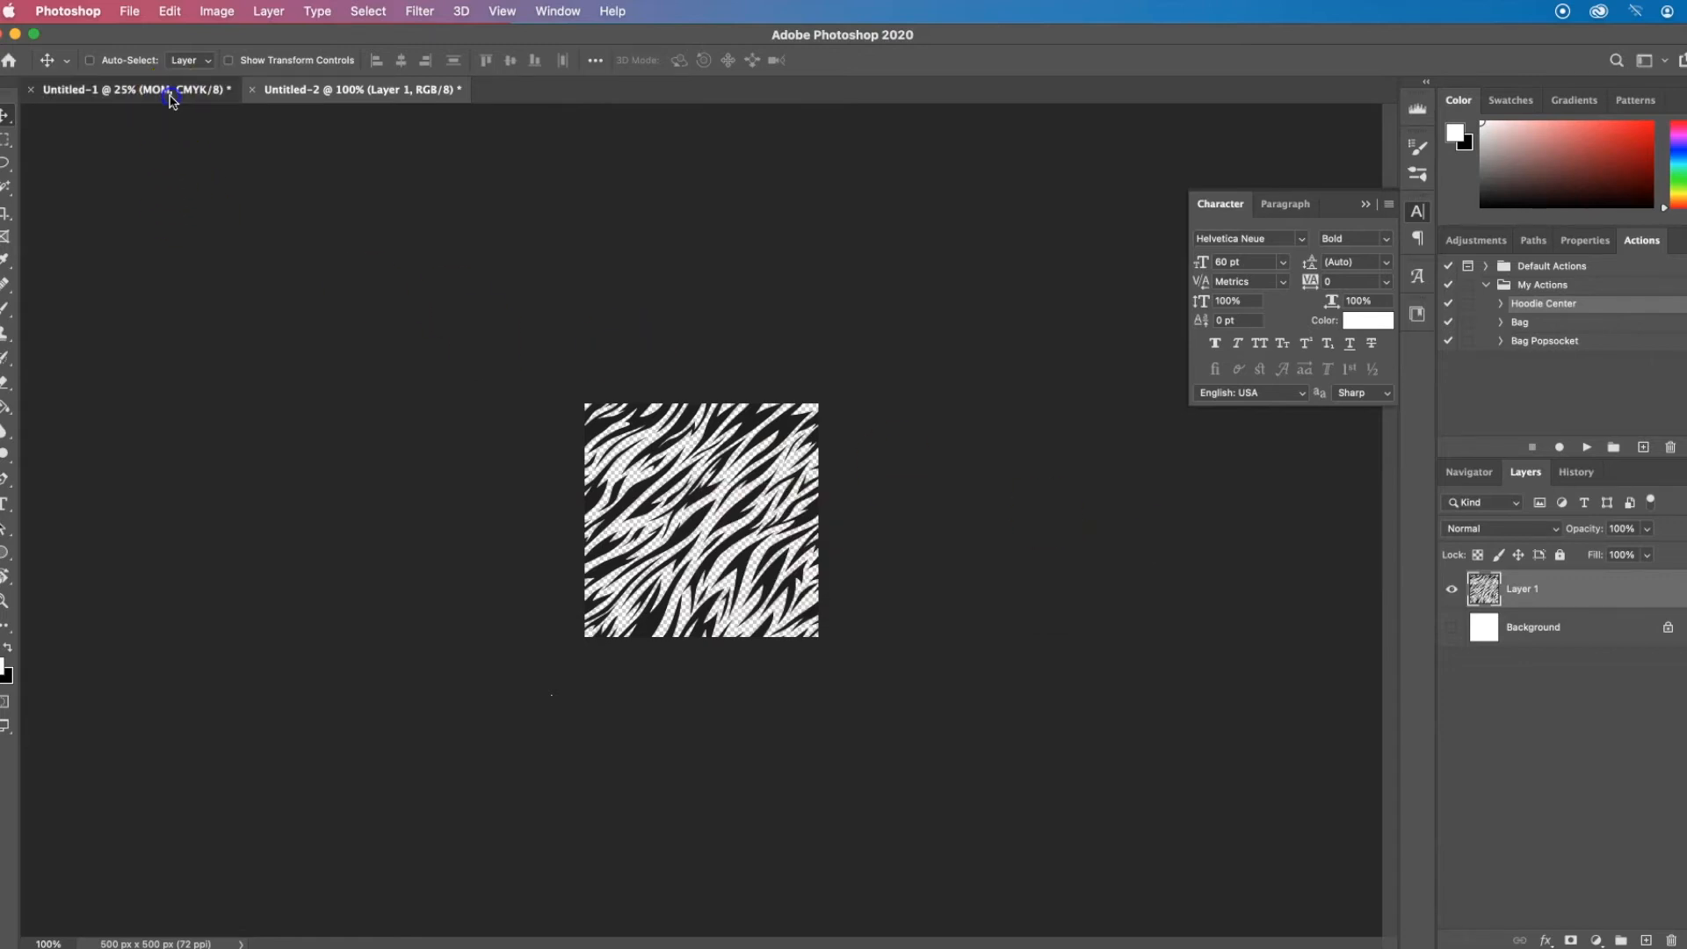
- Back in the MOM document, add a Pattern Overlay layer style to the MOM text
left_click(167, 95)
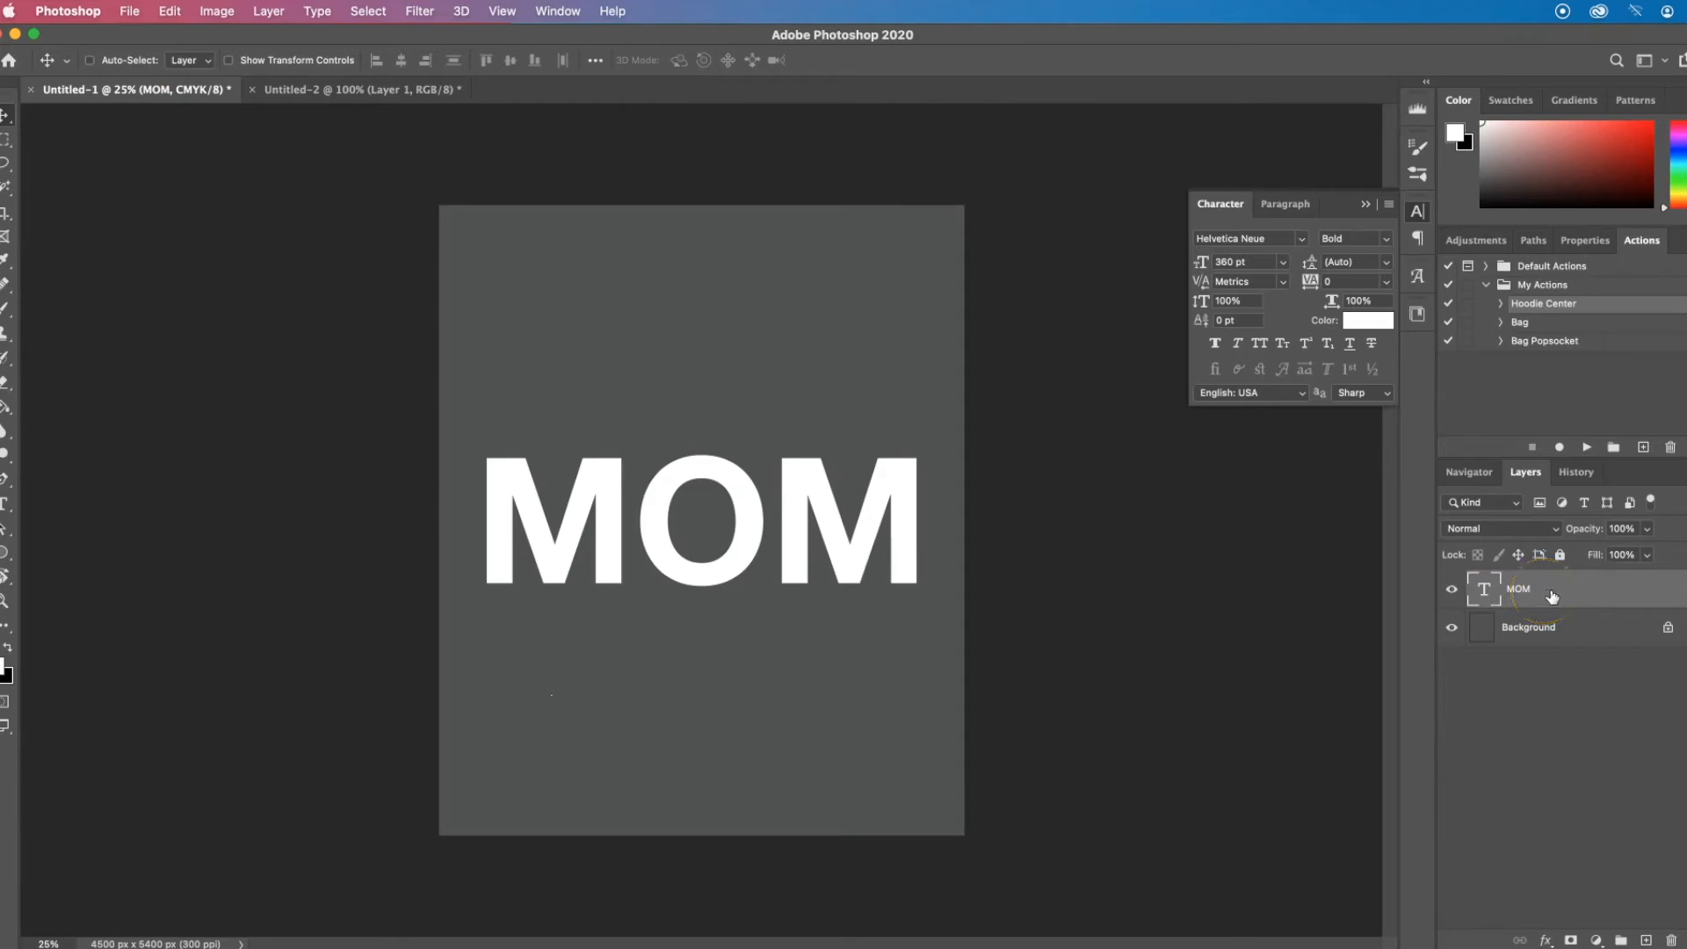
mouse_move(1560, 587)
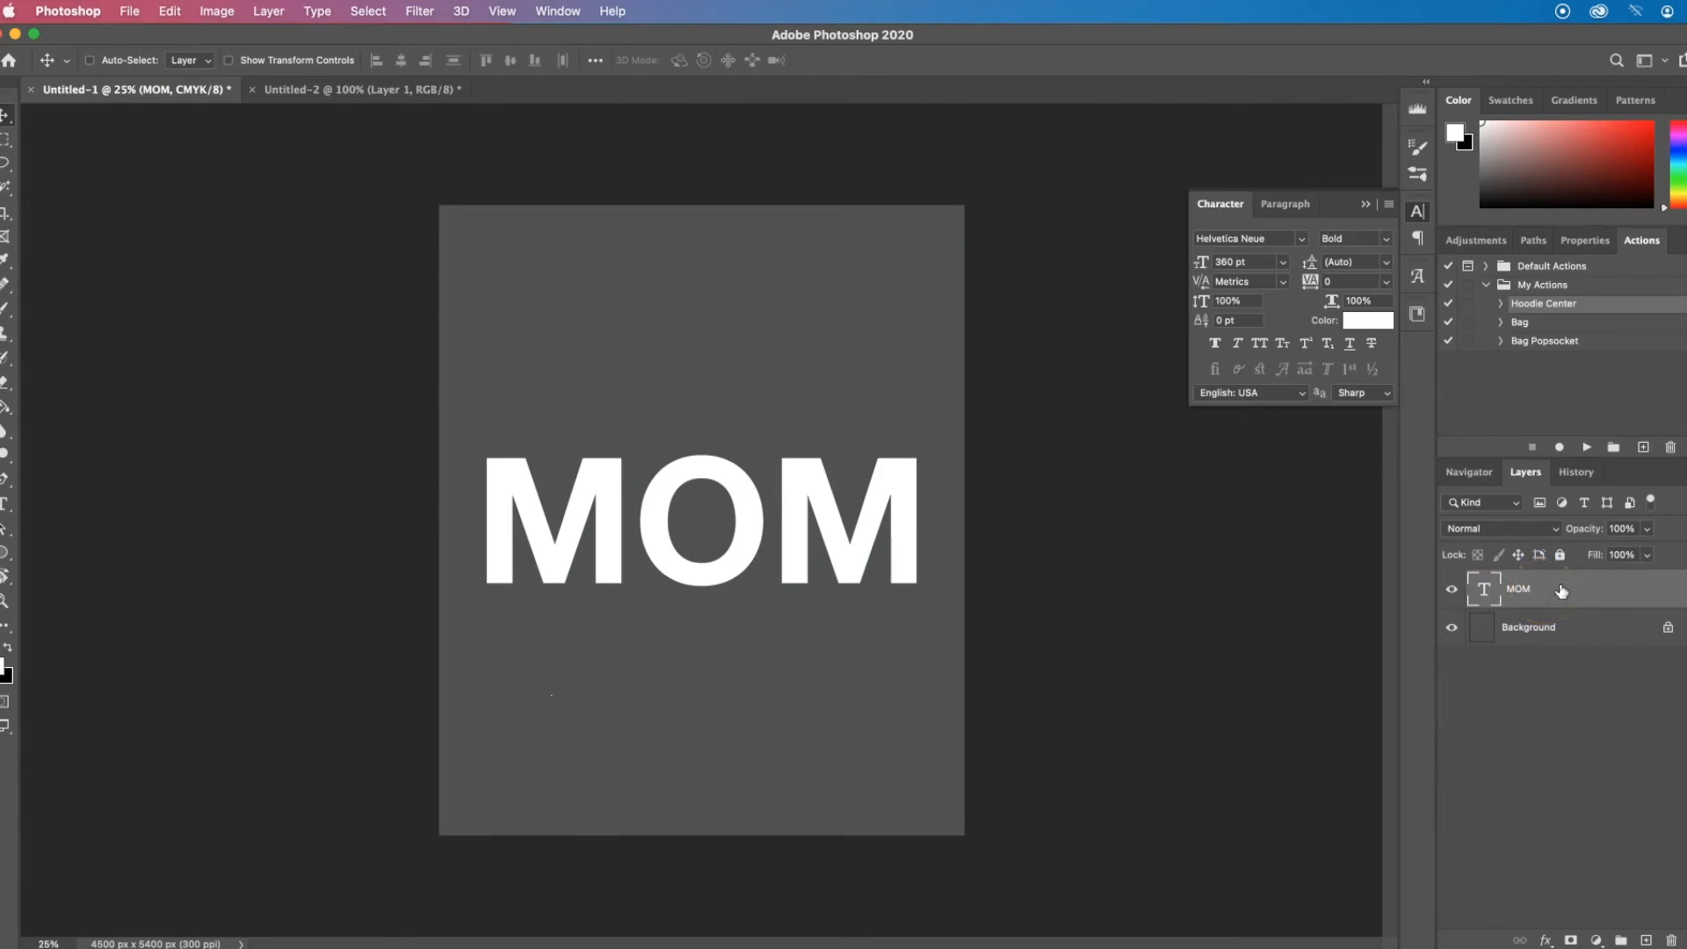
right_click(1560, 588)
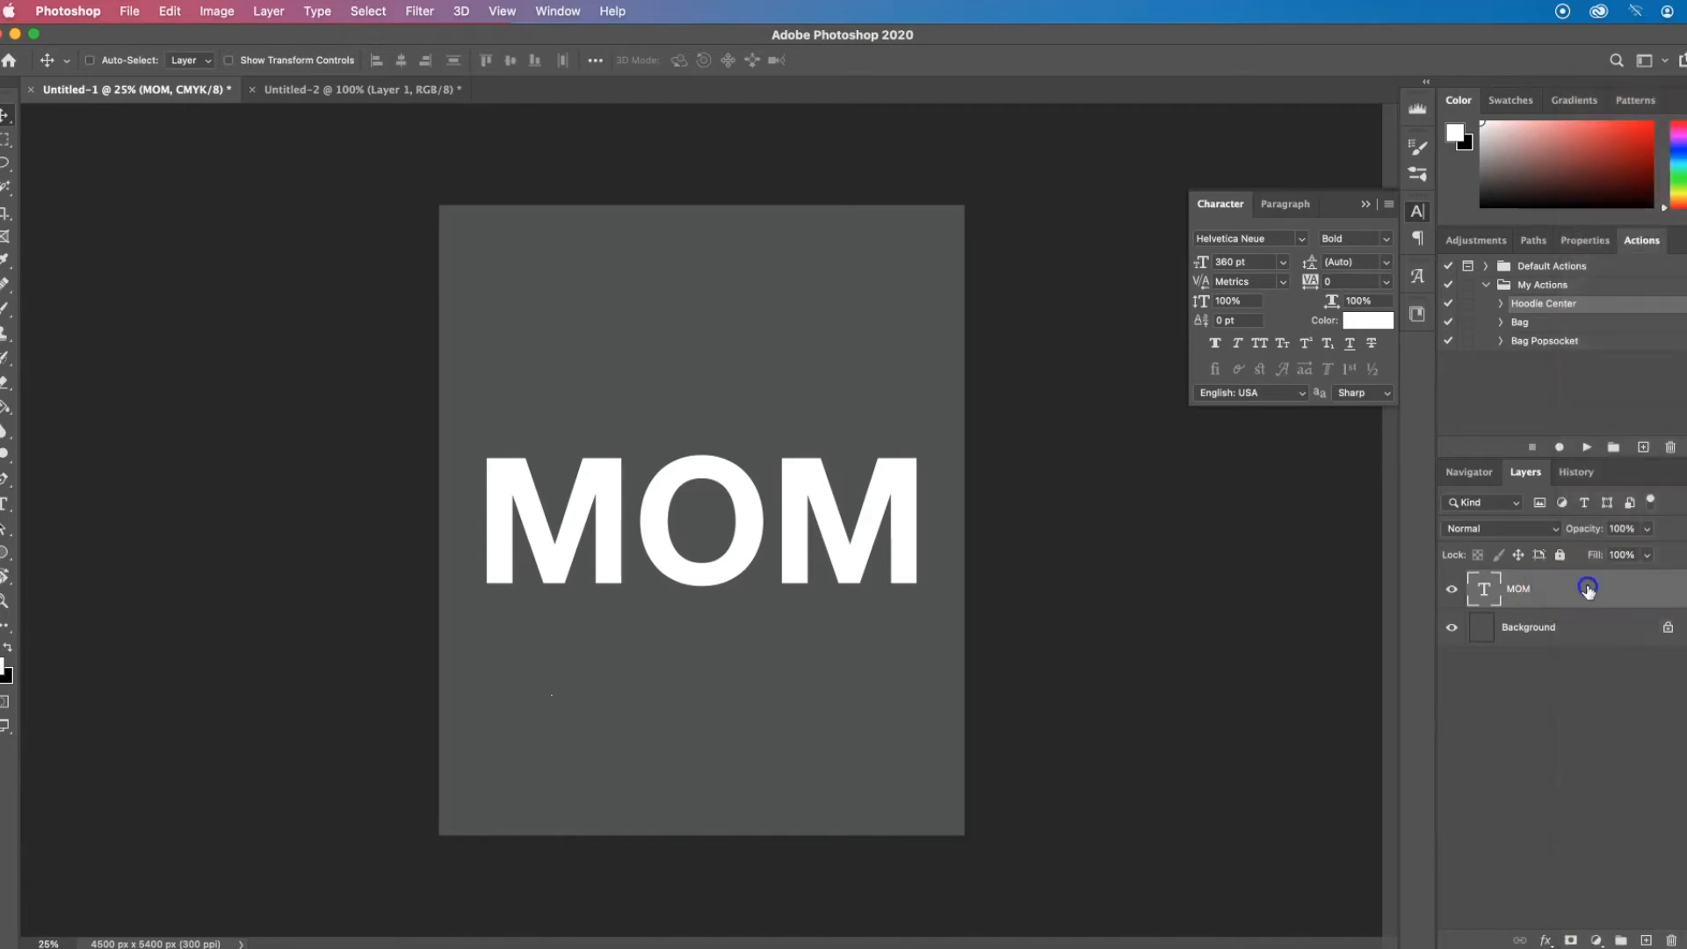
double_click(1588, 589)
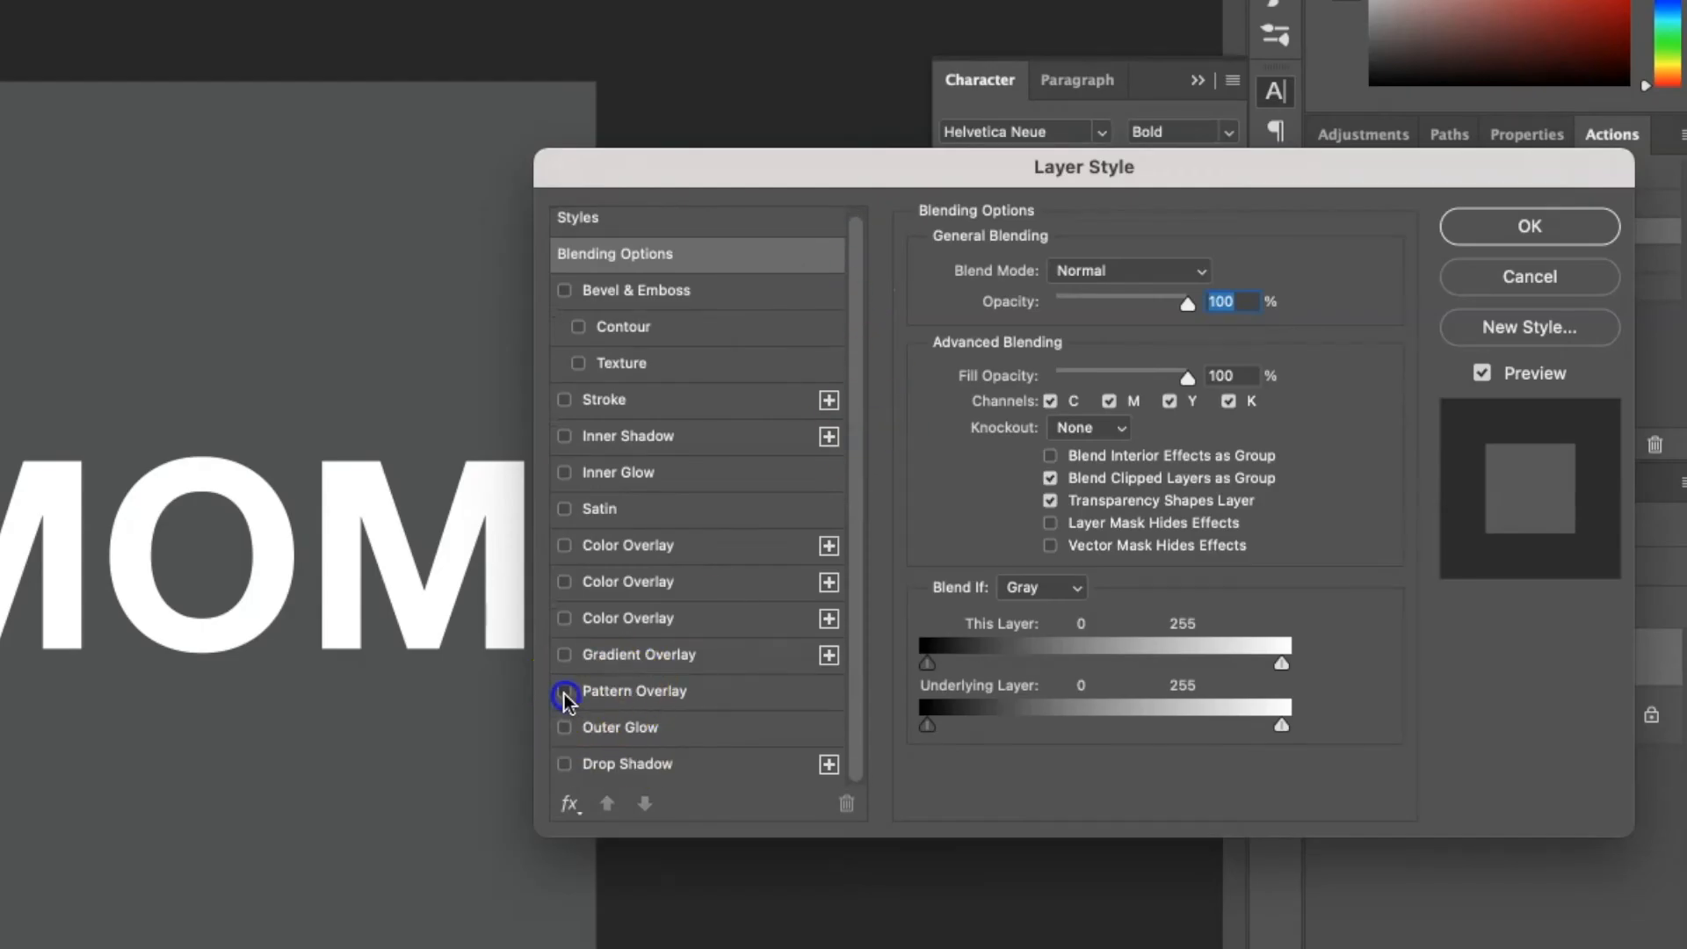
left_click(564, 692)
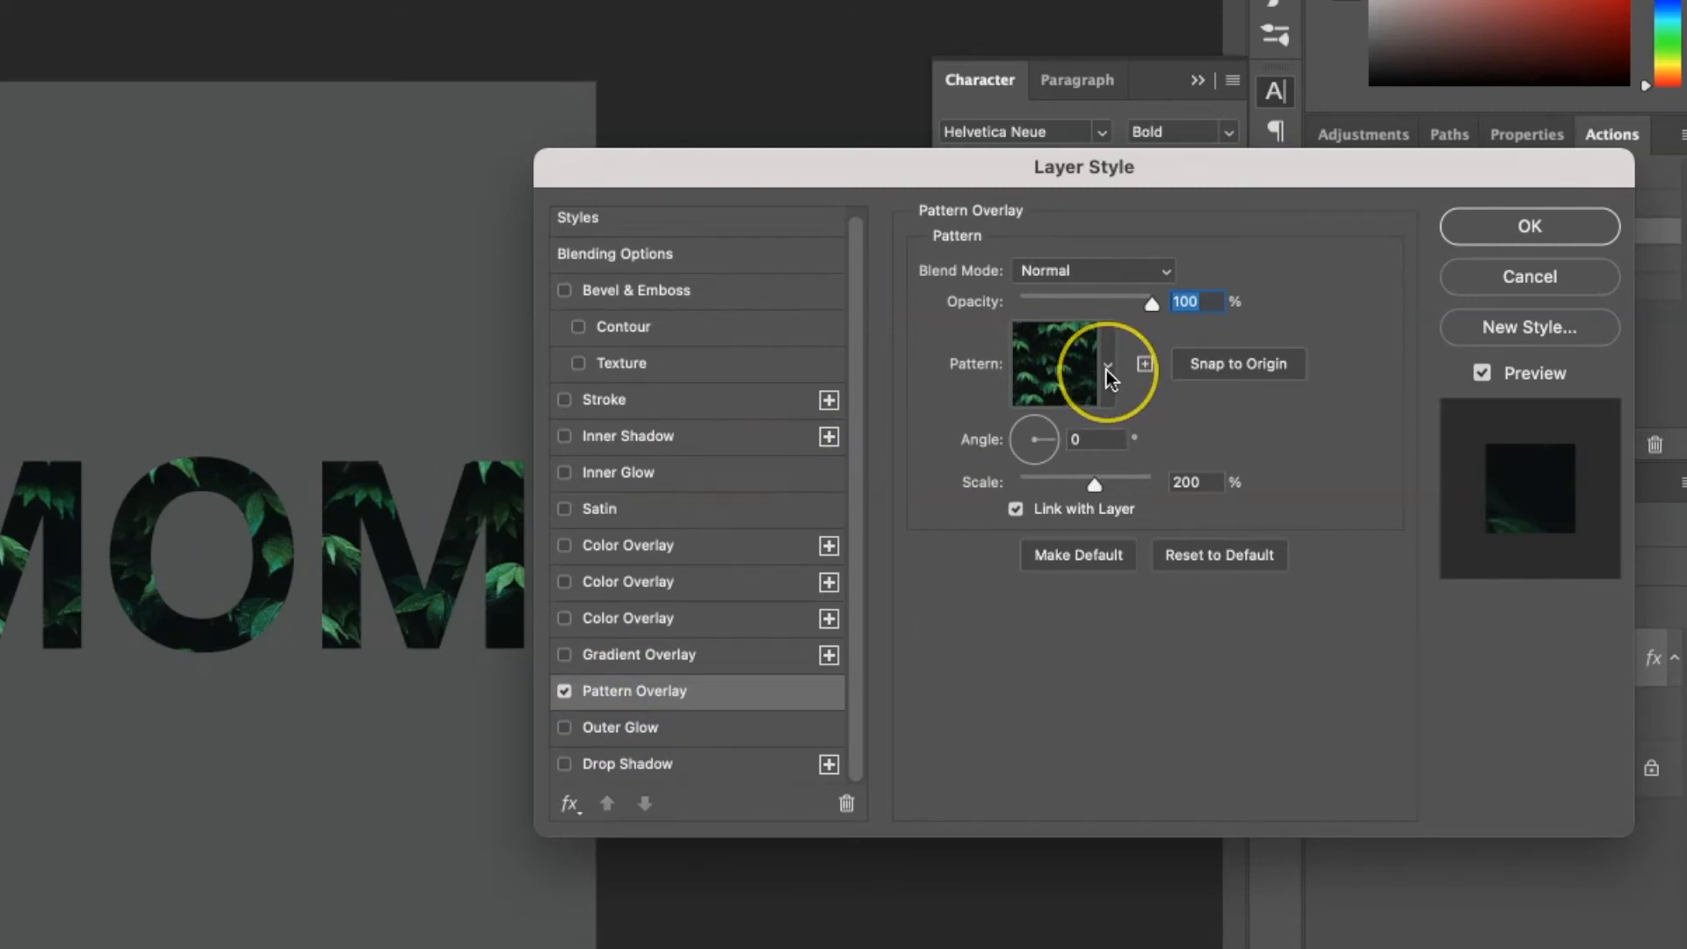
- Import additional patterns and fill the MOM letters with the zebra stripe pattern
left_click(1107, 364)
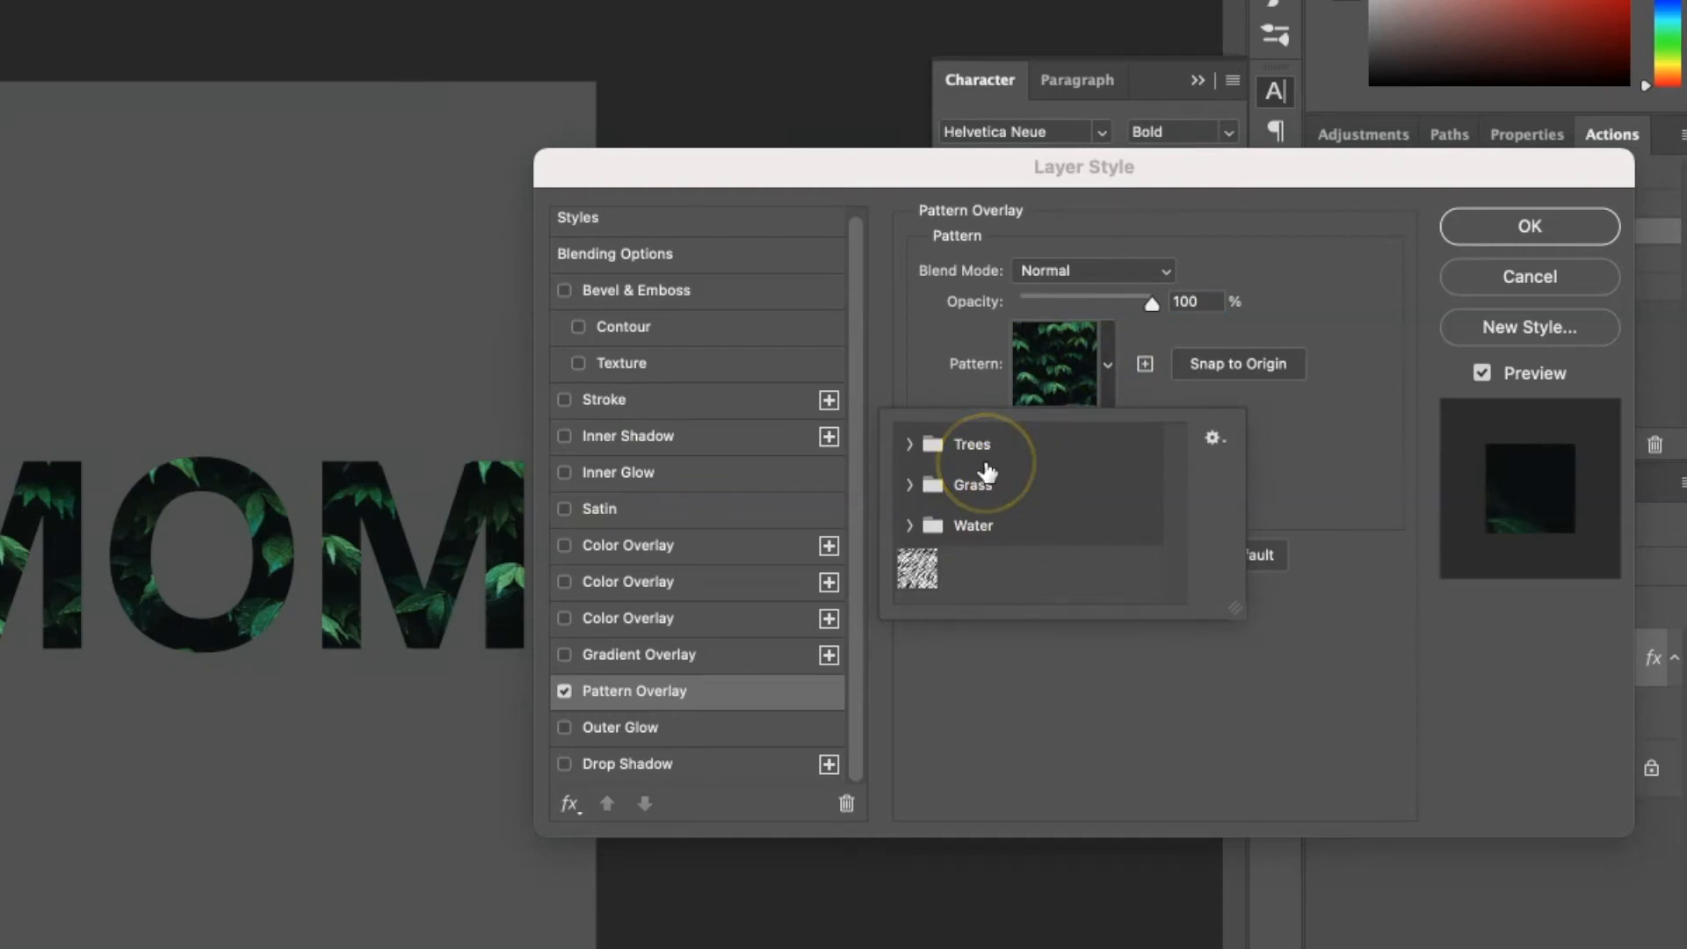
mouse_move(950, 569)
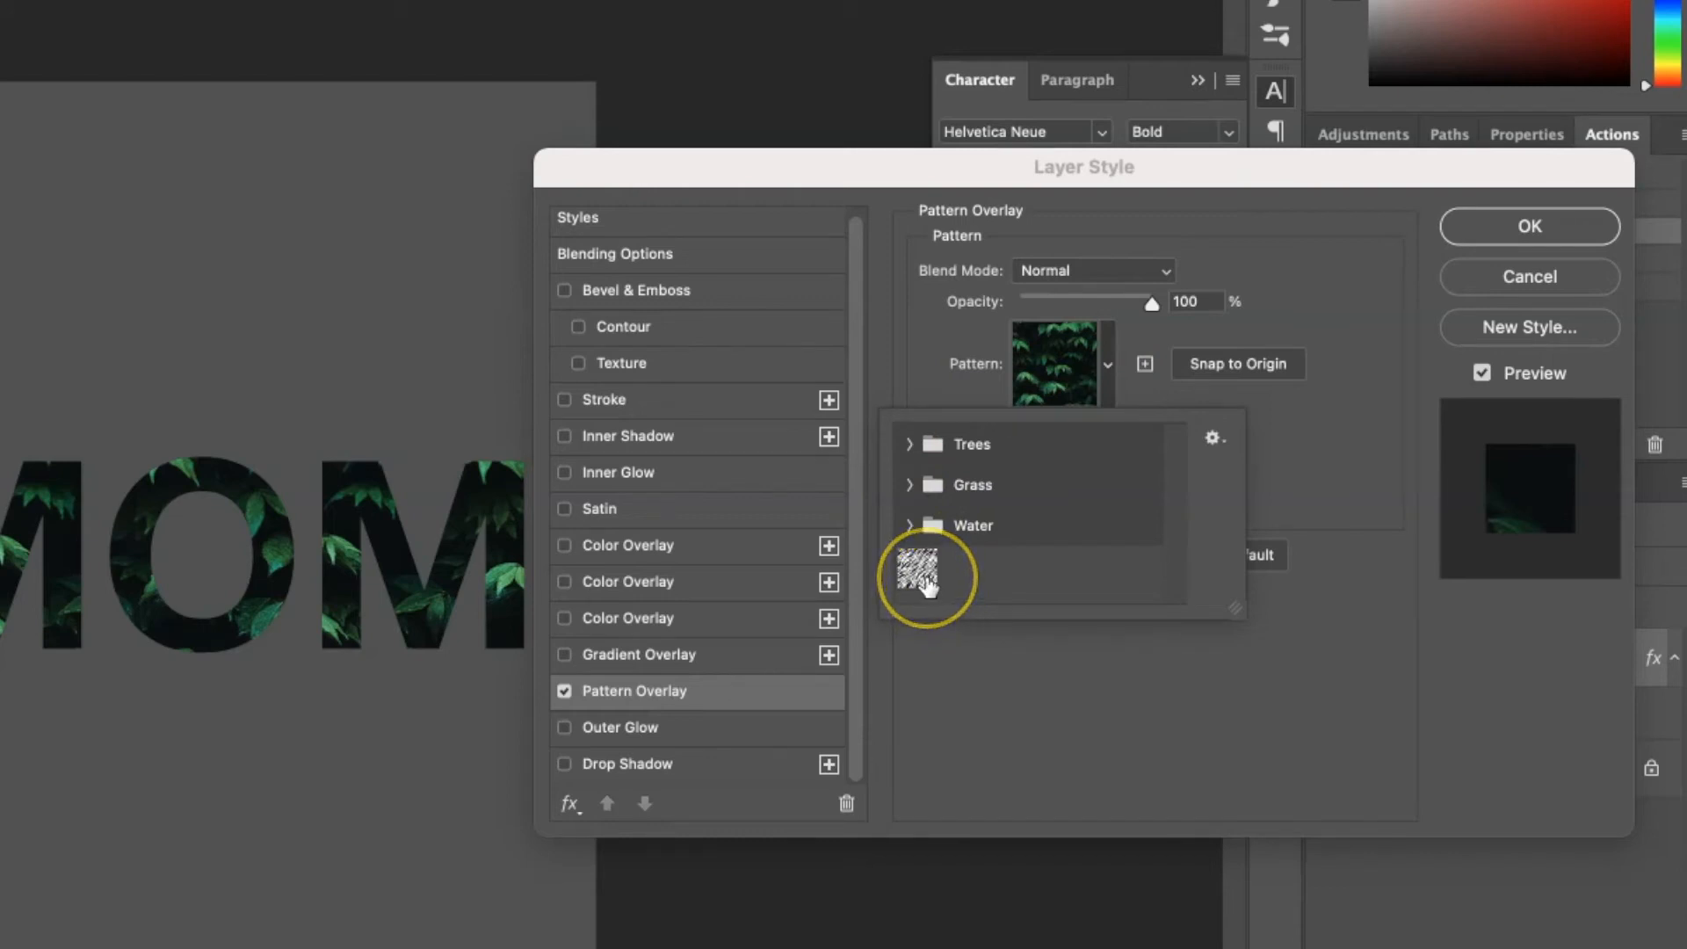
mouse_move(924, 585)
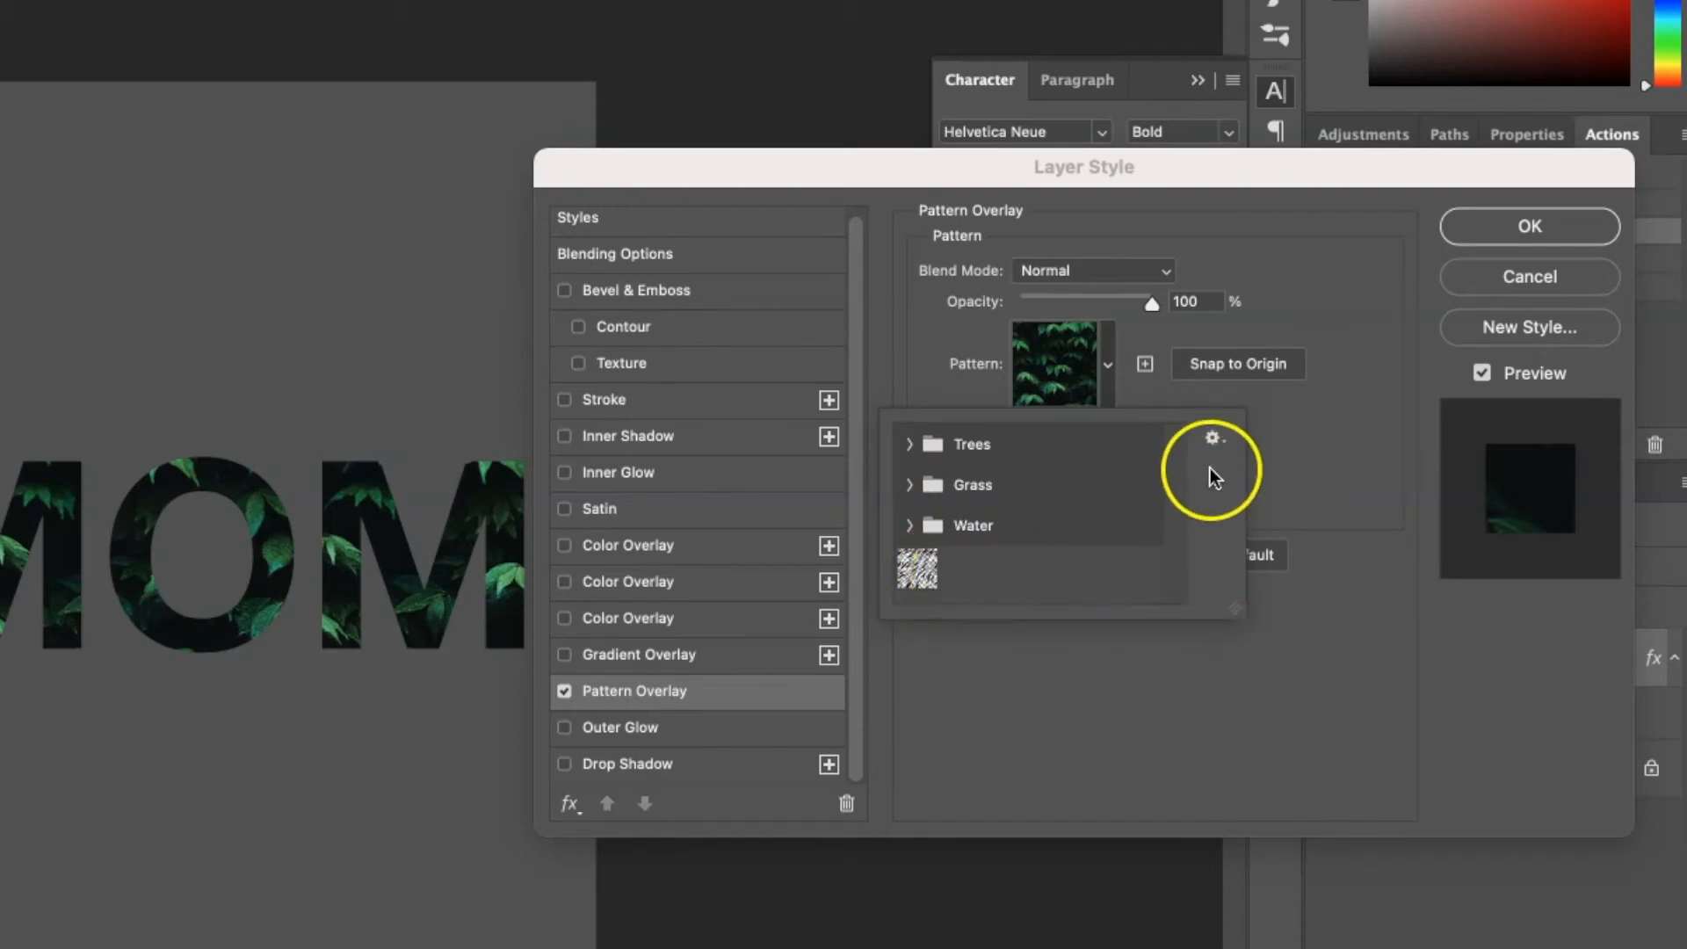
left_click(1210, 439)
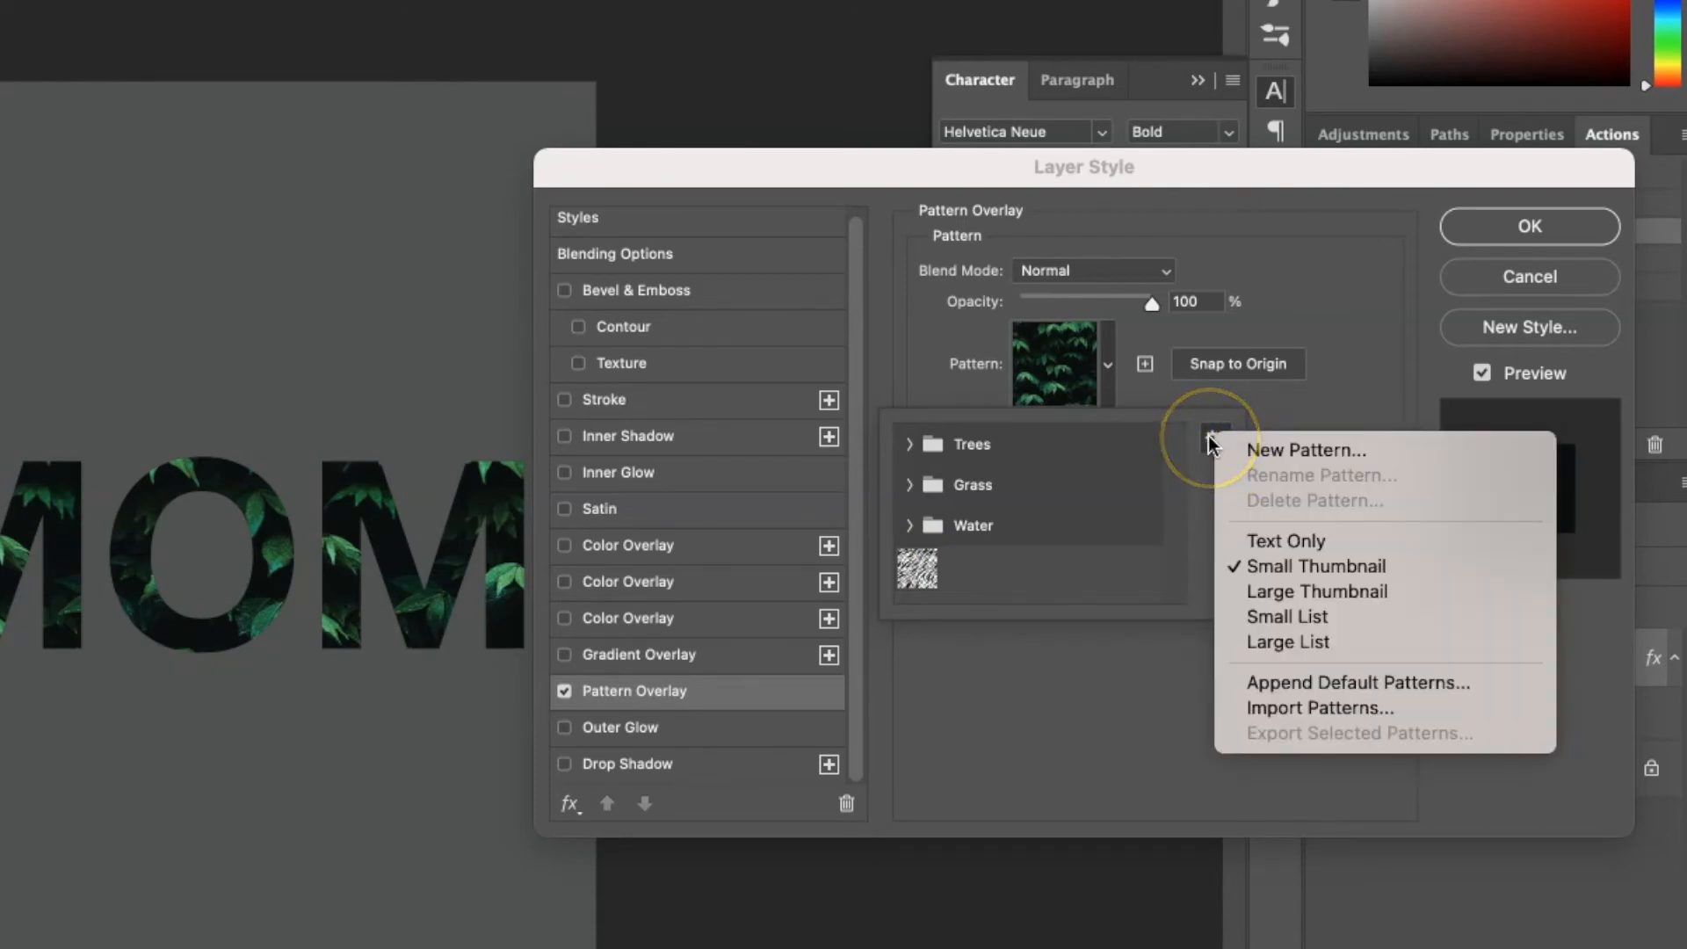
mouse_move(1283, 720)
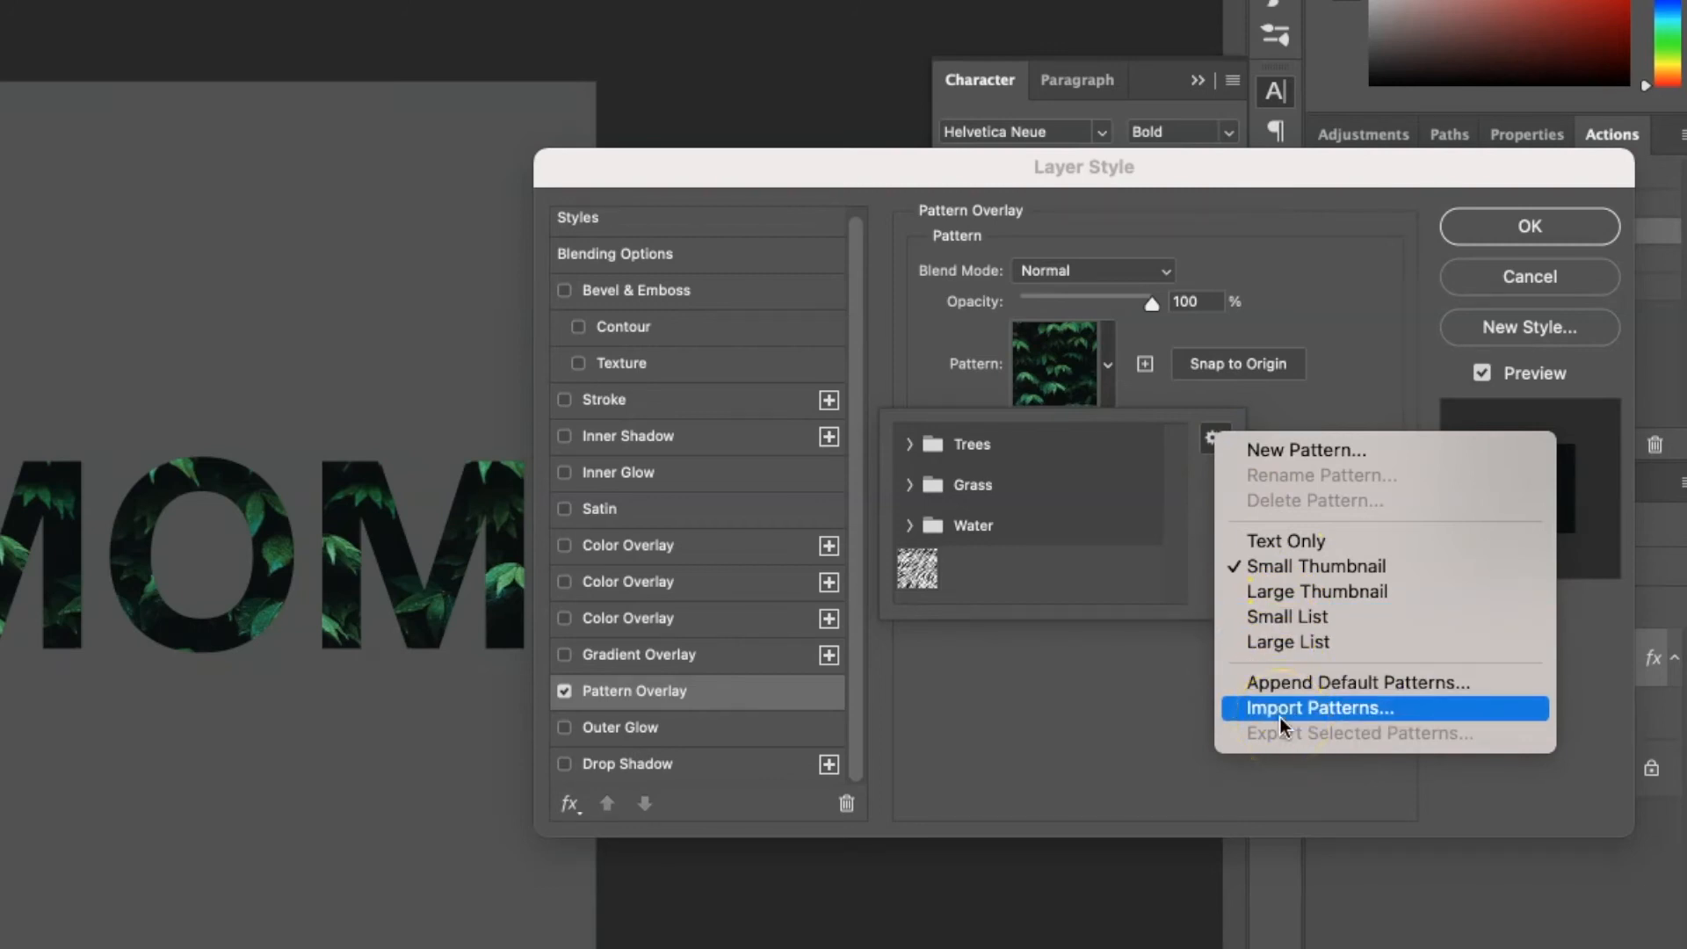
left_click(1318, 708)
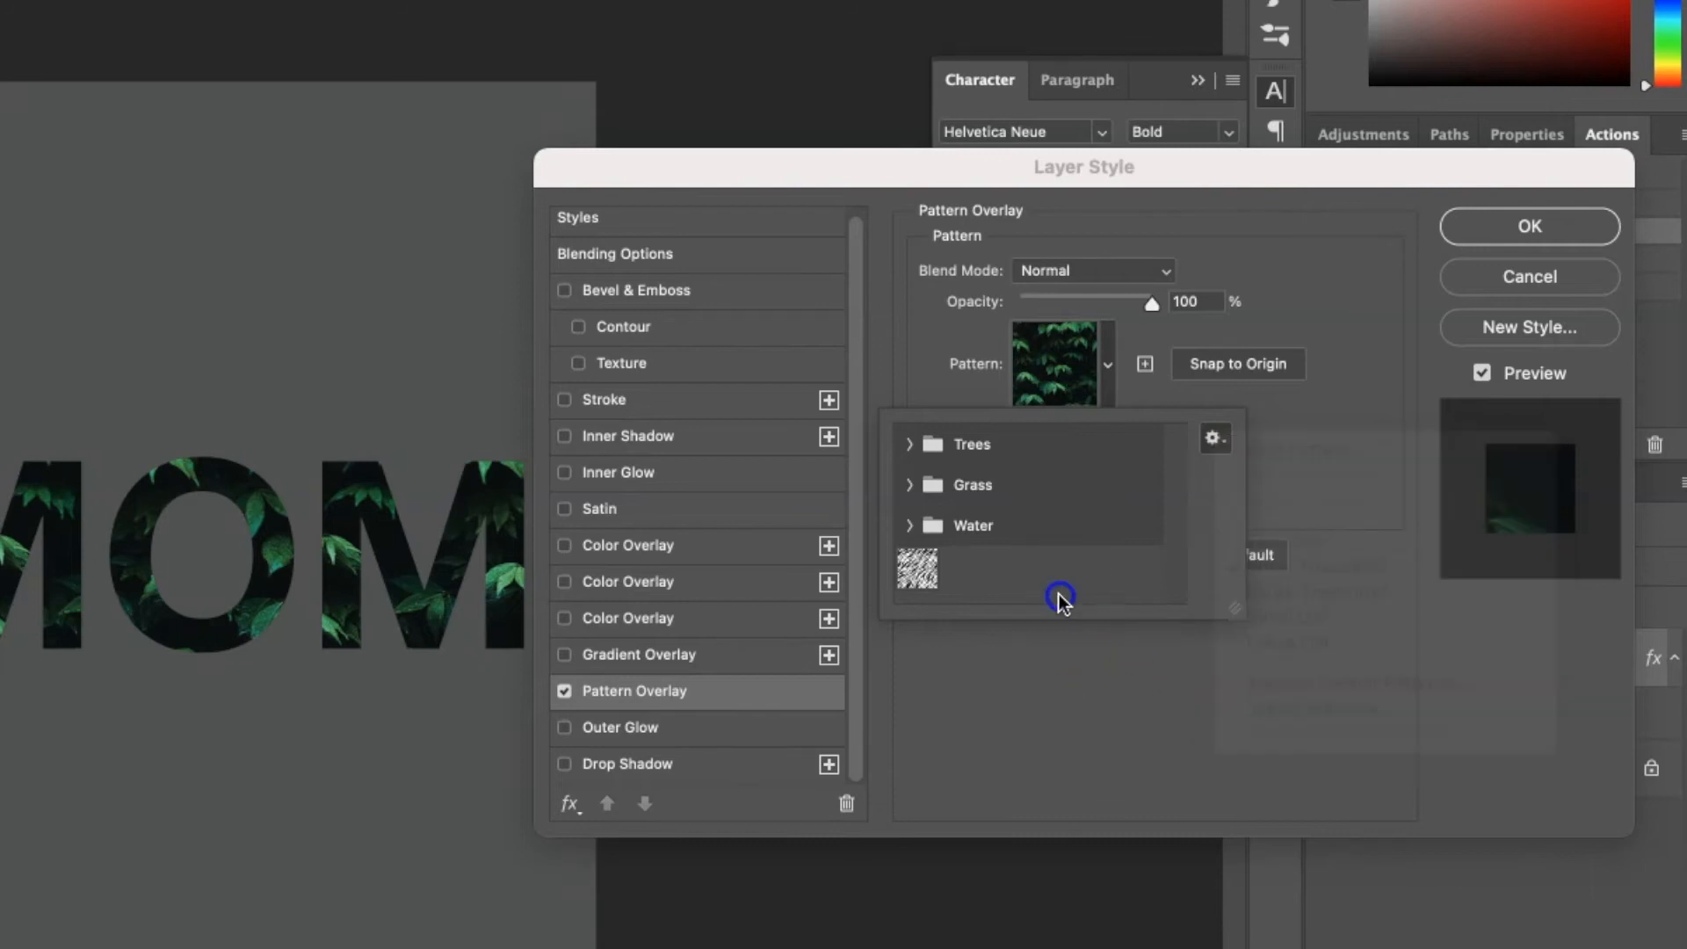
left_click(917, 569)
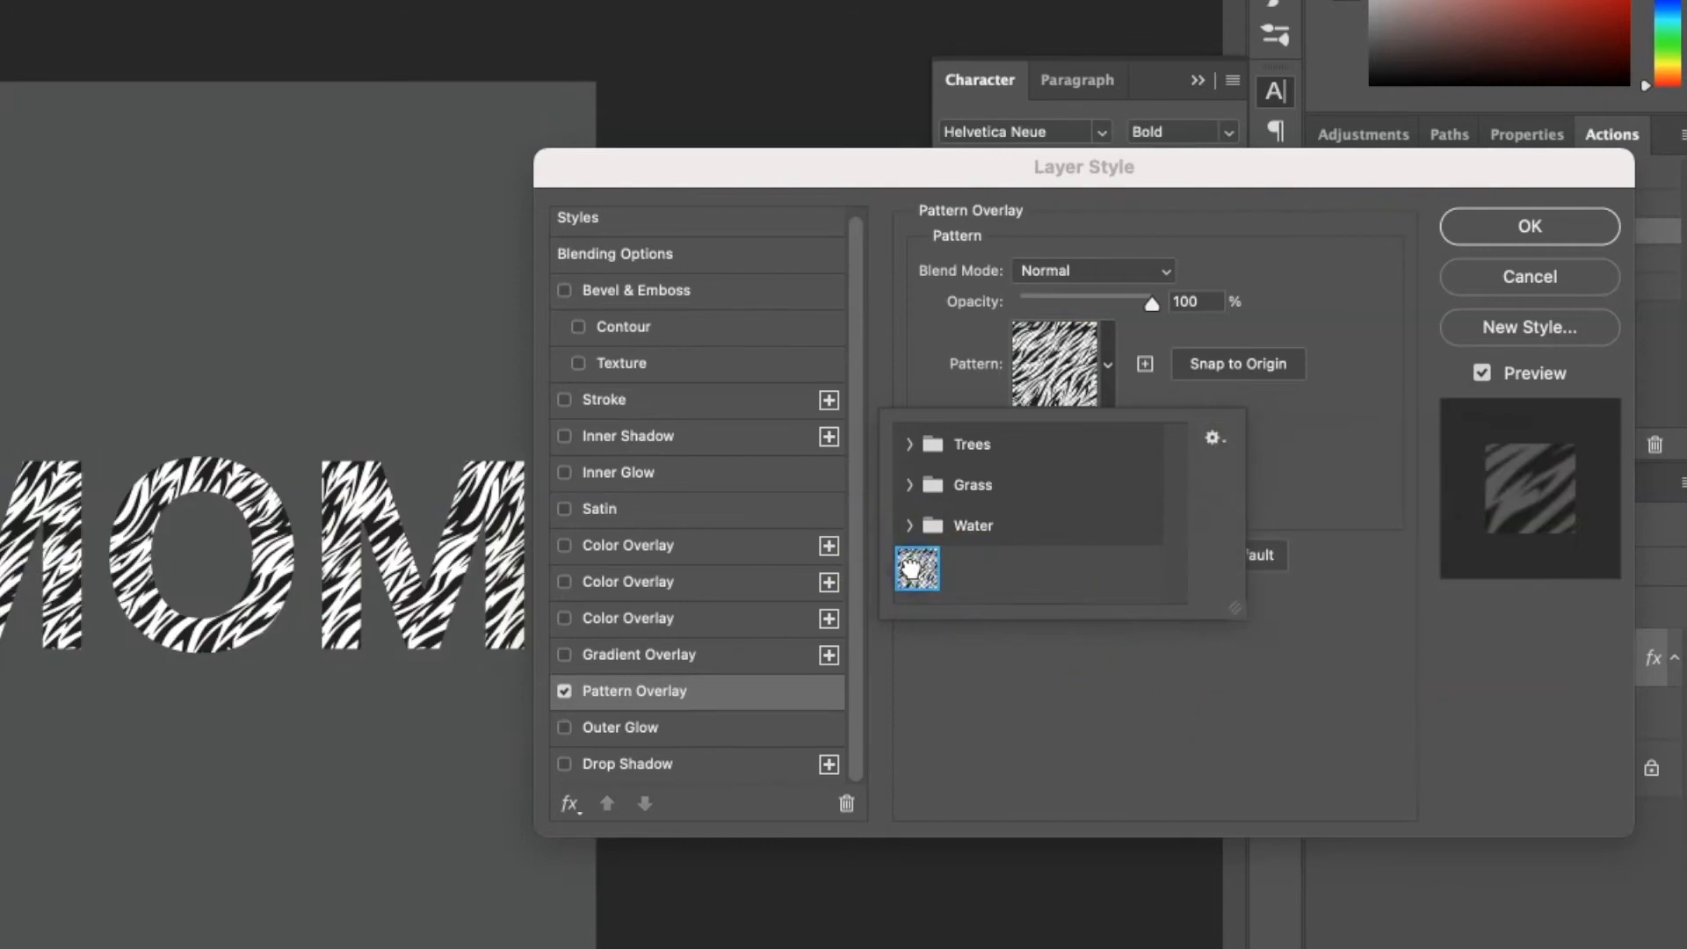
- Adjust the Pattern Overlay scale, settling the zebra stripes at about 362%
left_click(917, 569)
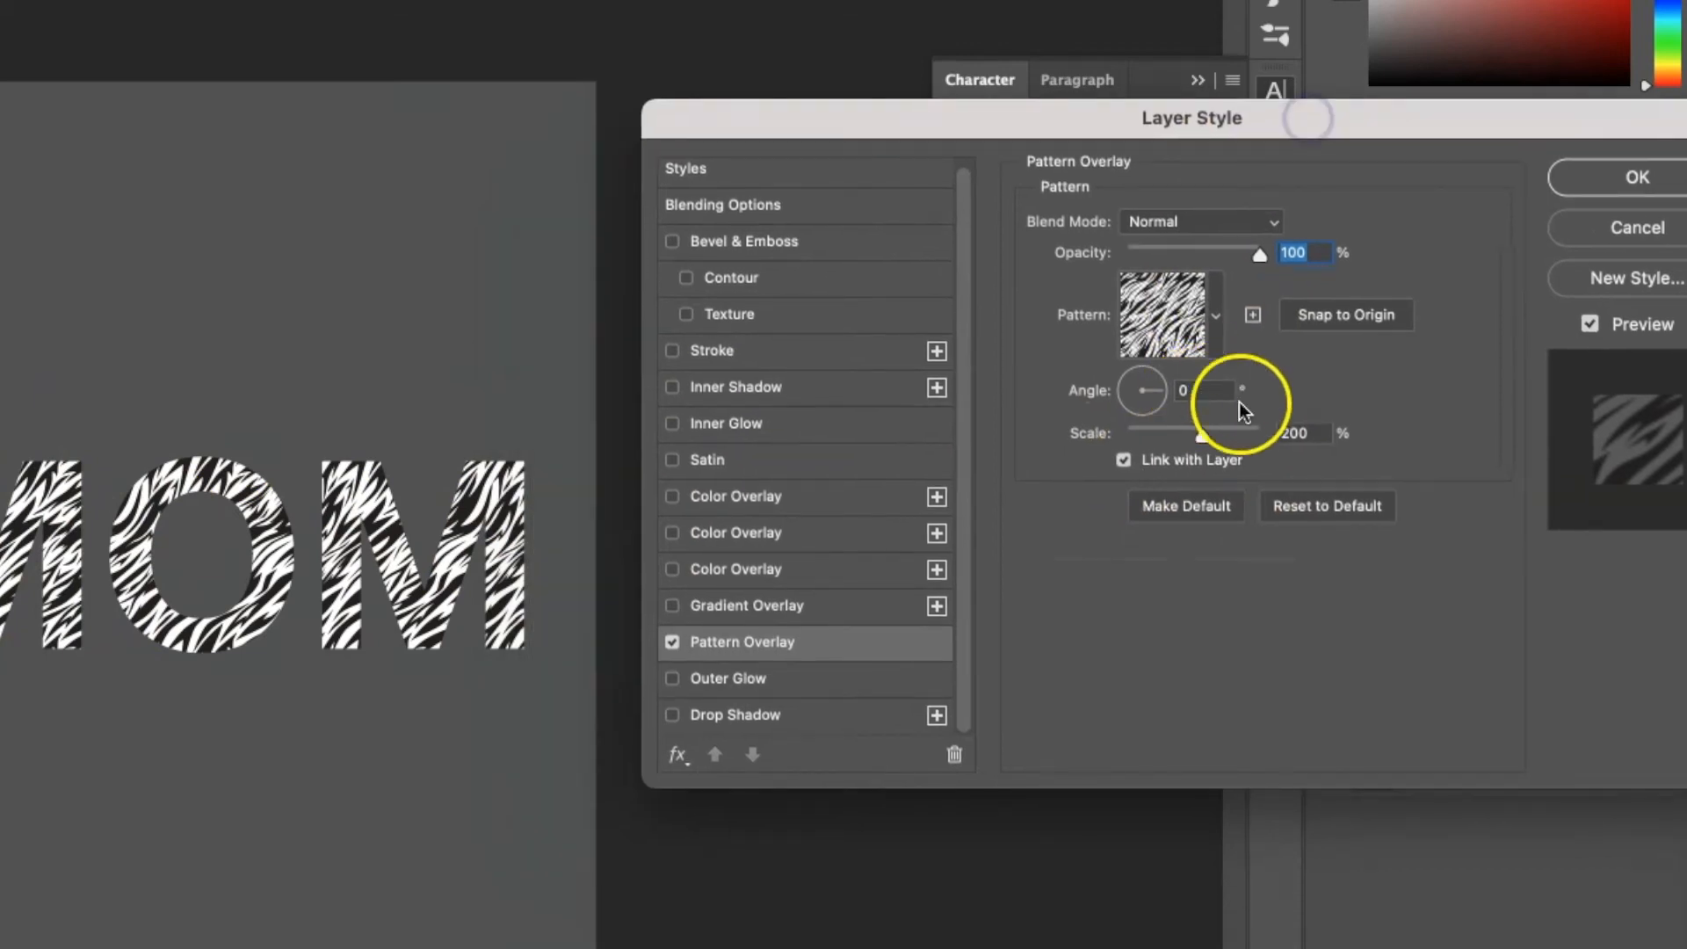
left_click_drag(1200, 437, 1230, 437)
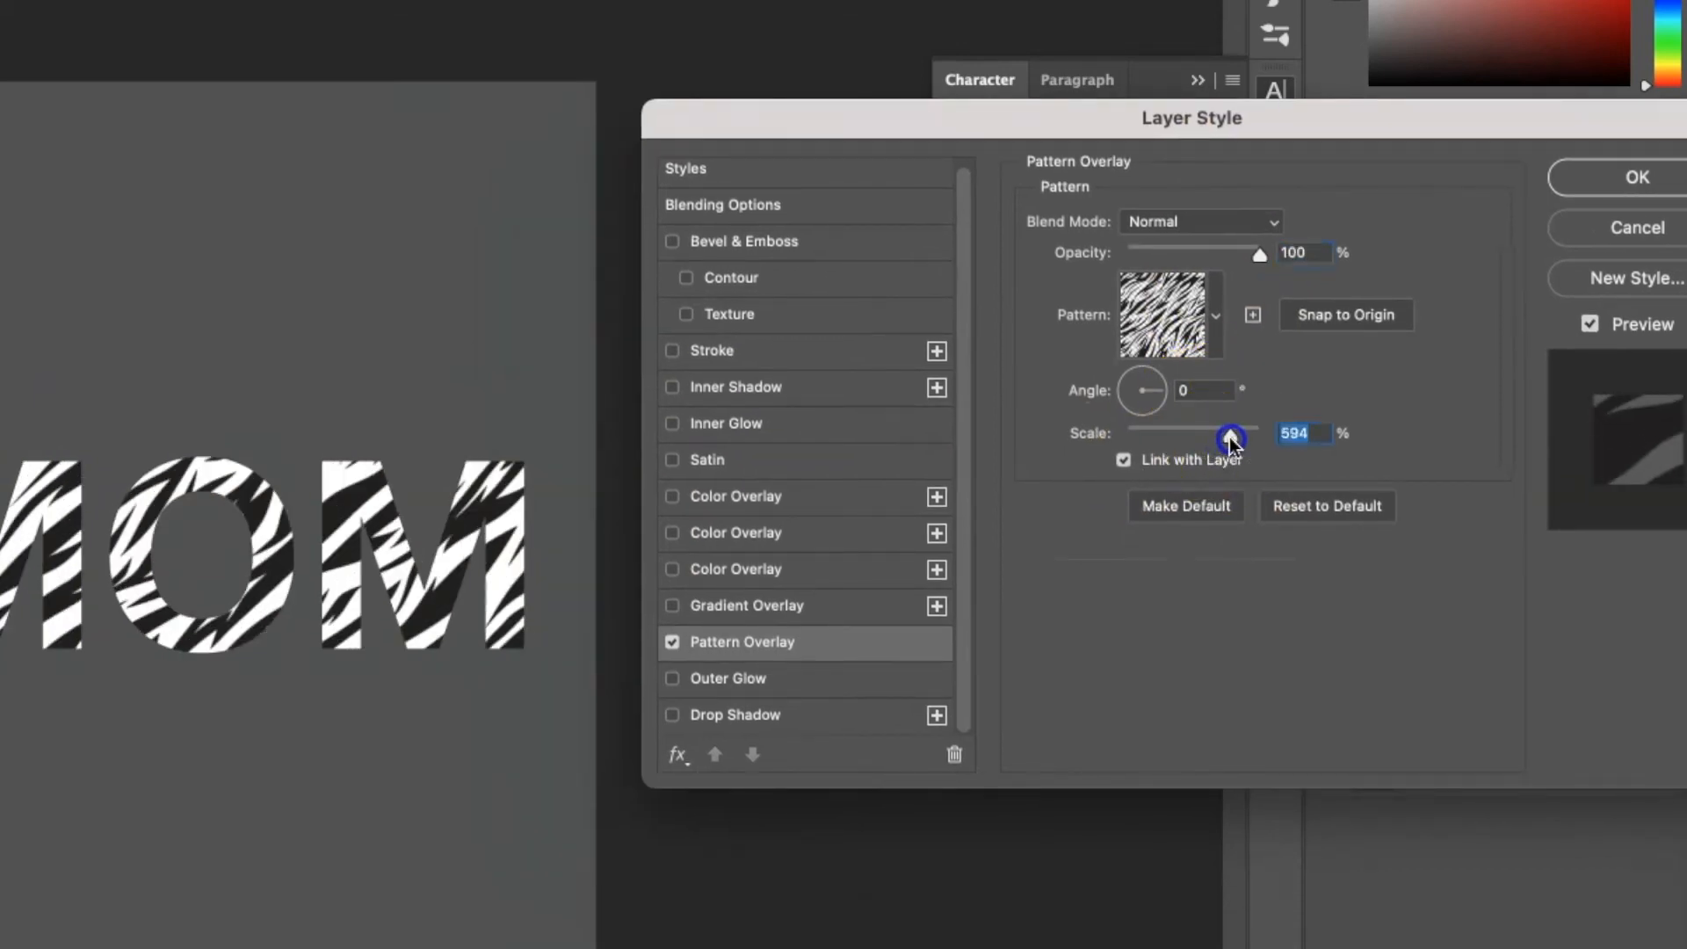
left_click_drag(1230, 437, 1183, 437)
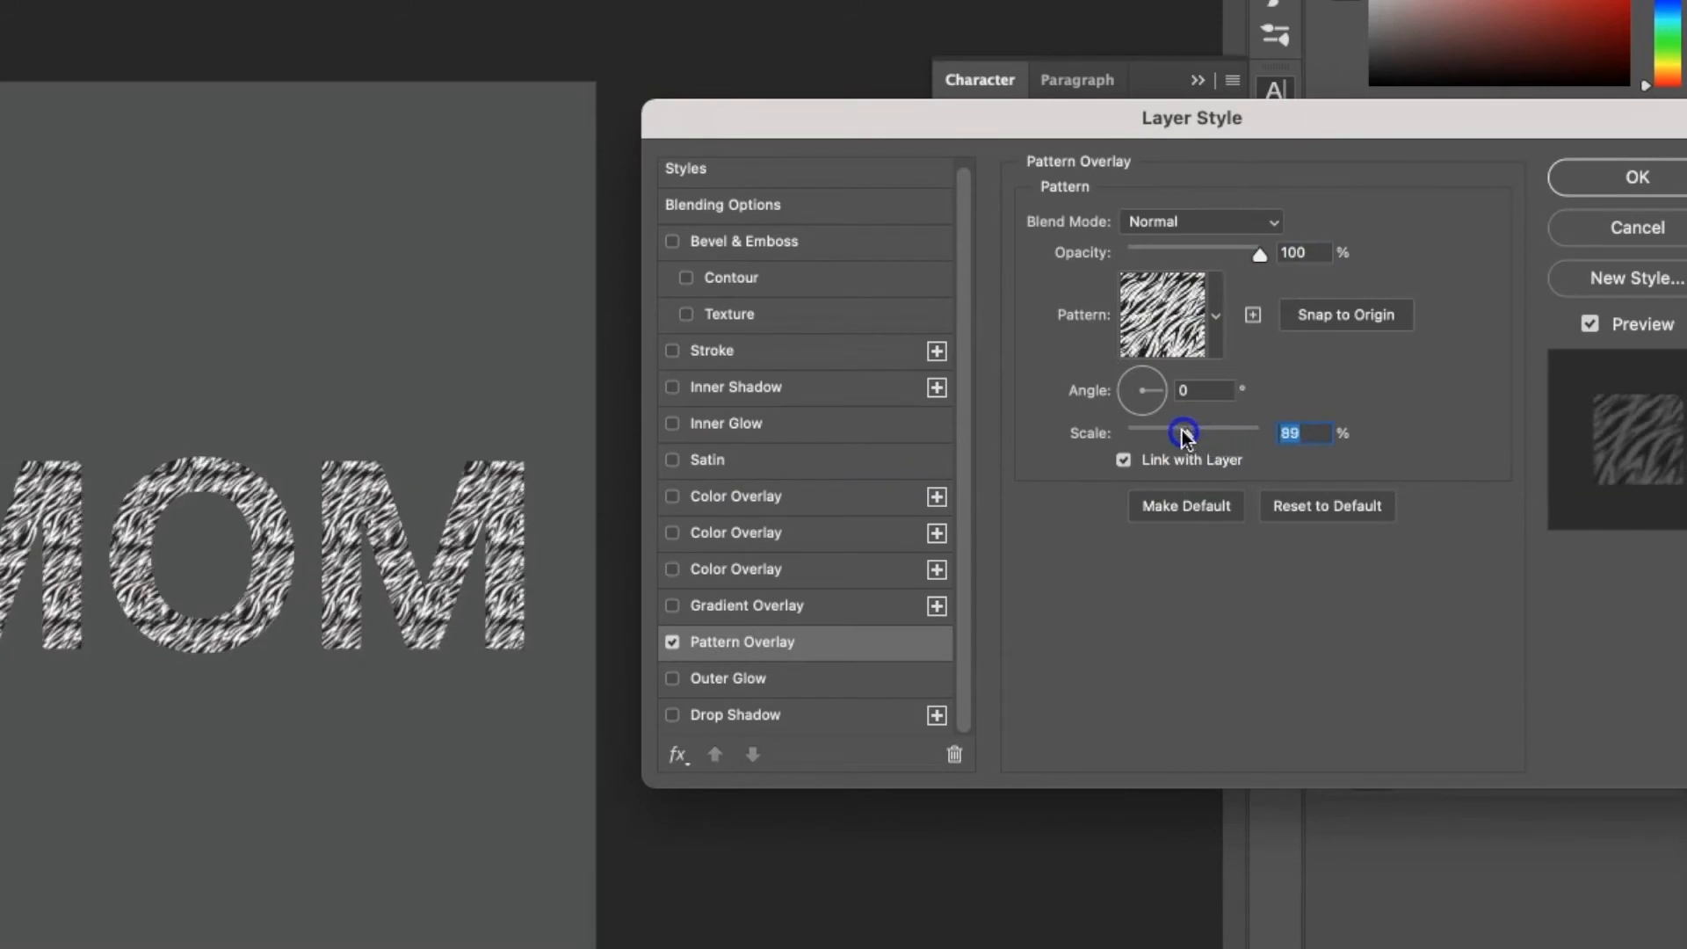
left_click_drag(1182, 432, 1205, 432)
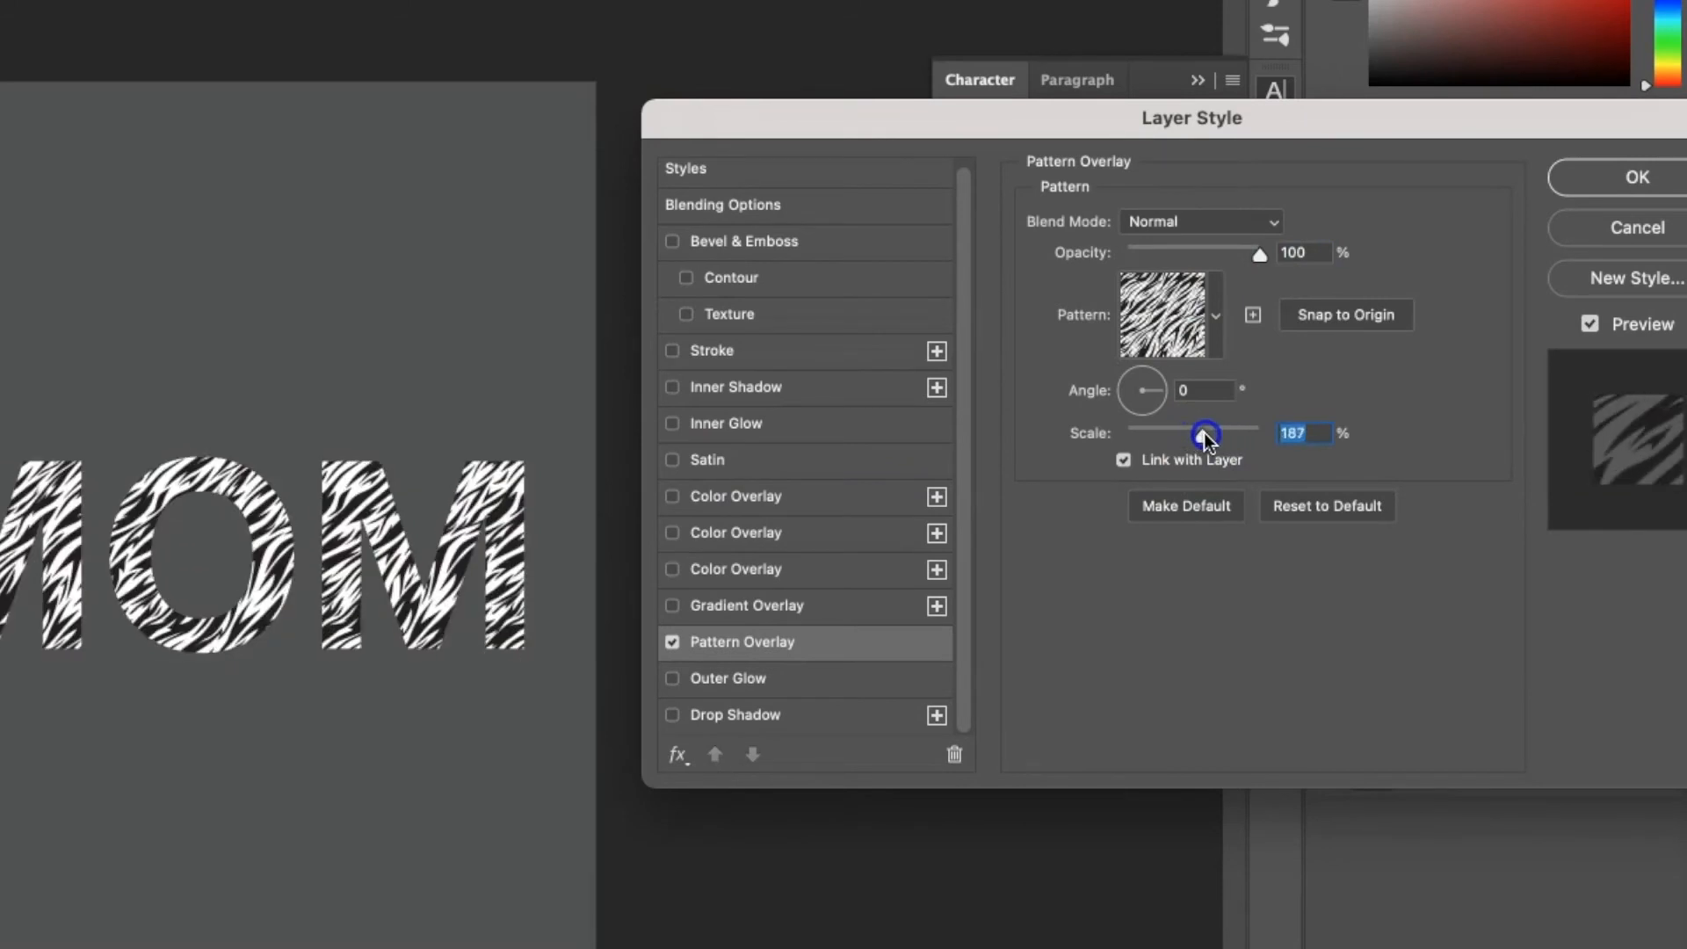
left_click_drag(1201, 432, 1214, 432)
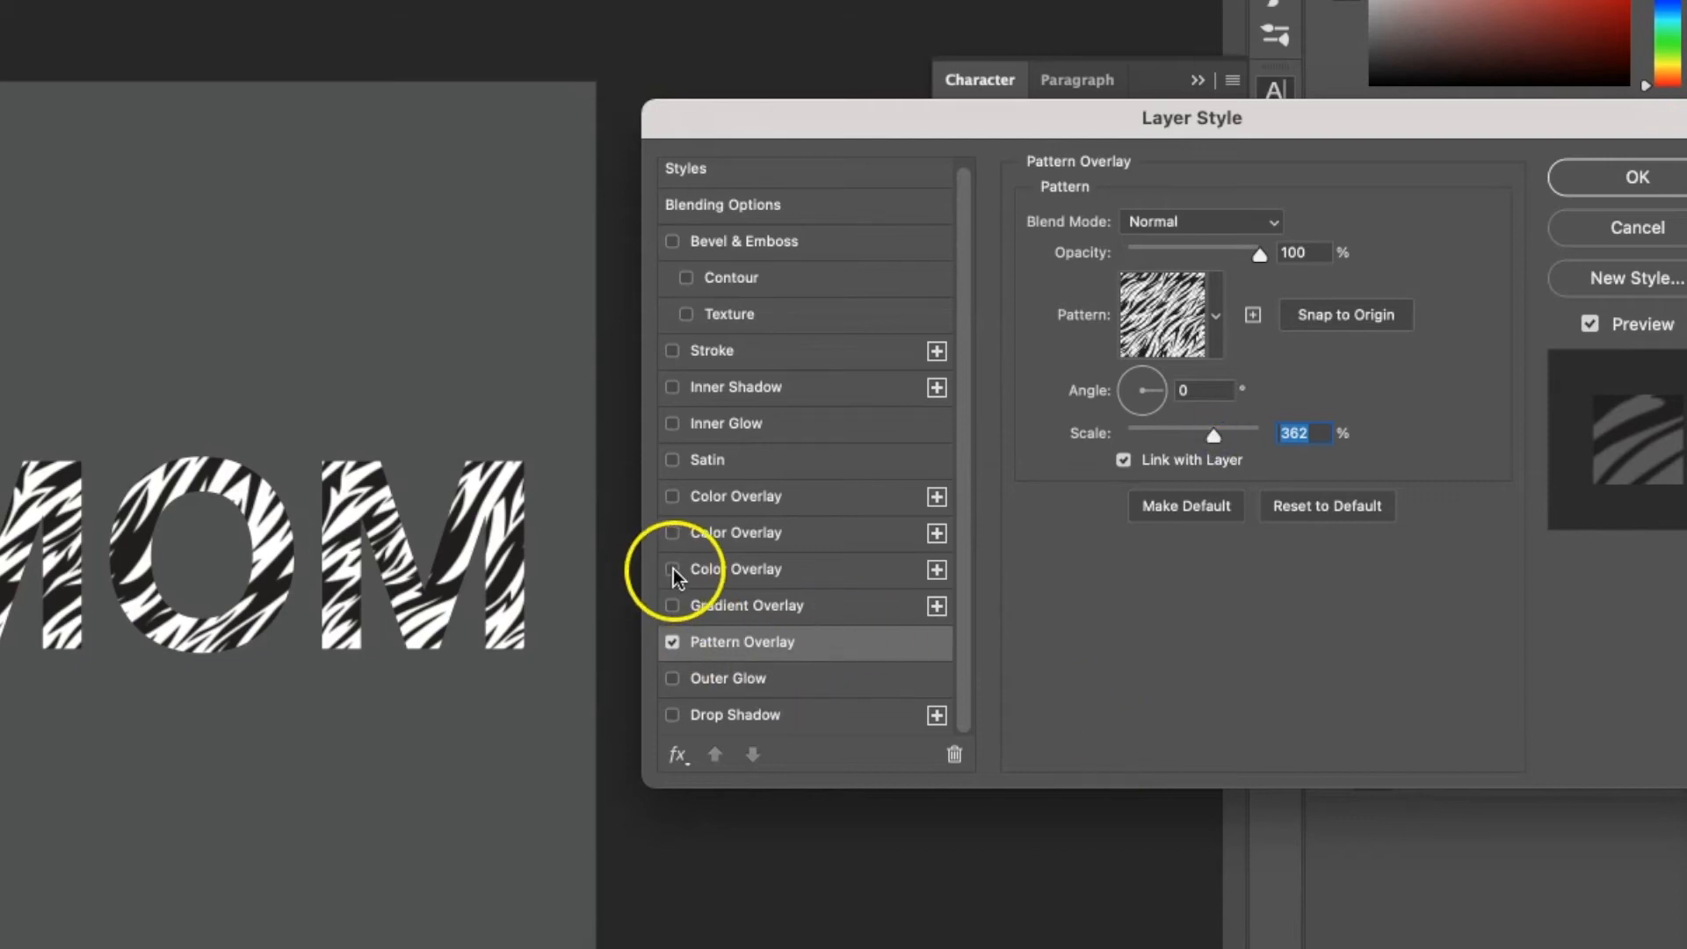
- Add a Color Overlay and pick a deep saturated orange in the Color Picker
left_click(671, 570)
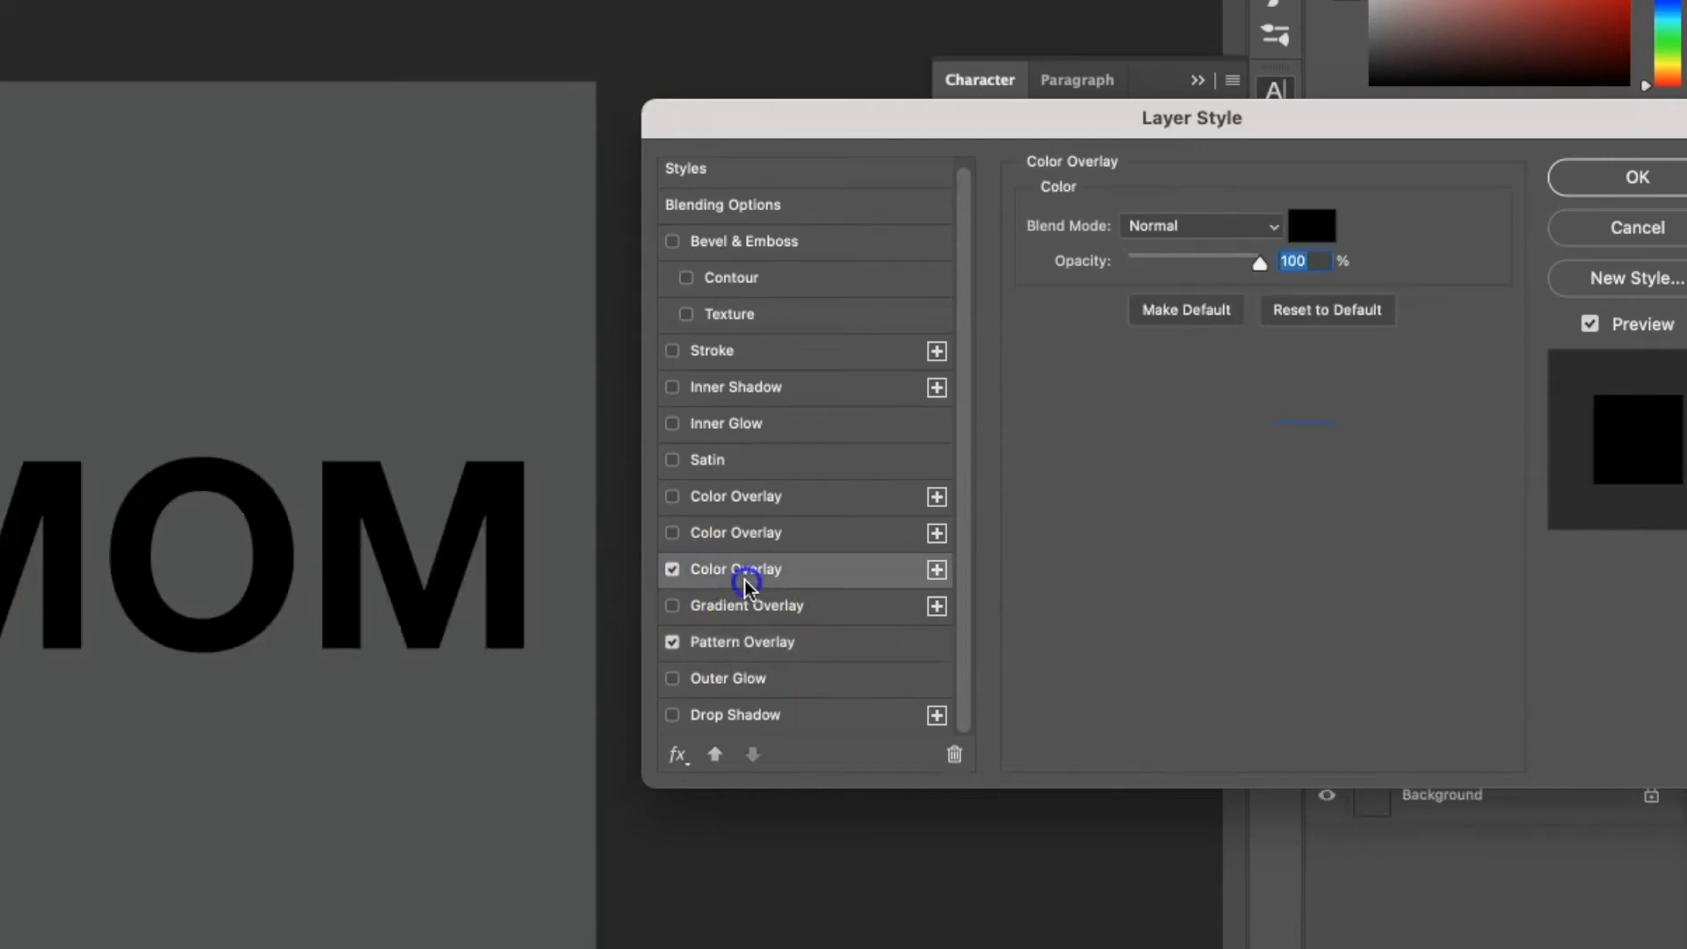
left_click(1310, 225)
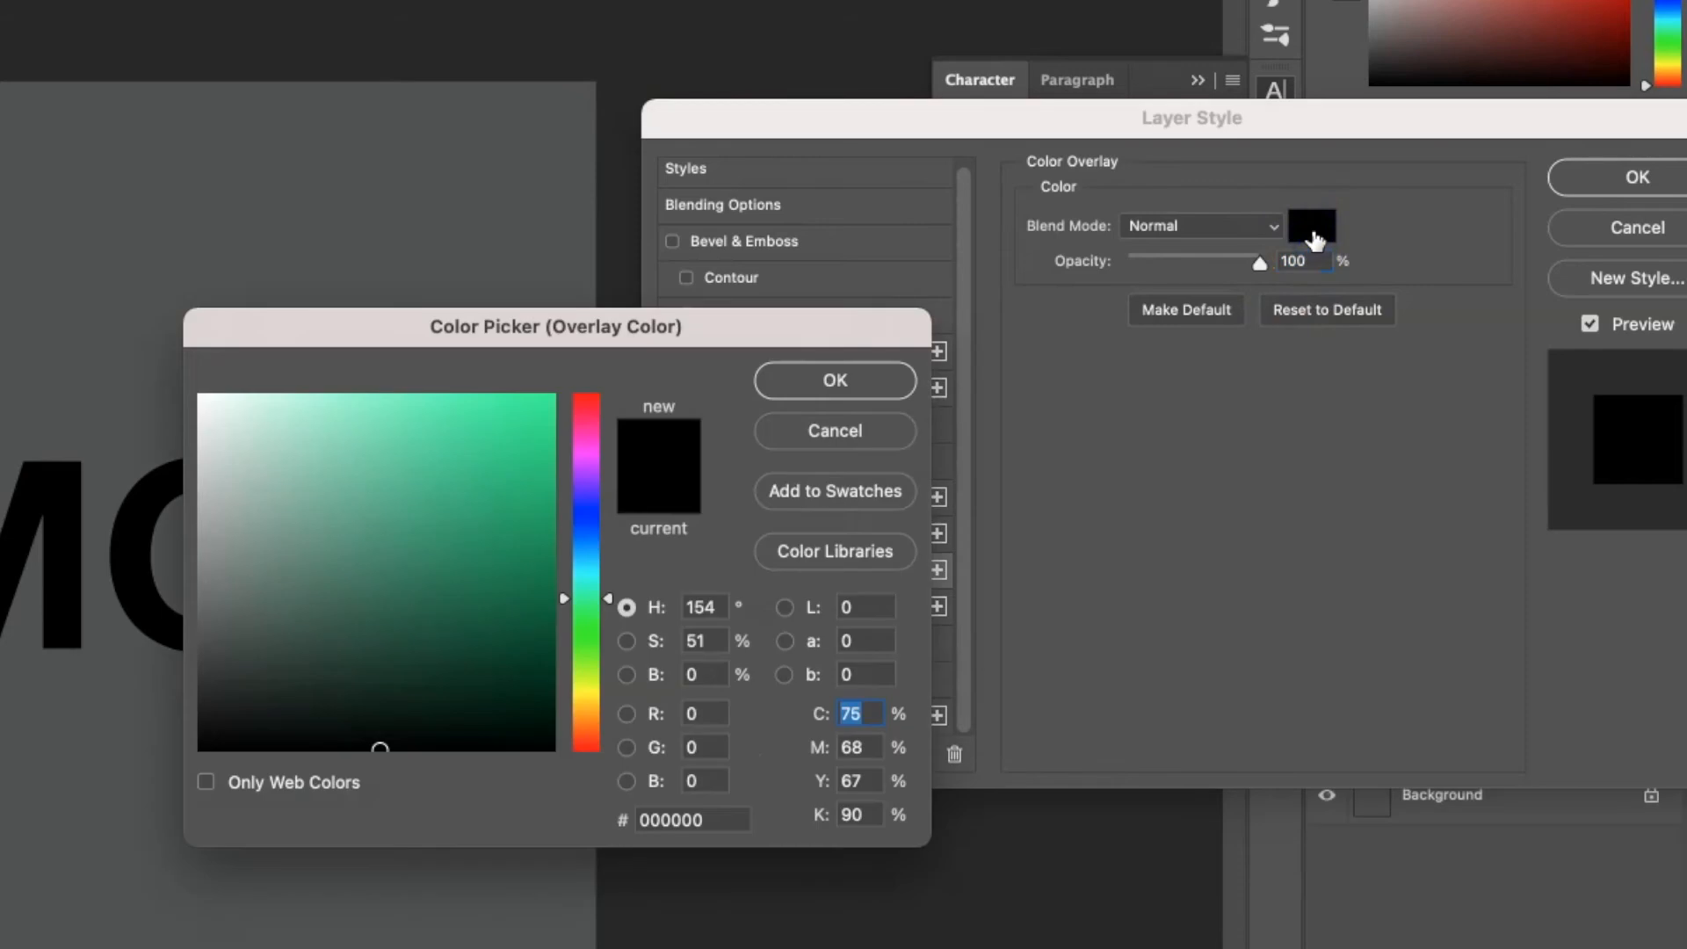
left_click_drag(583, 596, 583, 700)
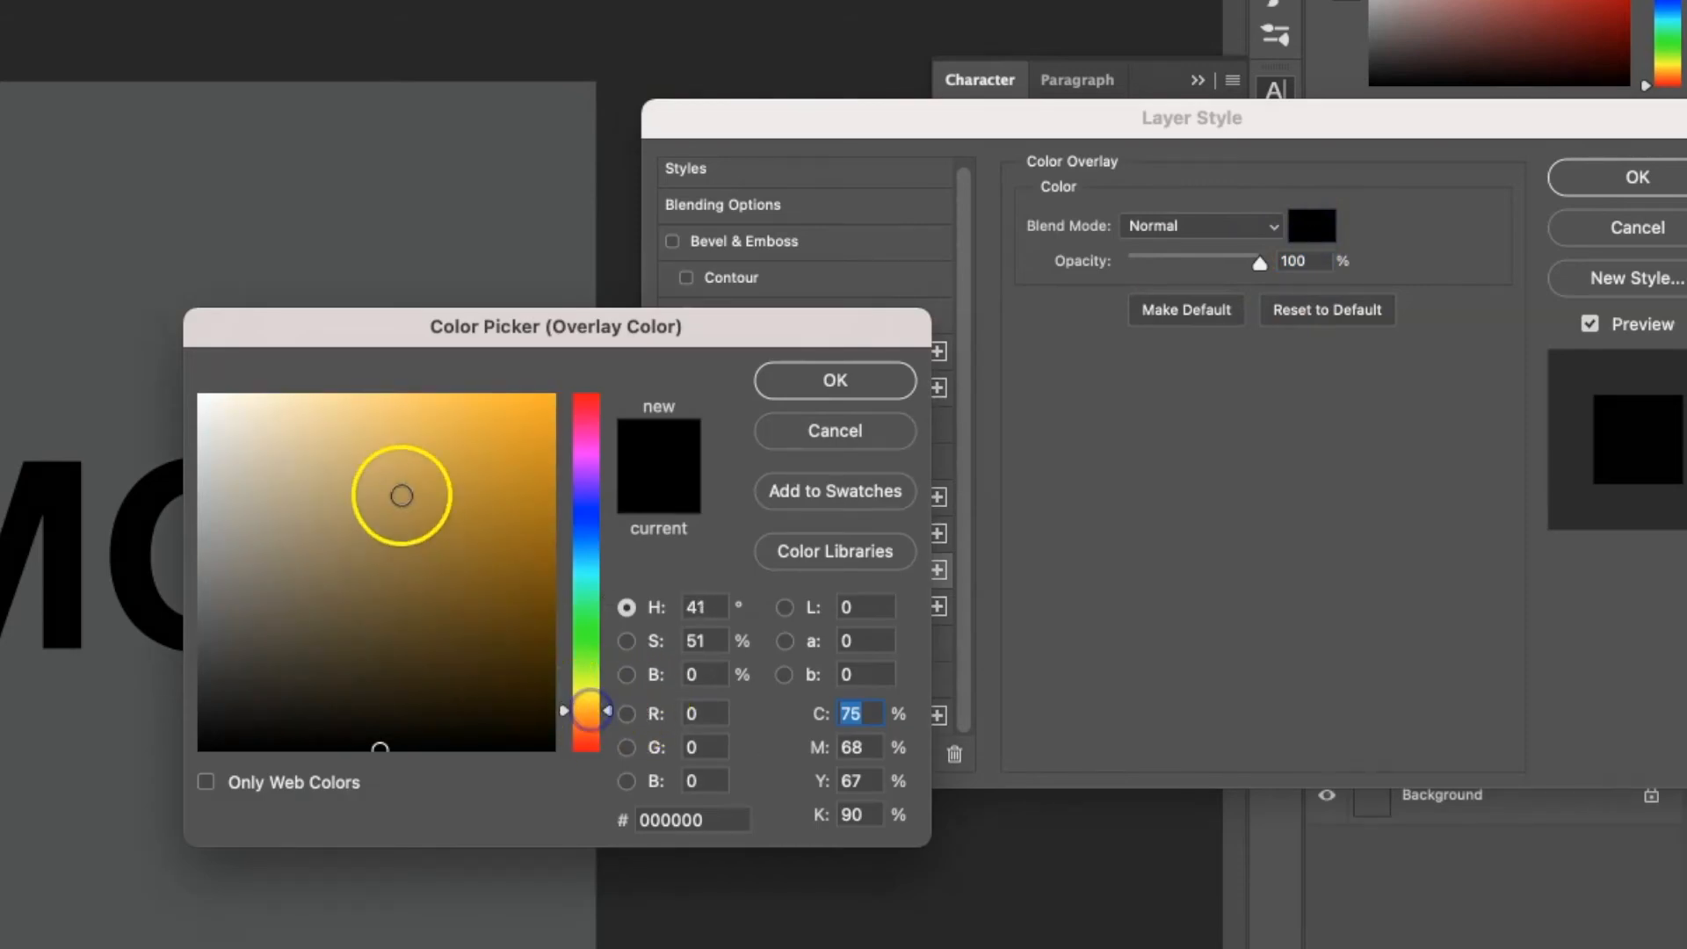
left_click(448, 421)
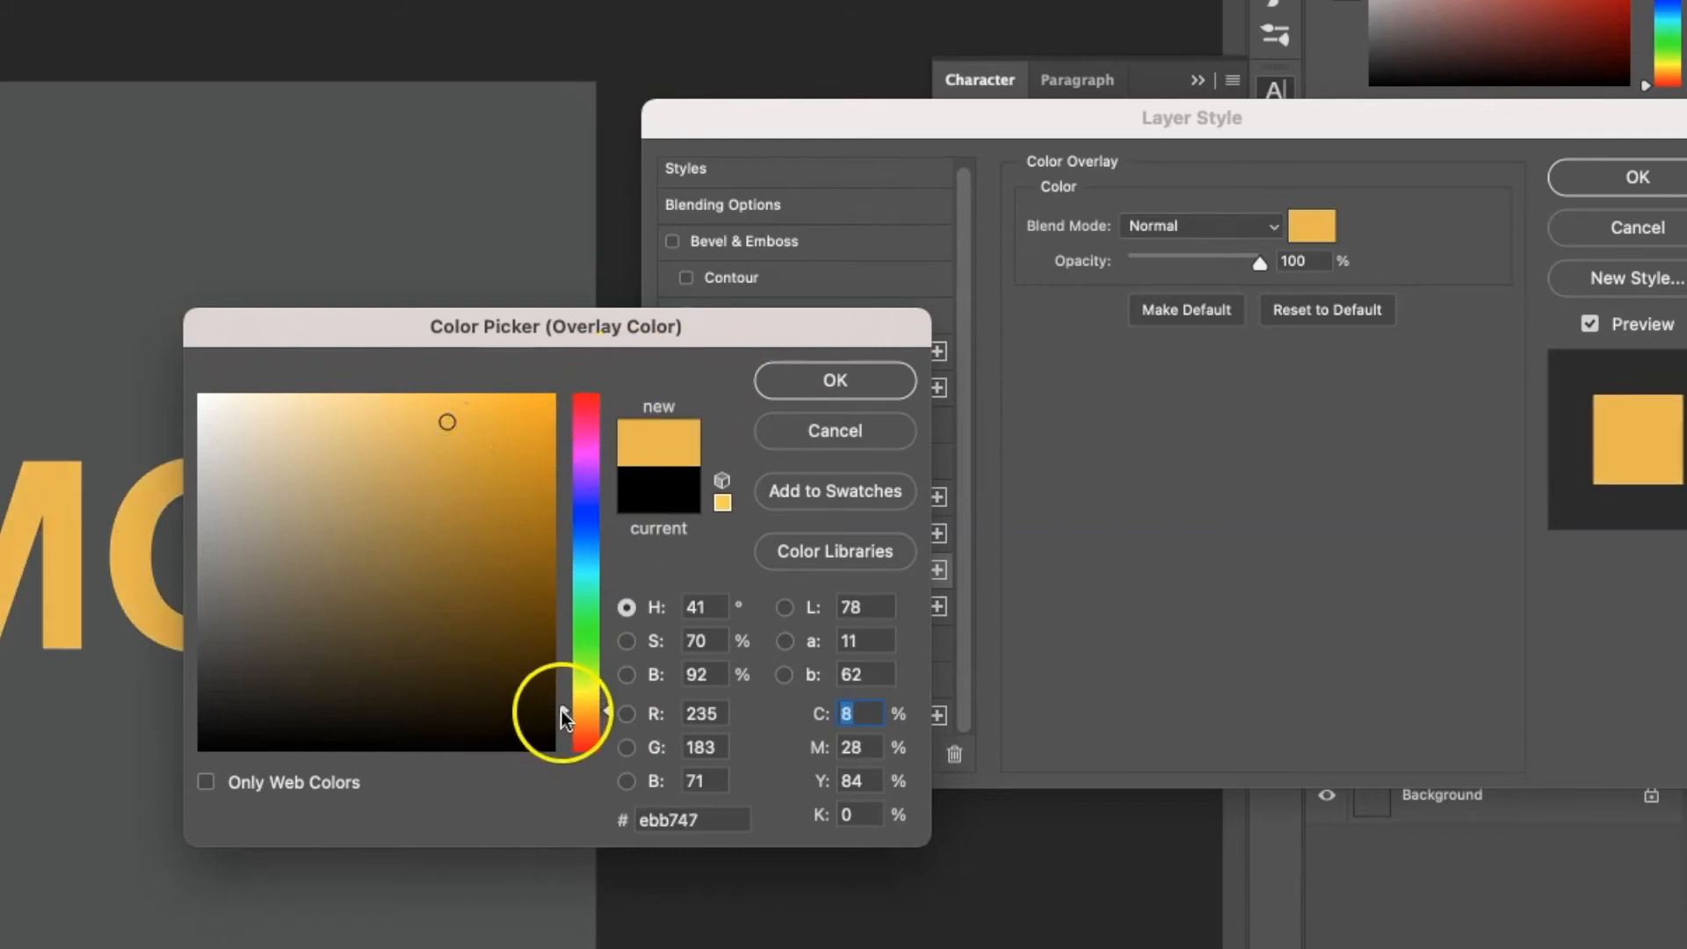
left_click_drag(583, 716, 584, 715)
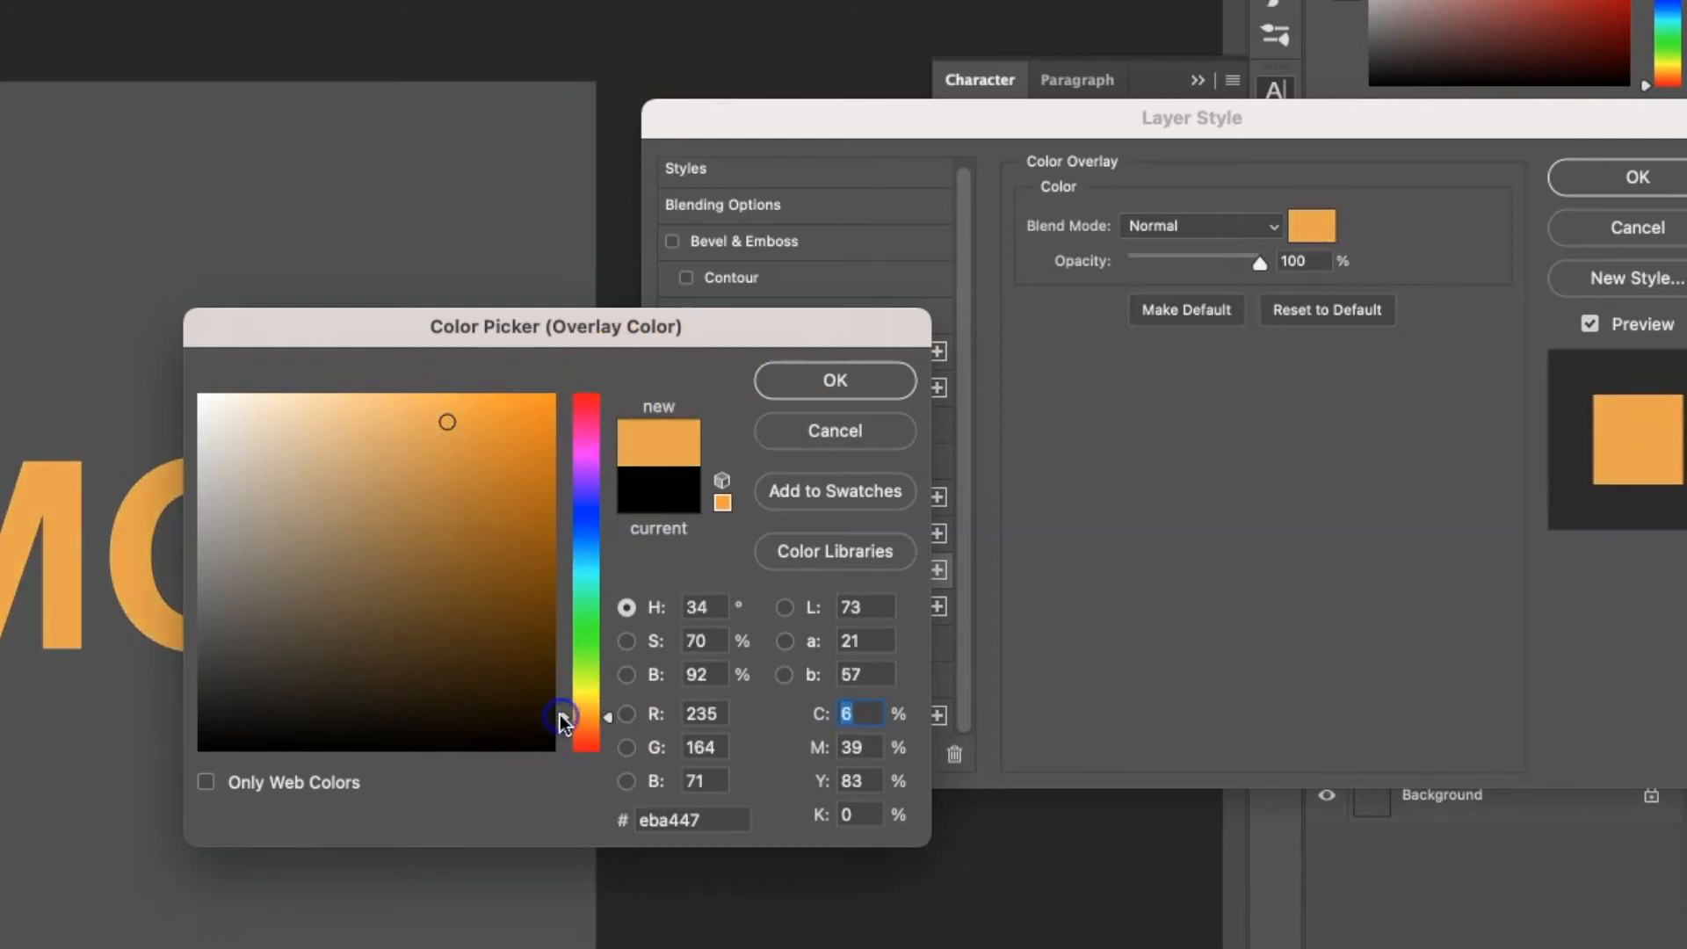
left_click(835, 379)
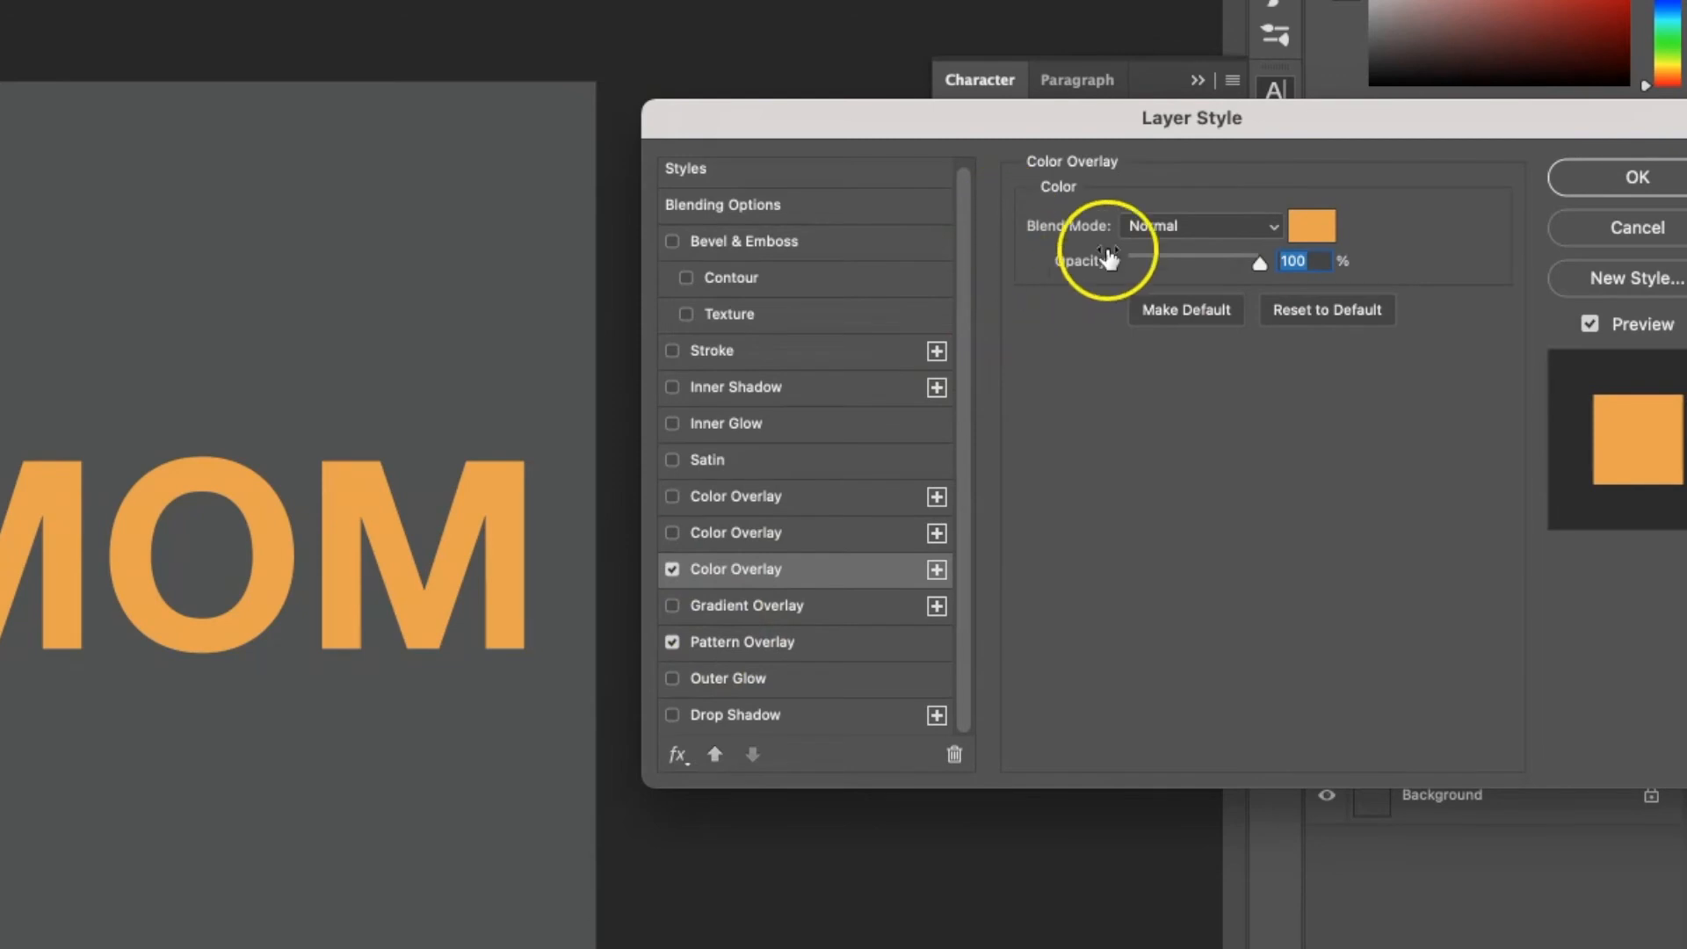
- Set the Color Overlay blend mode to Multiply and apply the layer style to MOM
left_click(1198, 226)
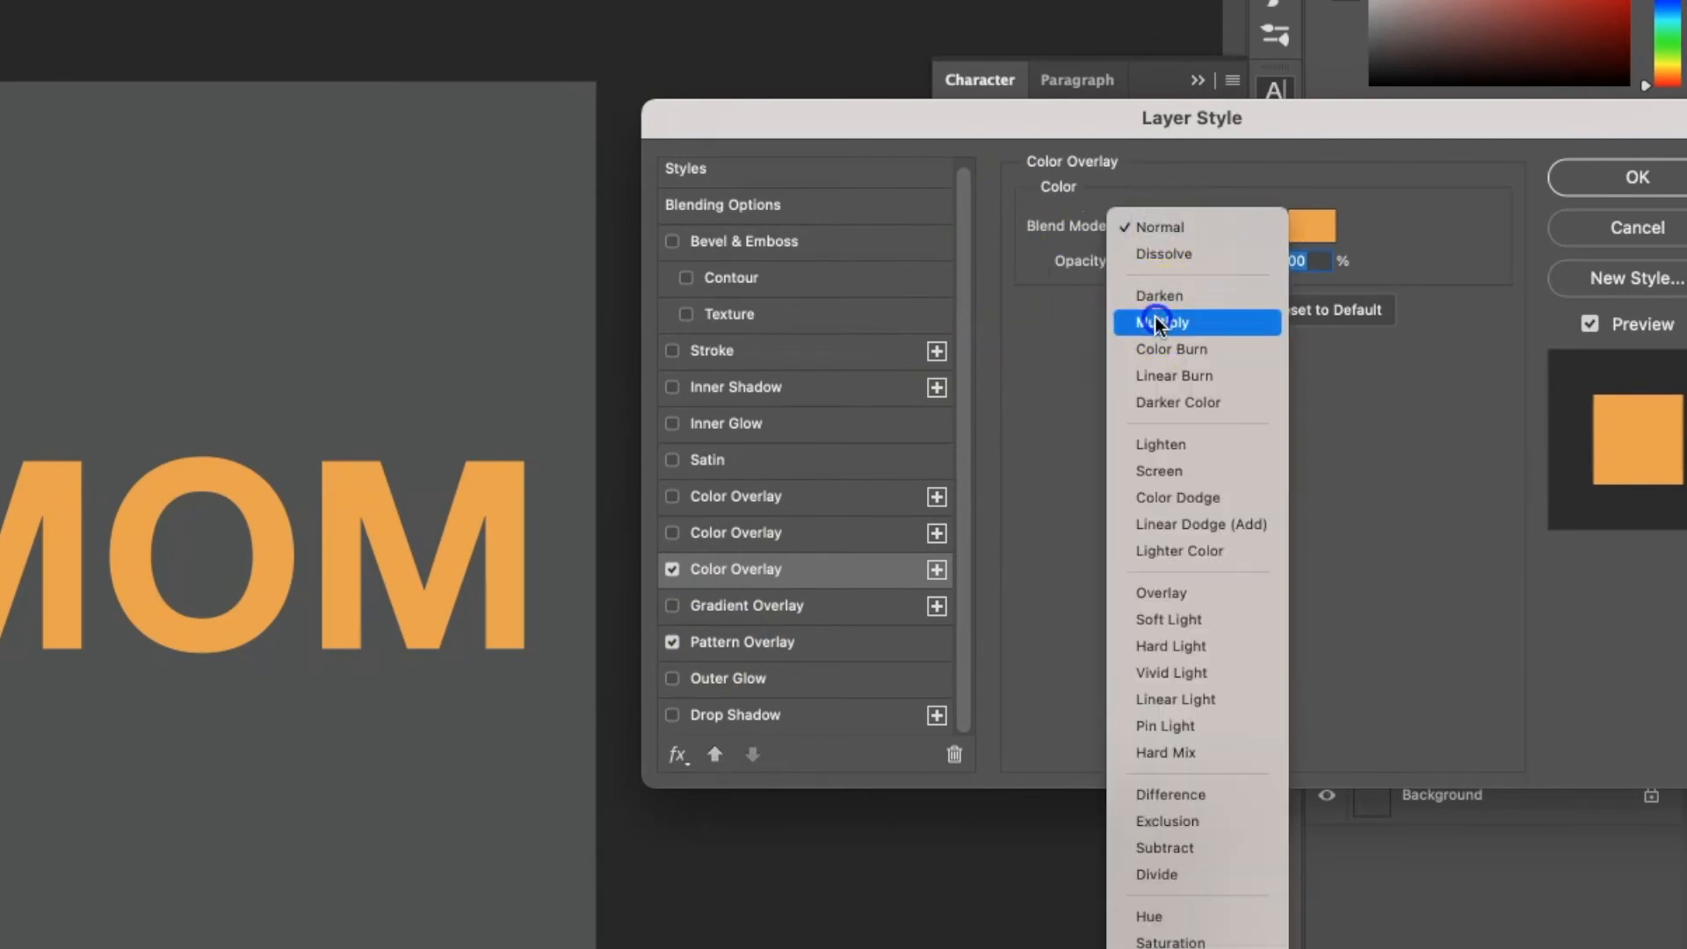
left_click(1159, 323)
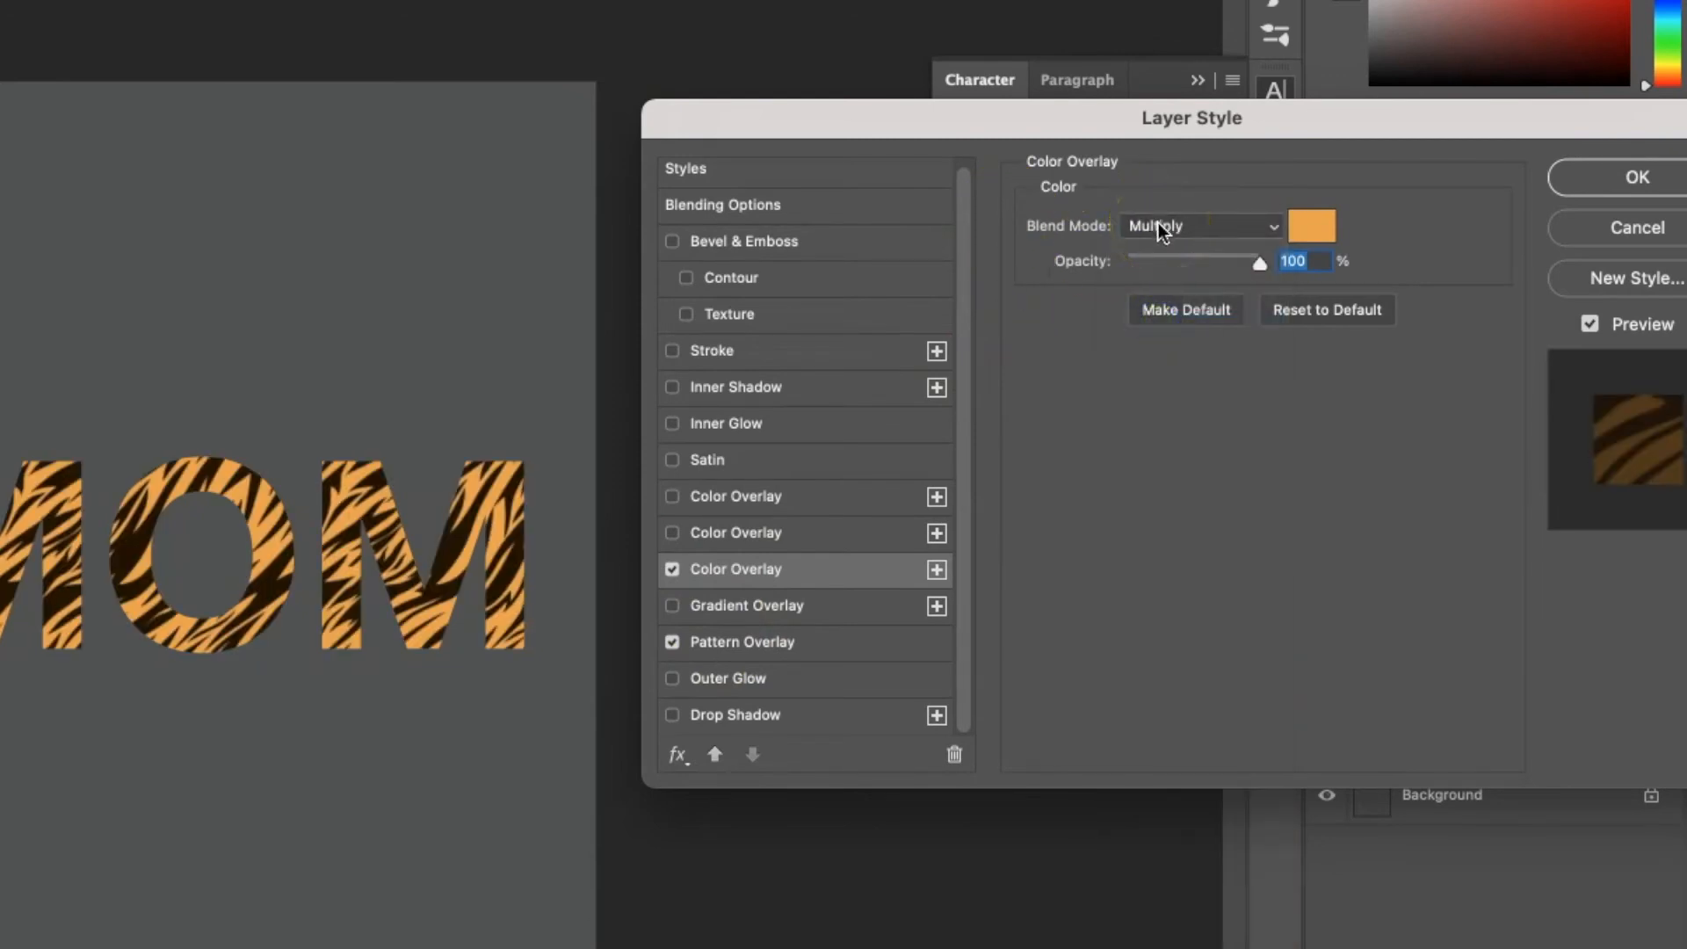
left_click(1199, 225)
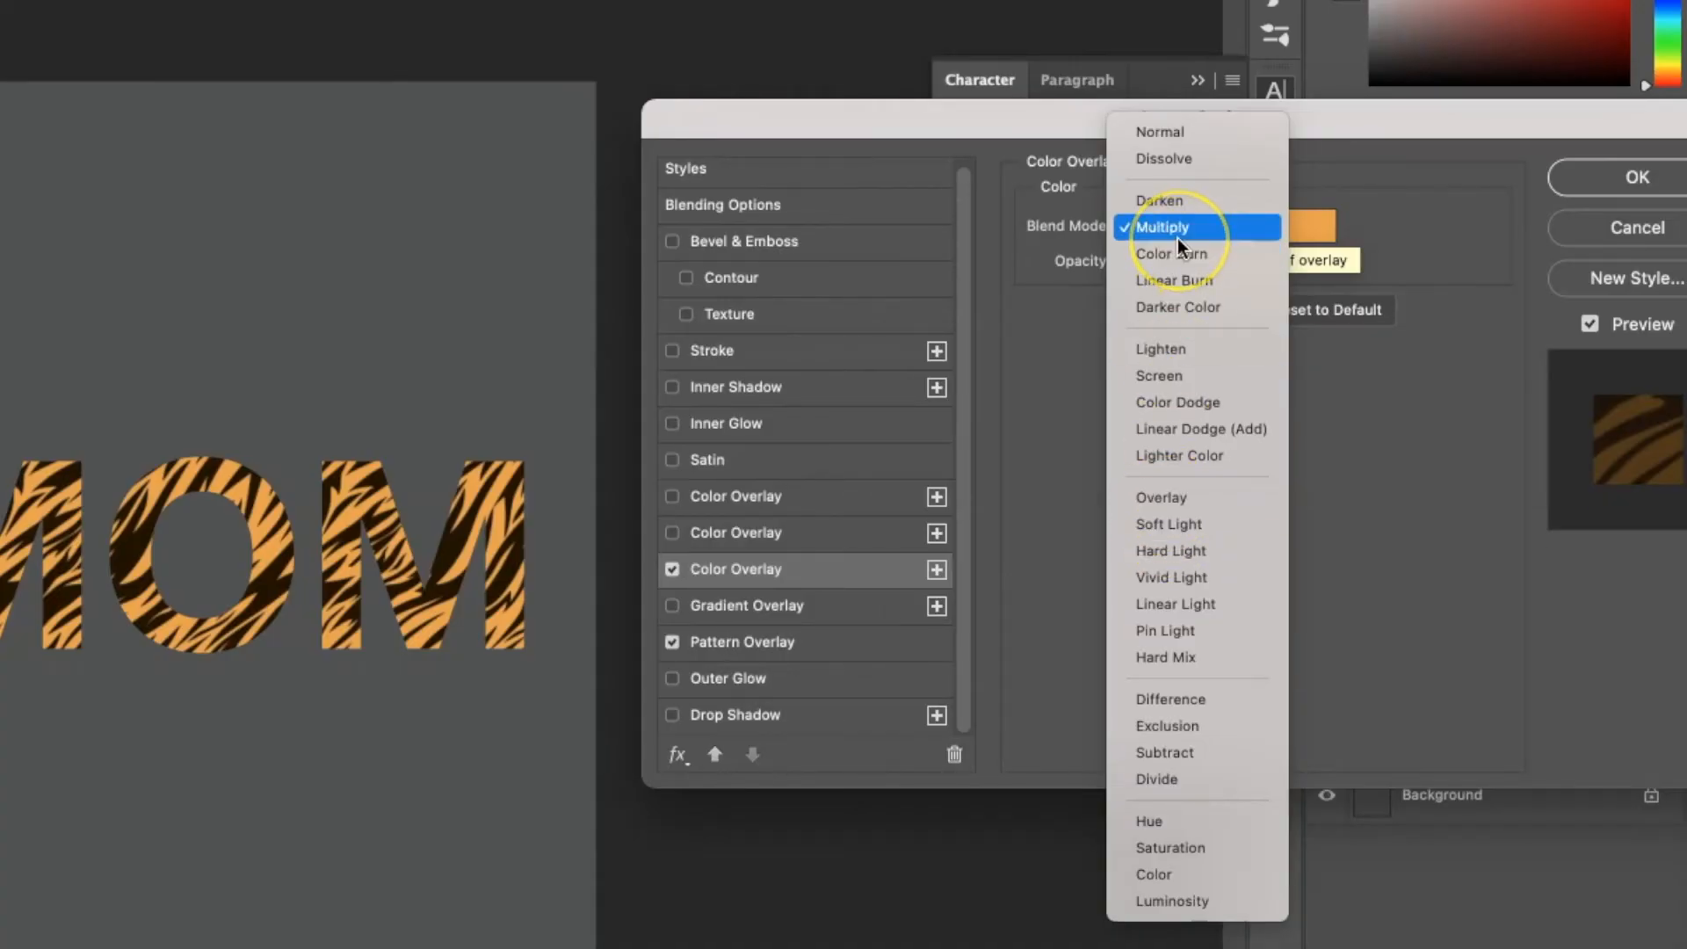
left_click(1180, 227)
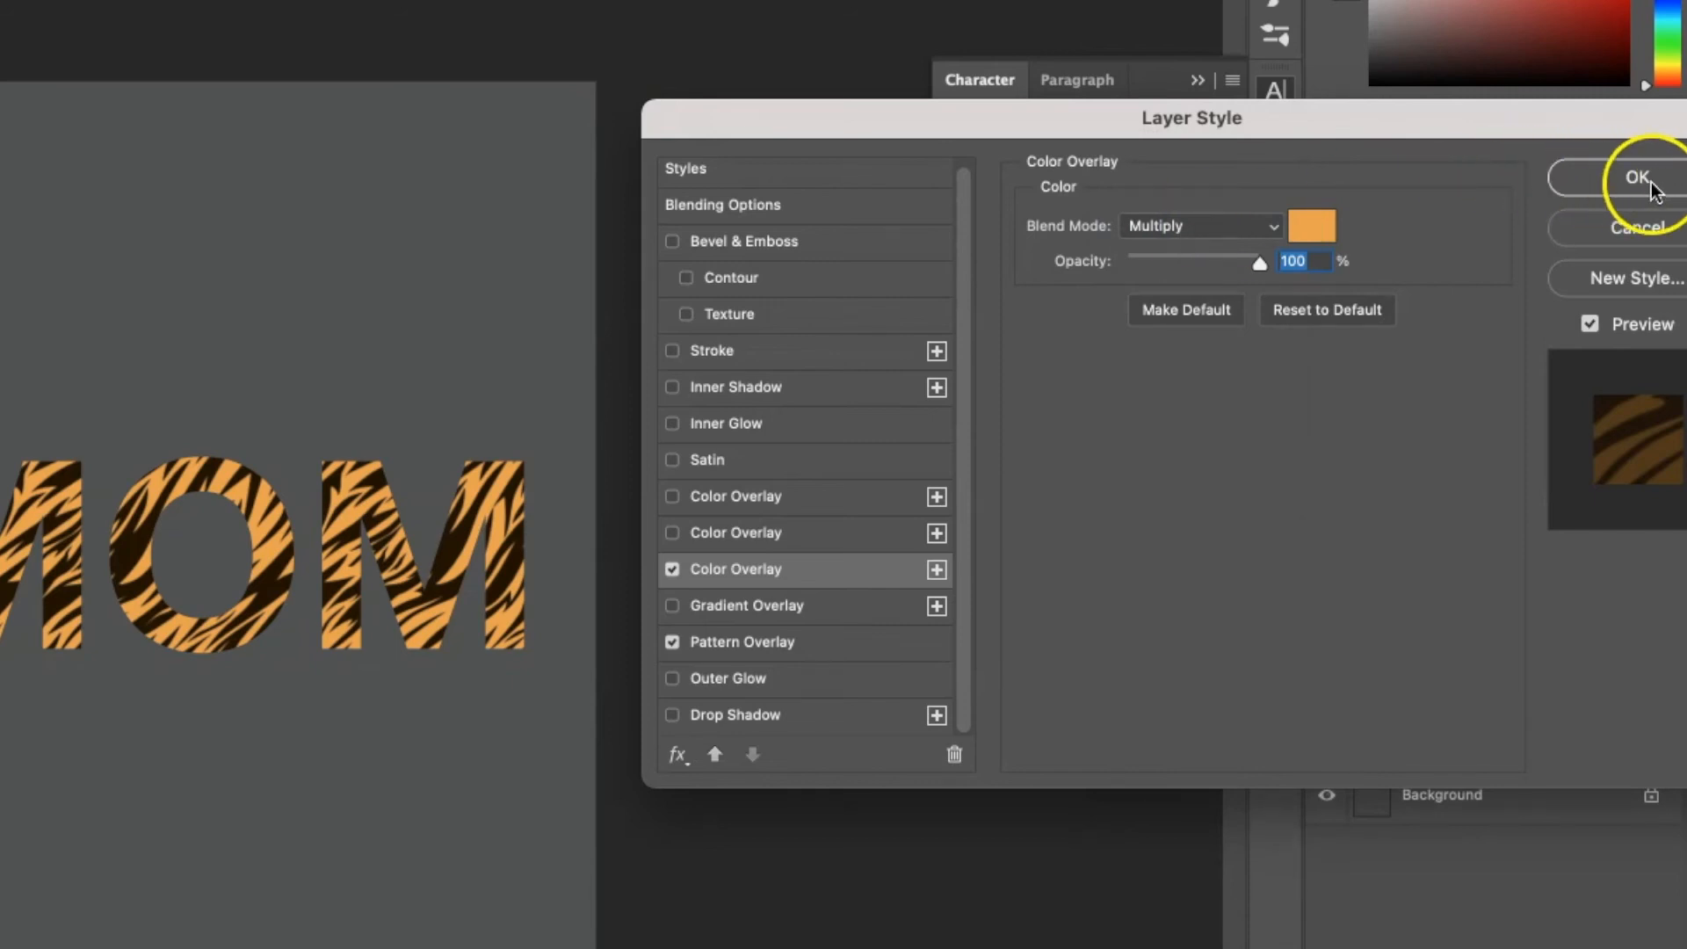
left_click(1633, 180)
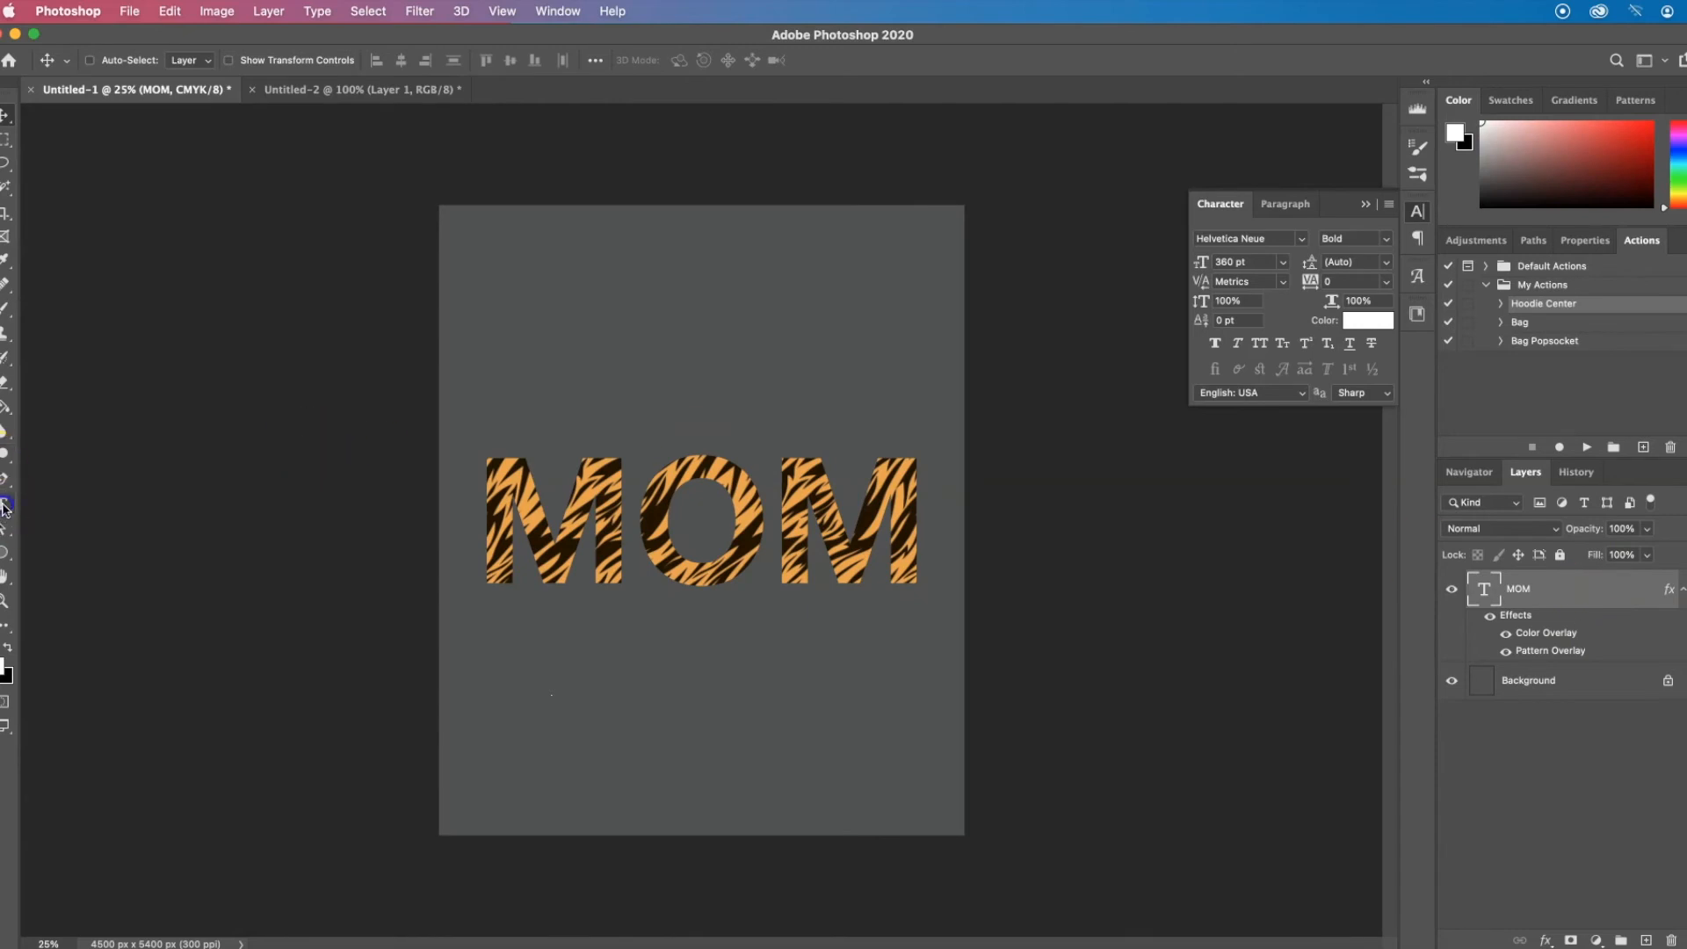
- Add a white 'tiger' text layer in a script font below MOM
left_click(638, 706)
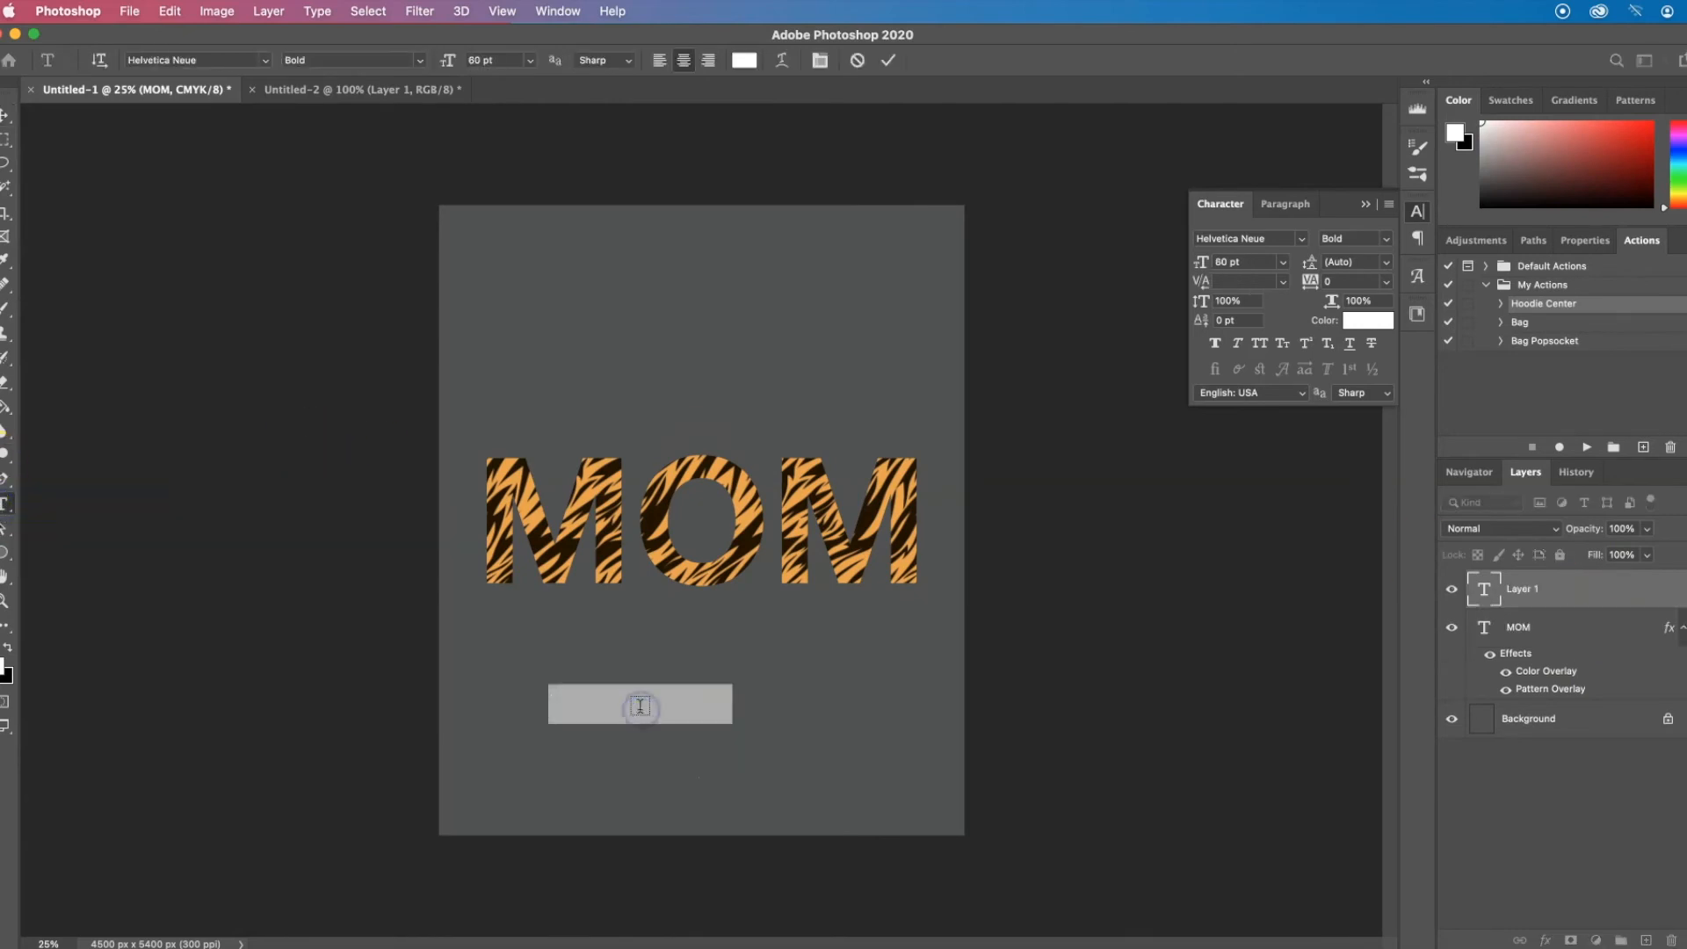
type("tiger")
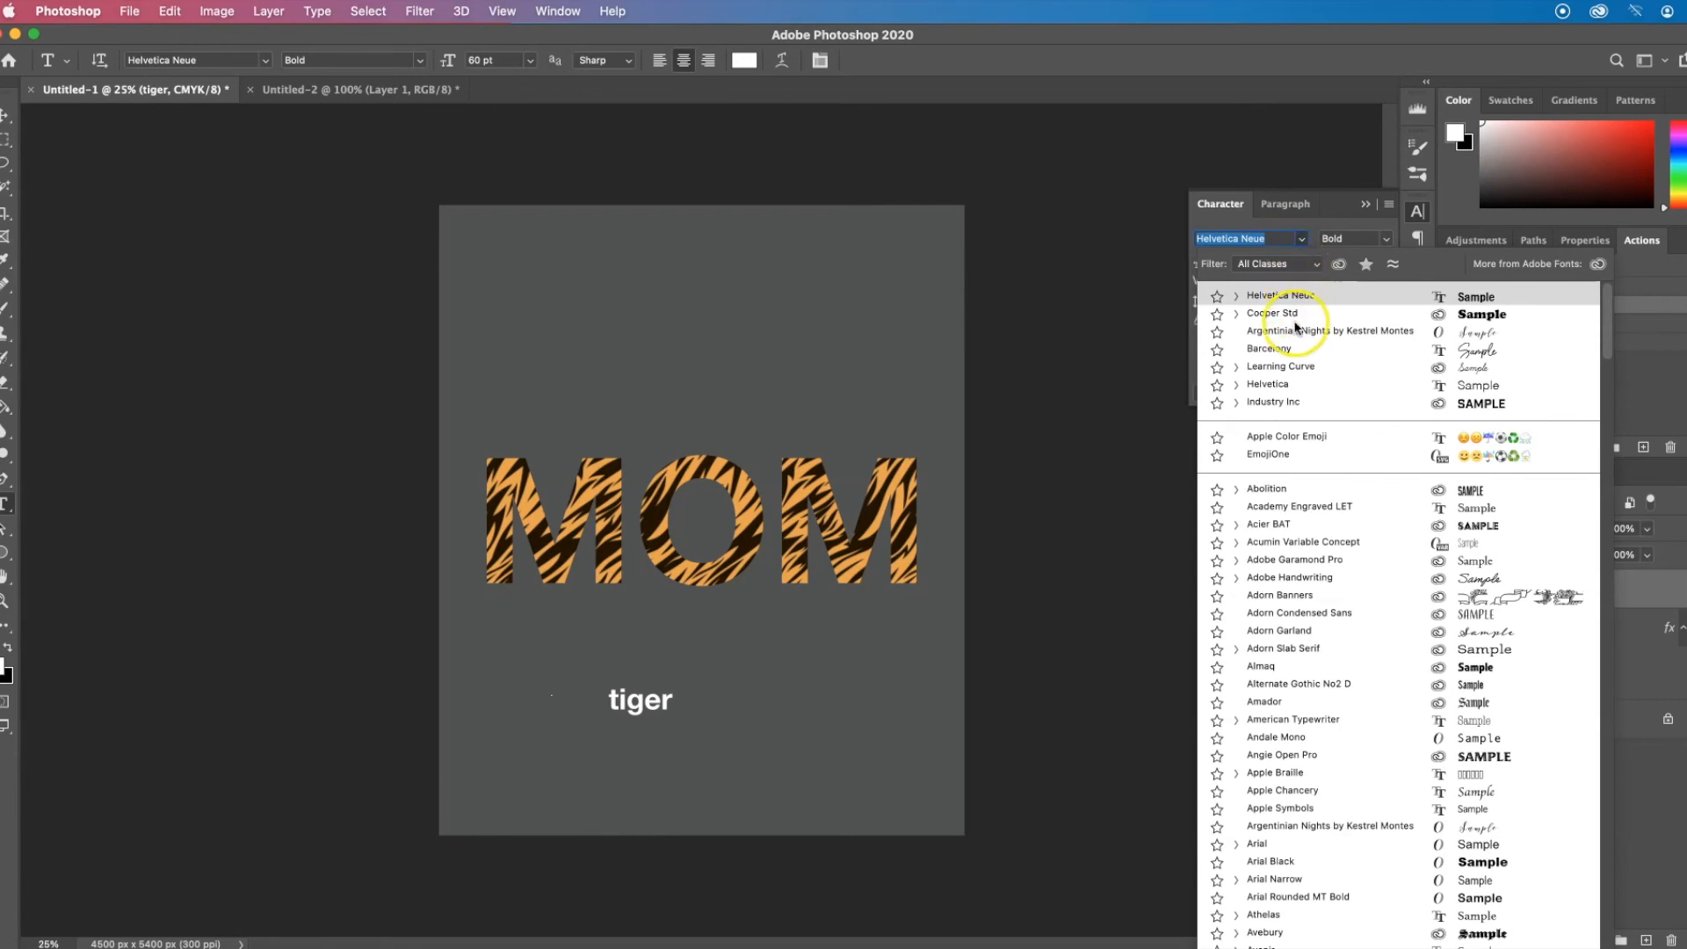
left_click(1310, 330)
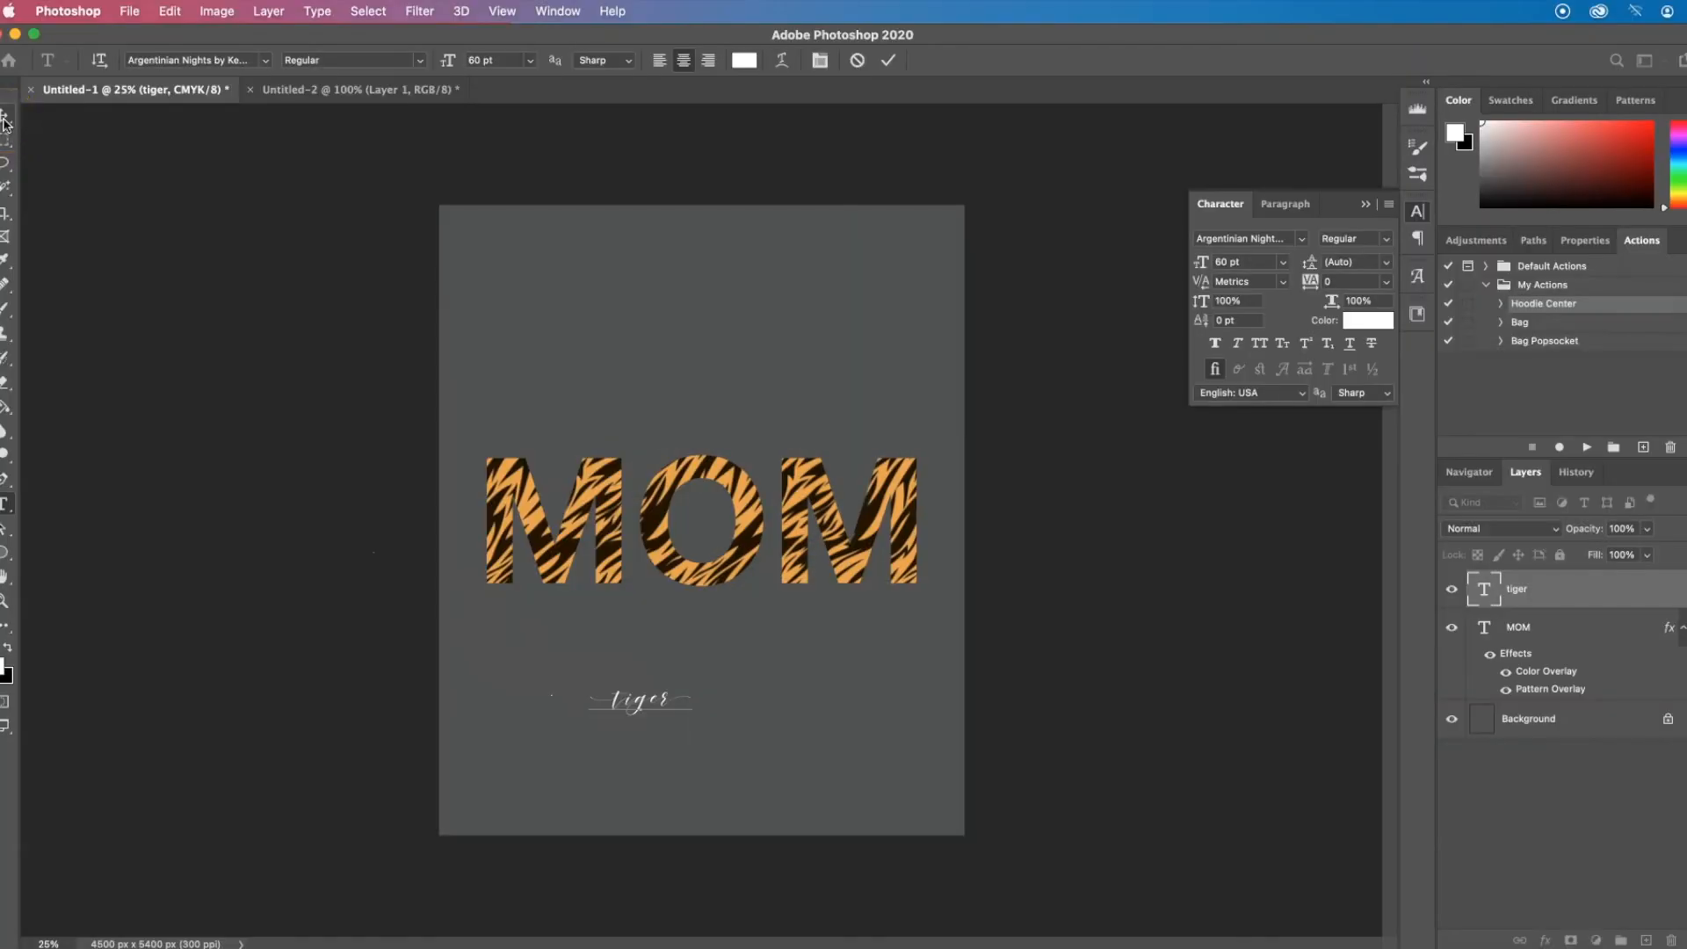
left_click(888, 63)
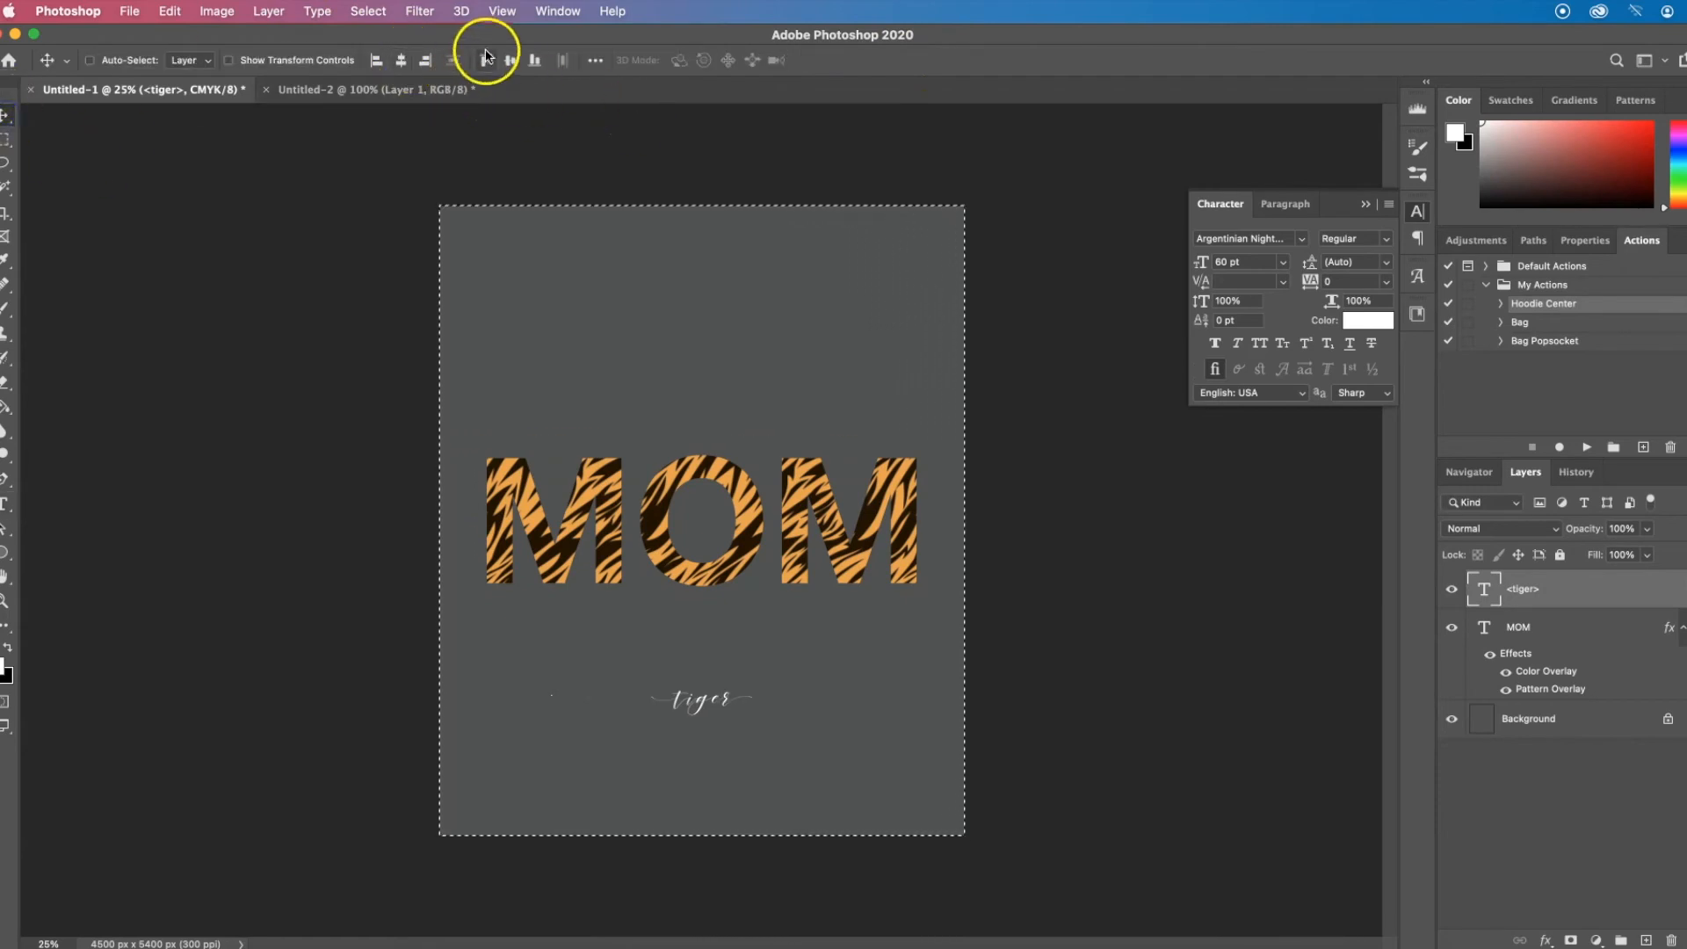
- Centre the tiger script and scale it up to stretch across the full MOM word
left_click(509, 60)
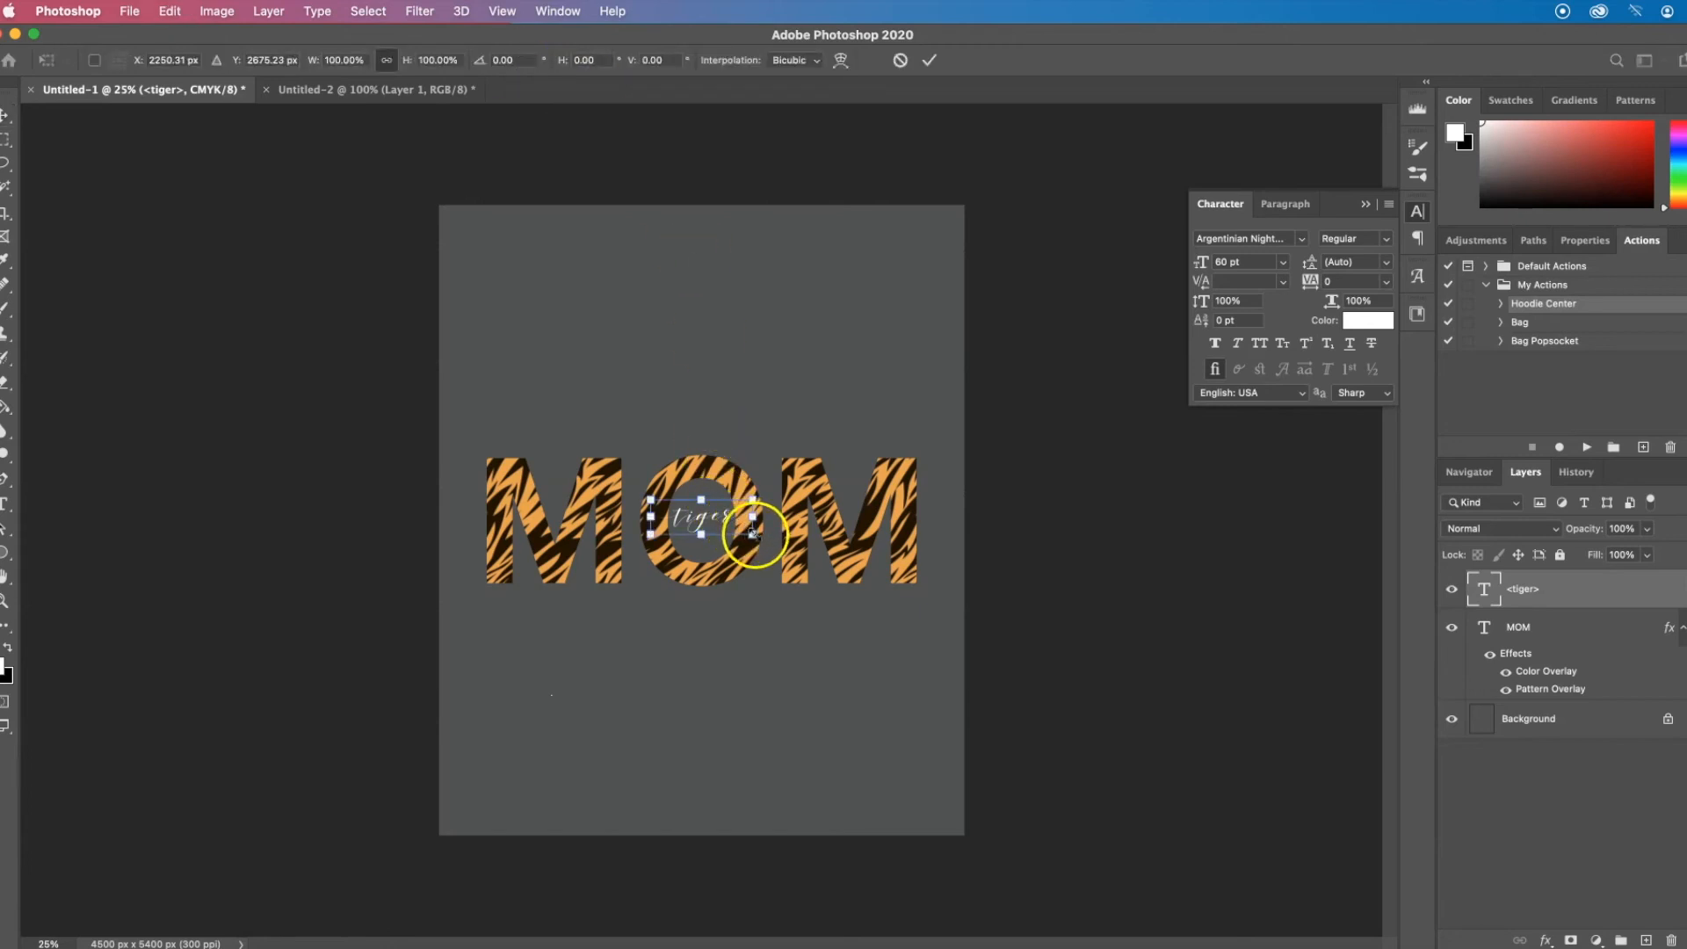
left_click_drag(754, 535, 779, 543)
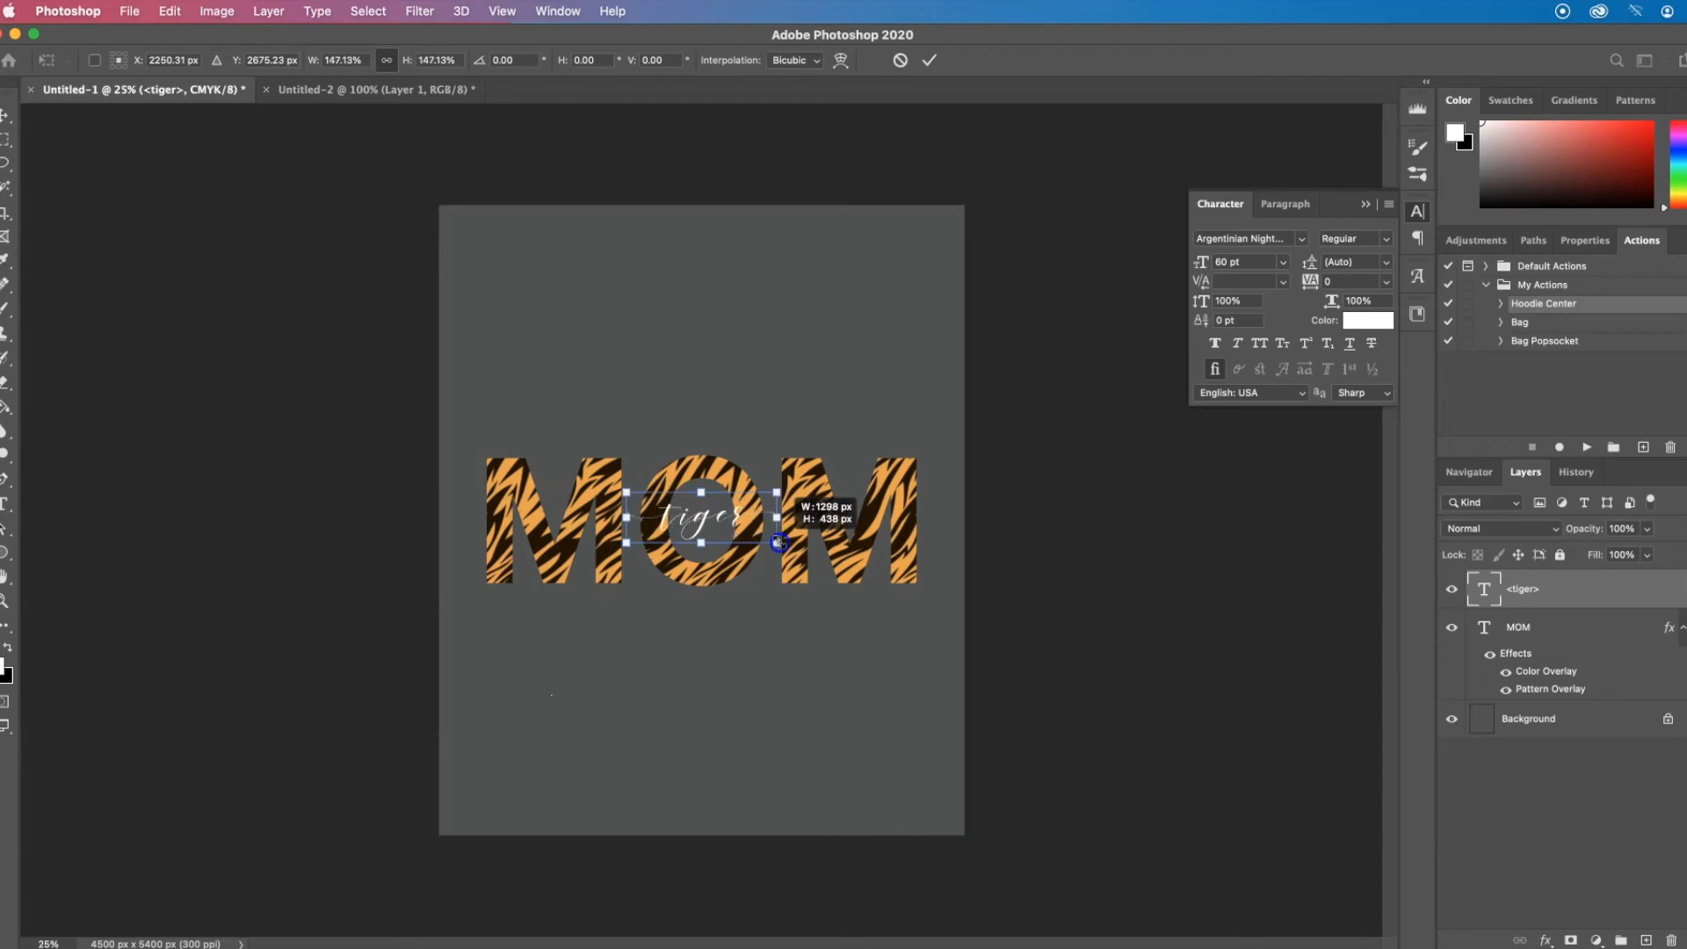
left_click_drag(776, 543, 815, 553)
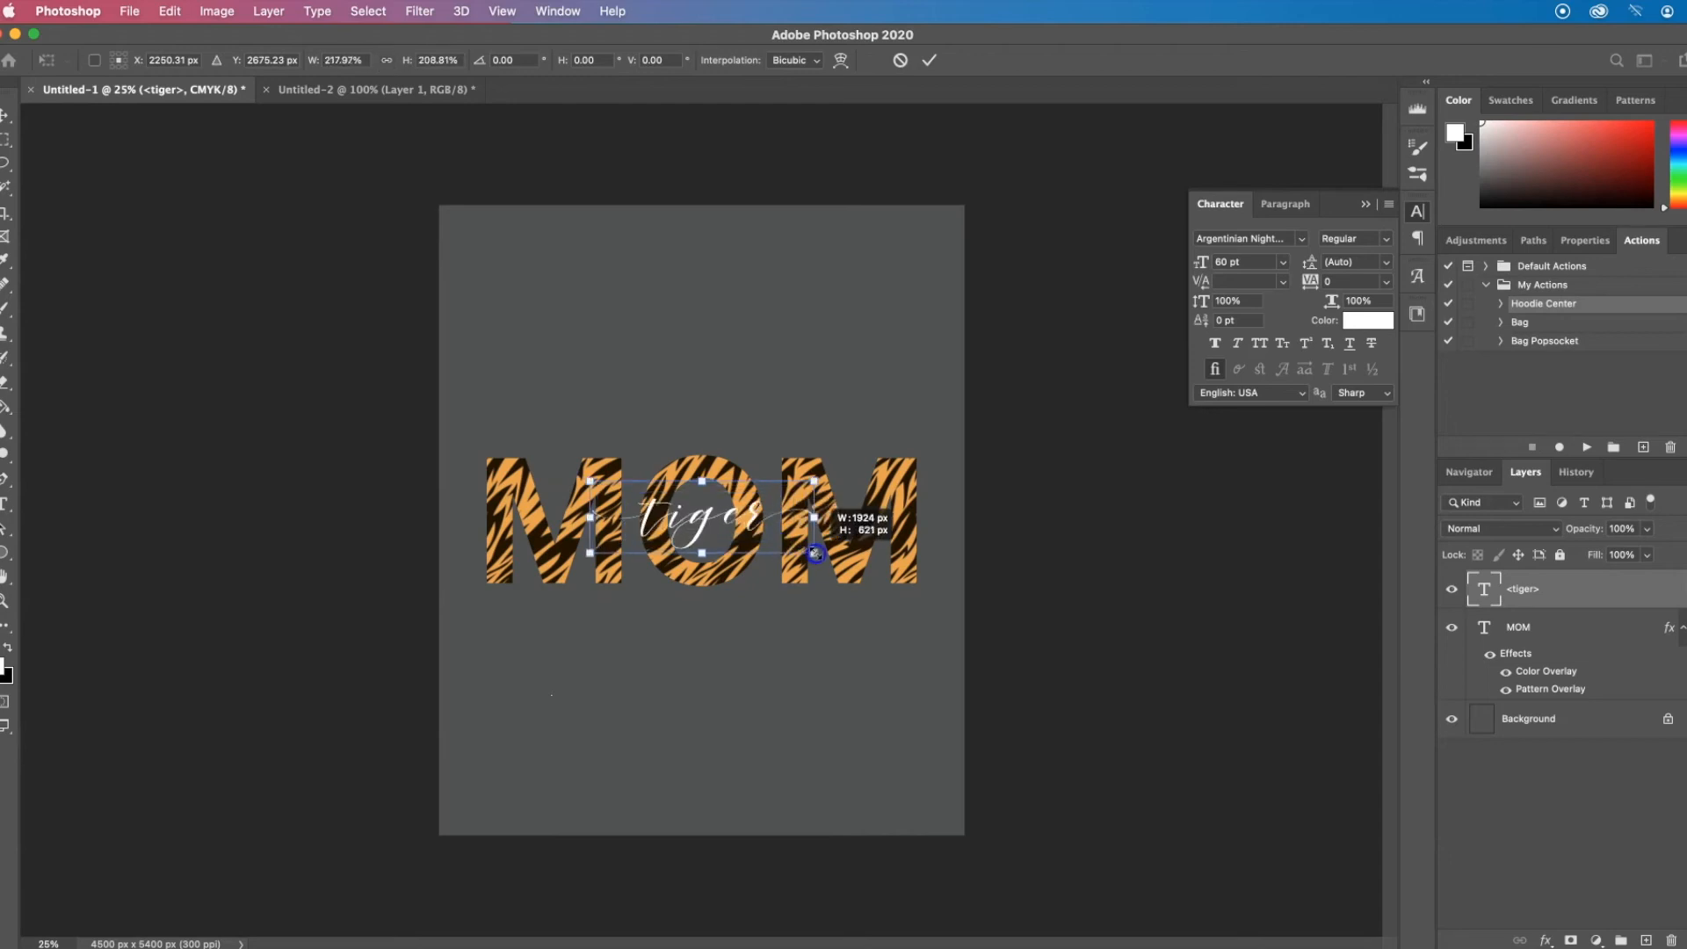
left_click_drag(814, 554, 878, 569)
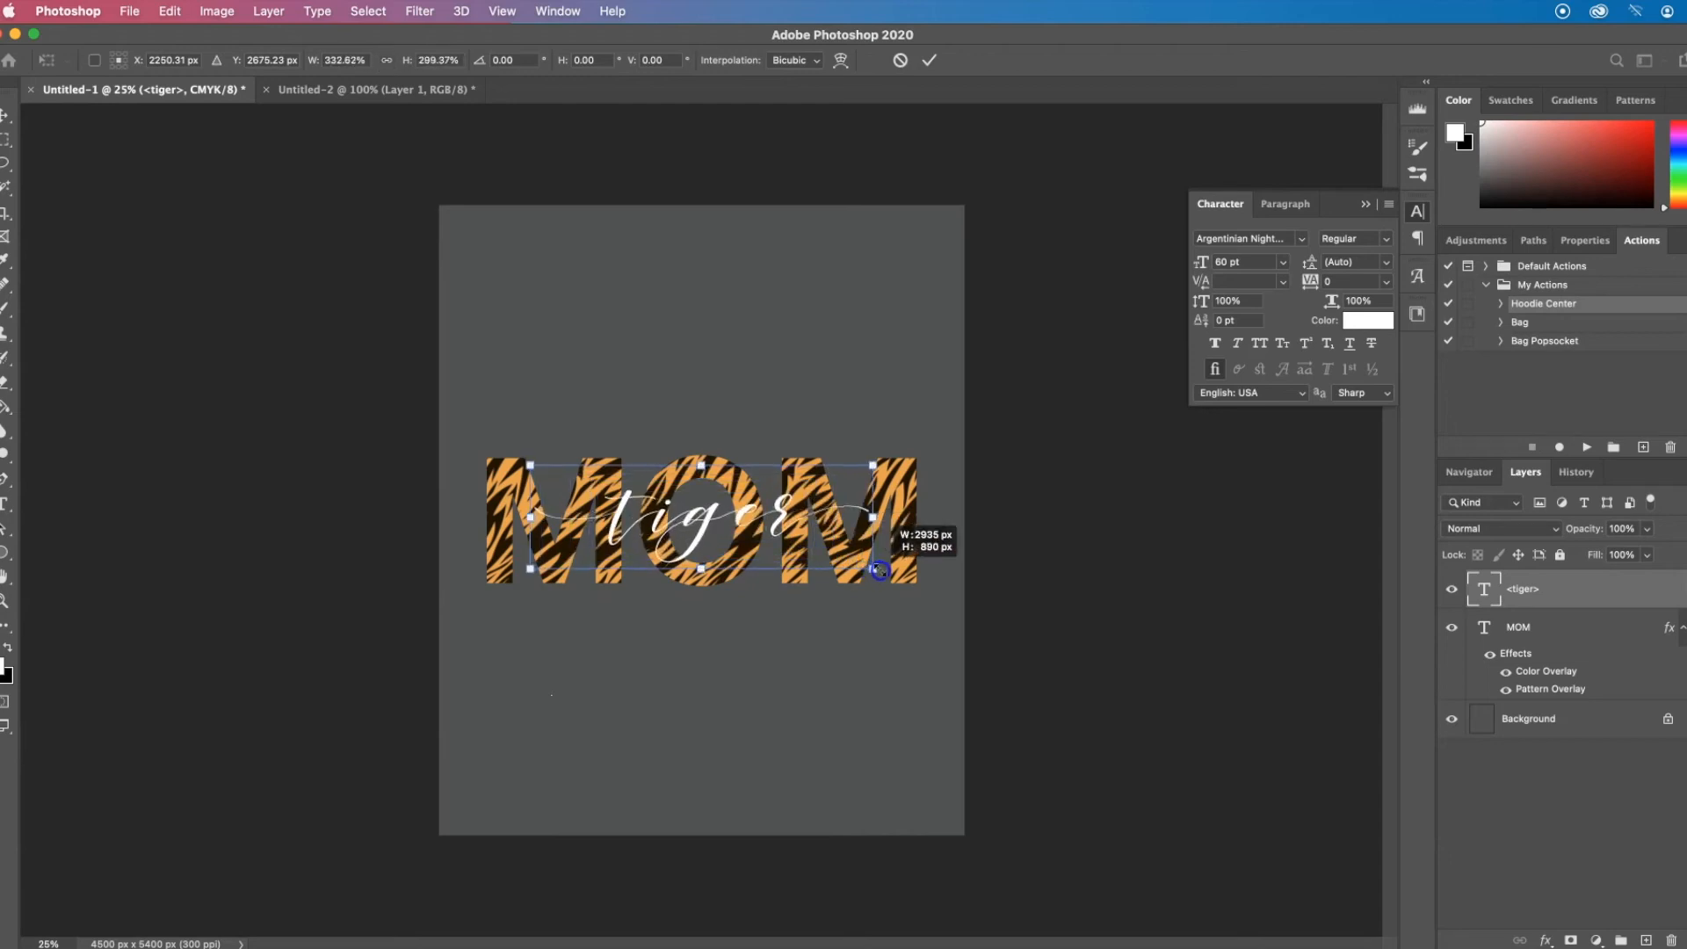
left_click_drag(880, 570, 922, 581)
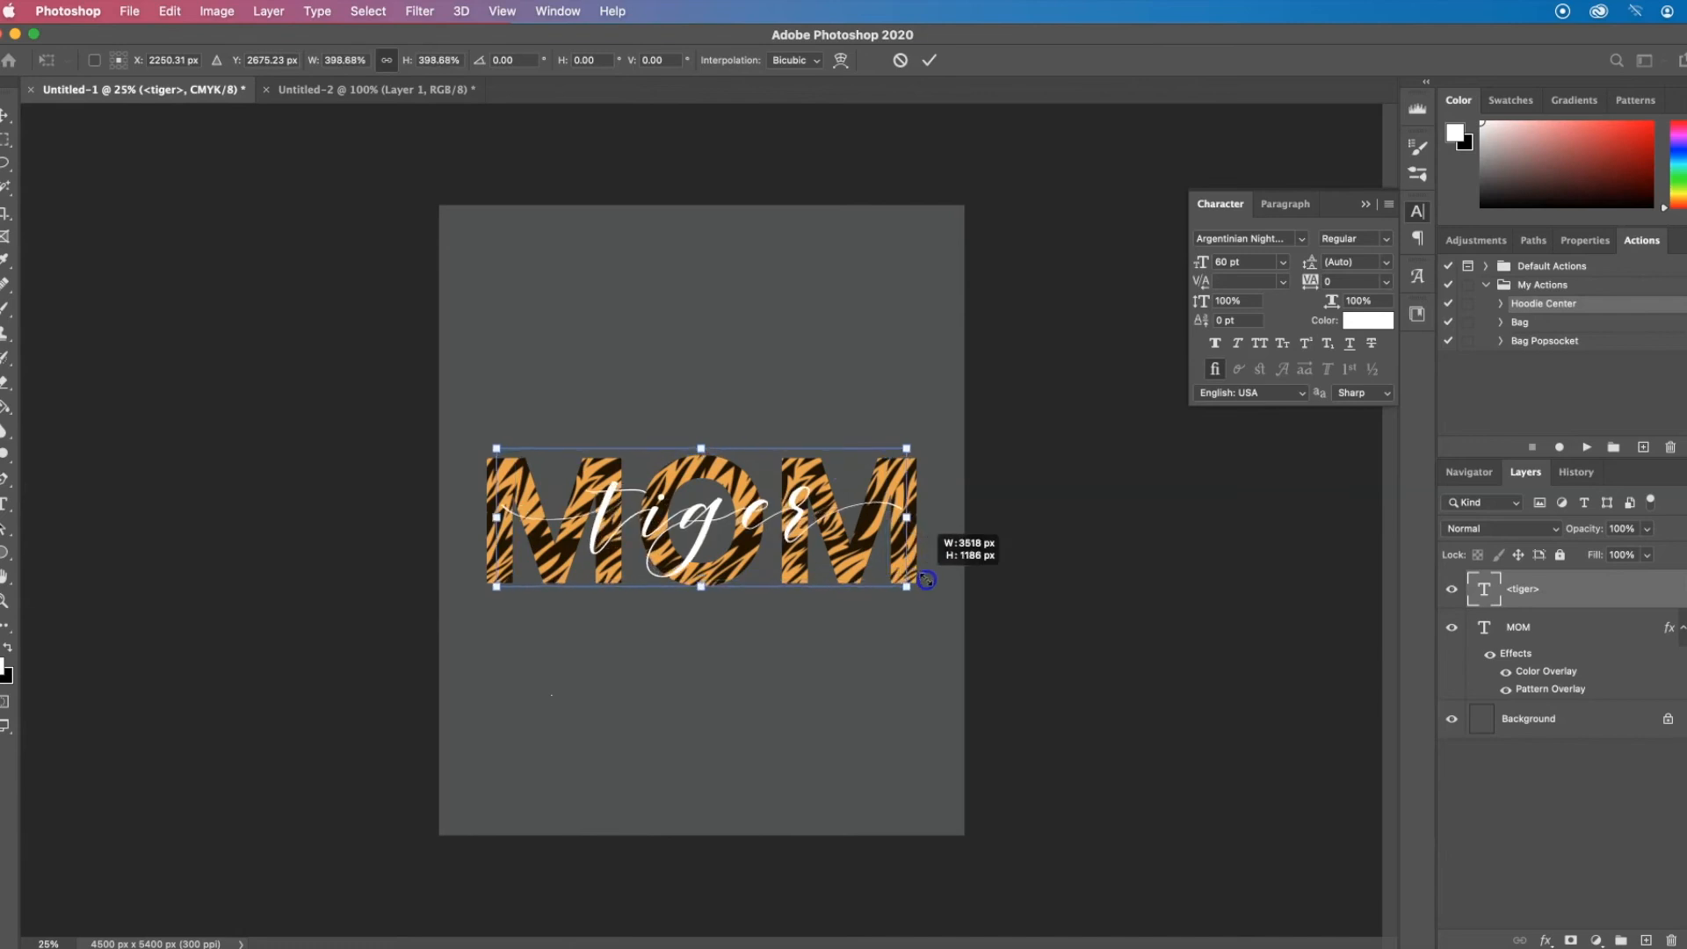
left_click_drag(923, 578, 949, 592)
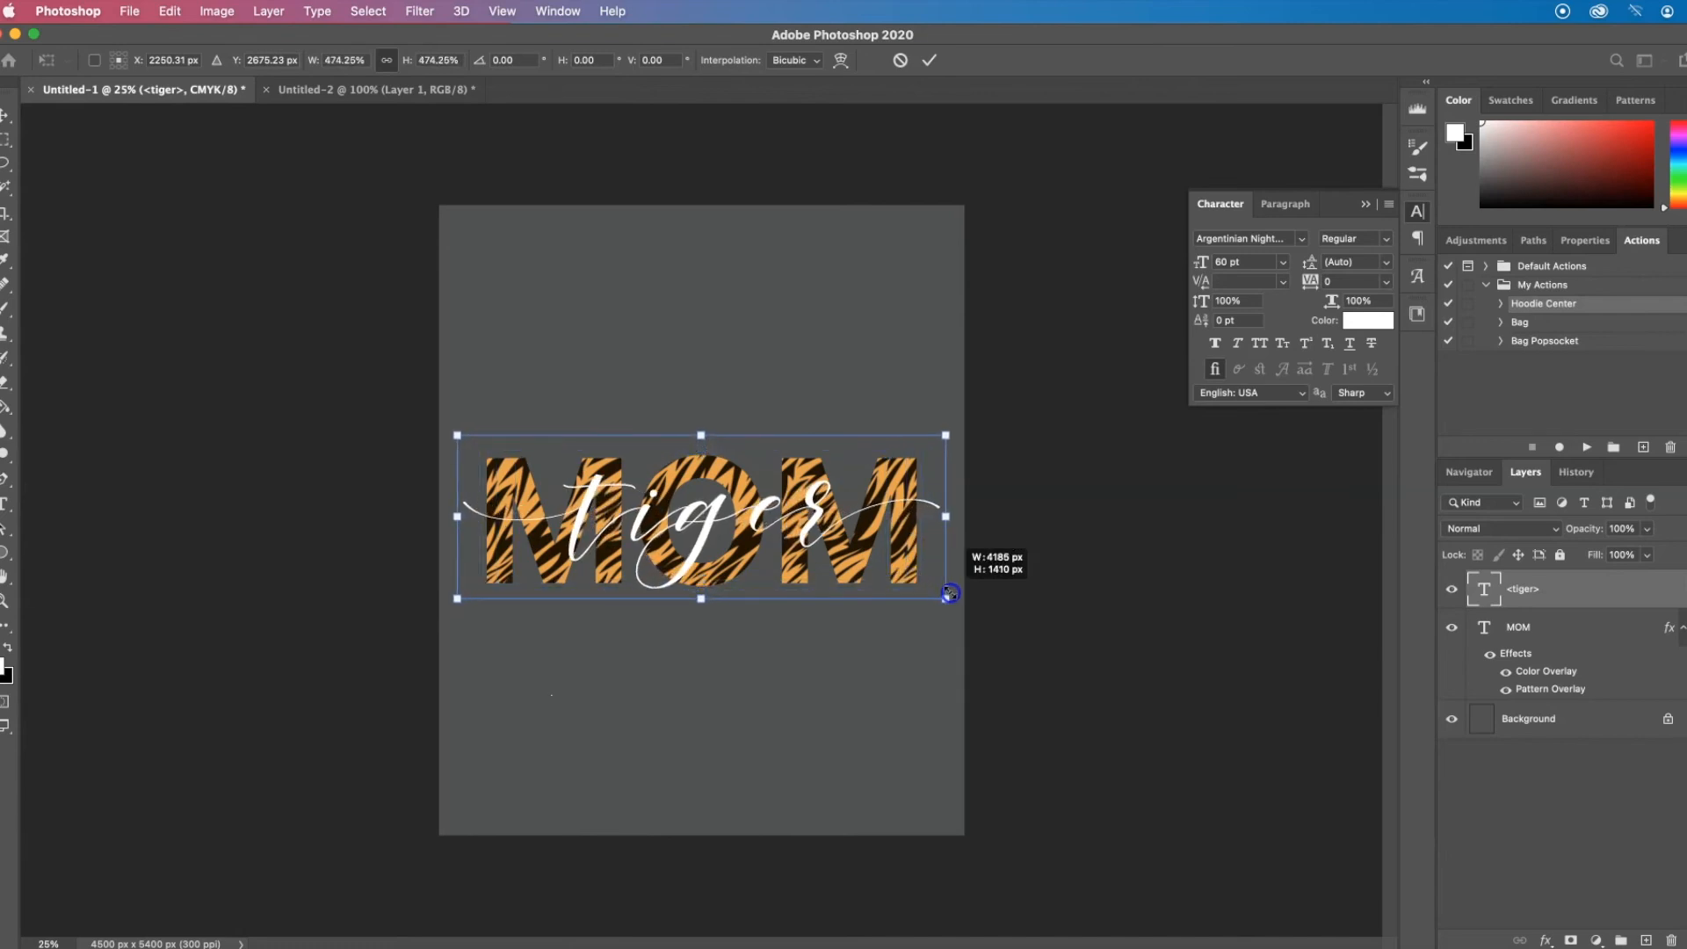
left_click_drag(949, 594, 955, 599)
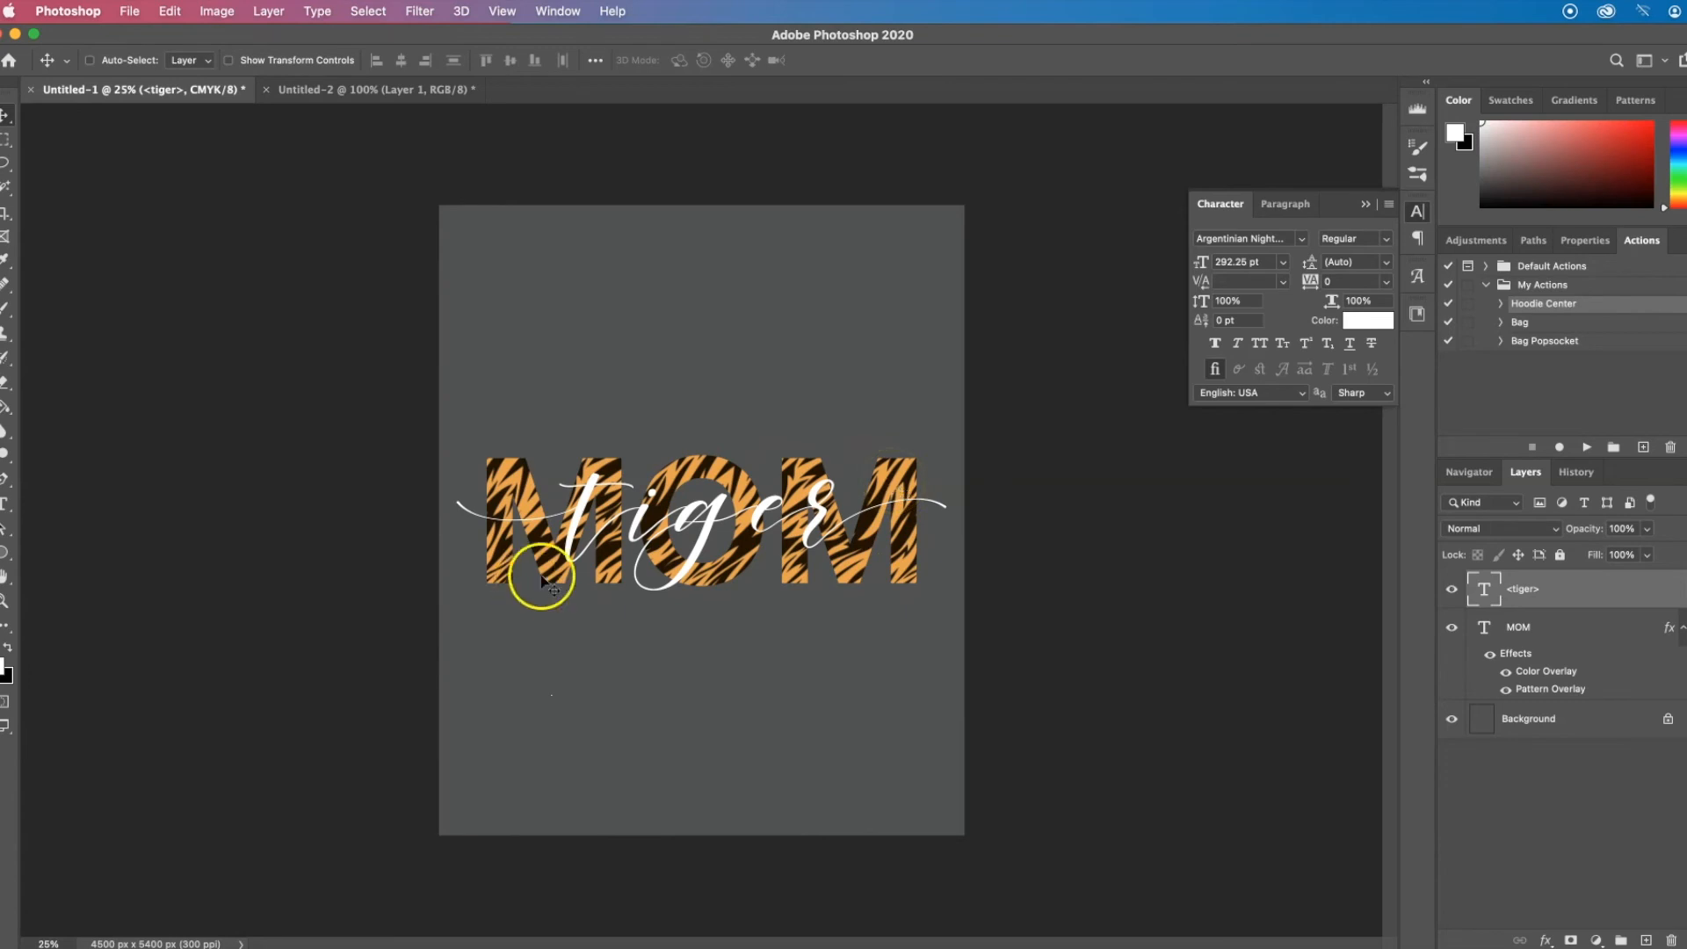
mouse_move(647, 513)
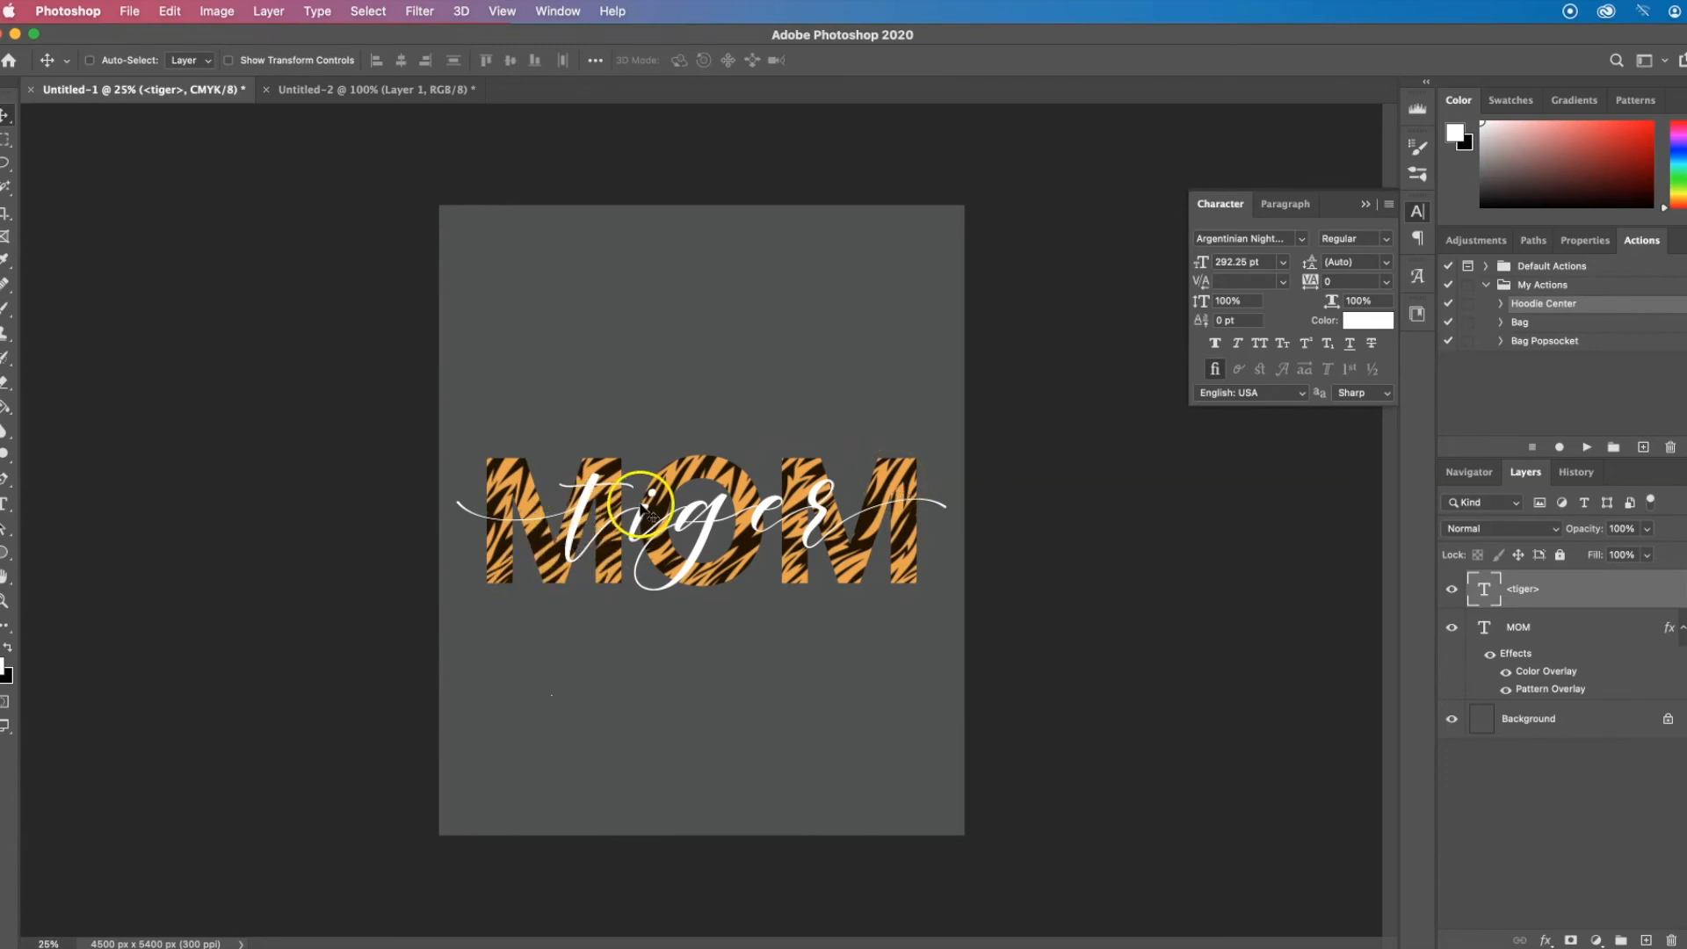
- Select the tiger layer's pixels, expand the selection by 20 px, and return to the MOM layer
right_click(1483, 588)
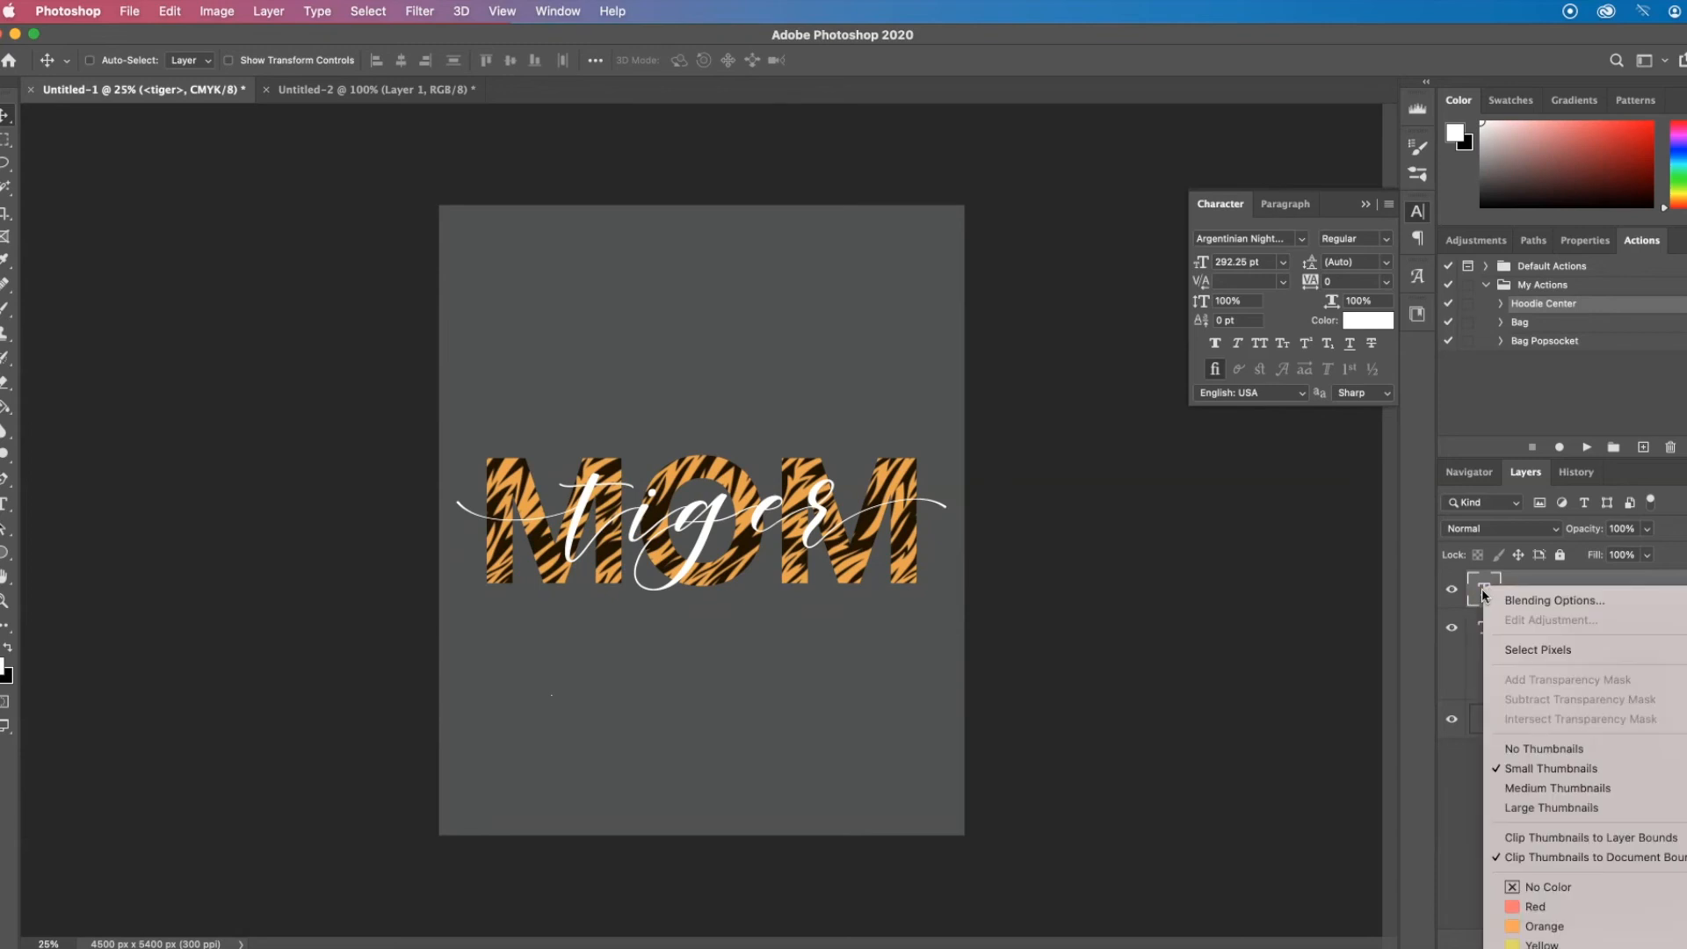
mouse_move(1536, 650)
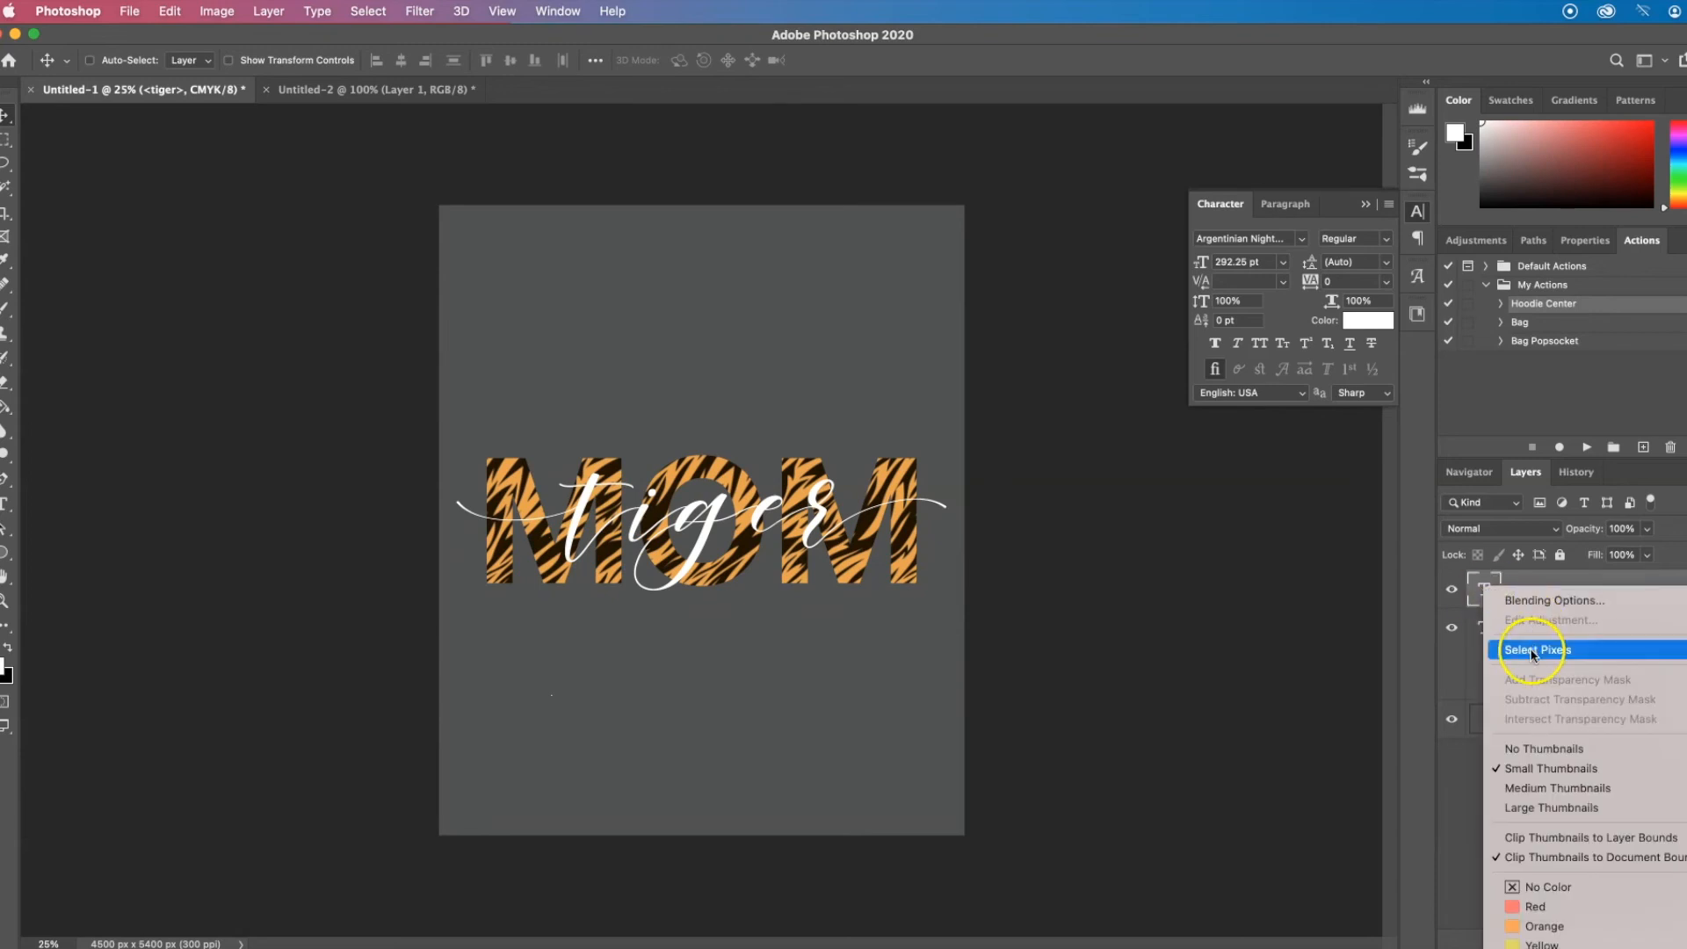
left_click(1535, 650)
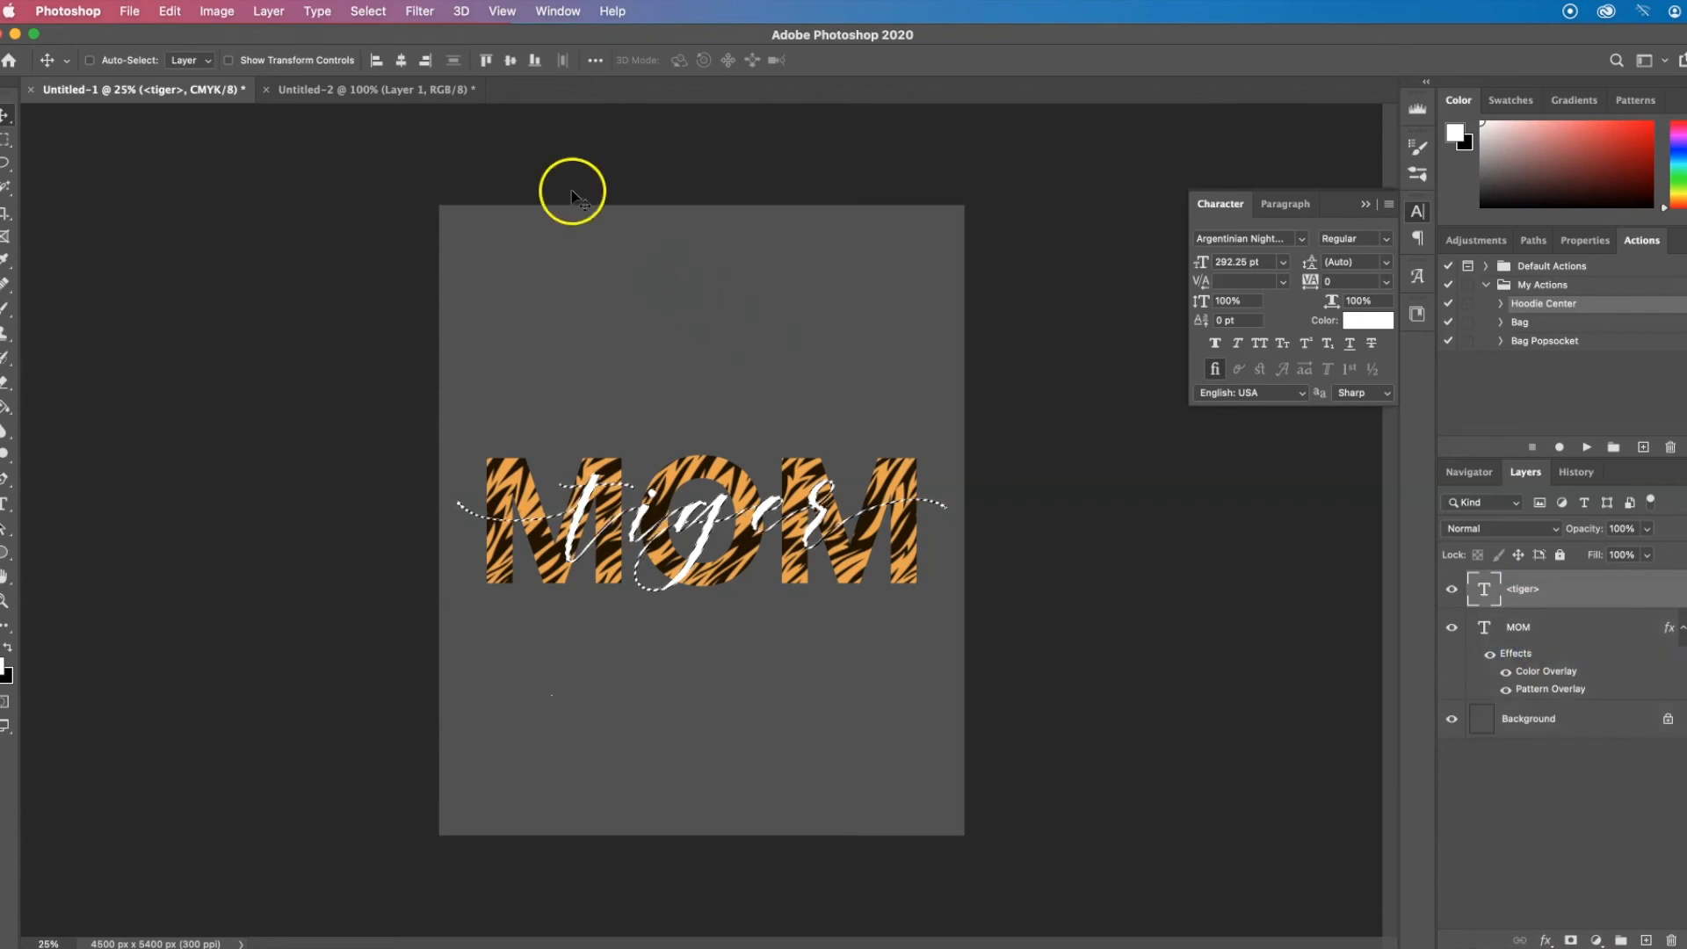
left_click(367, 10)
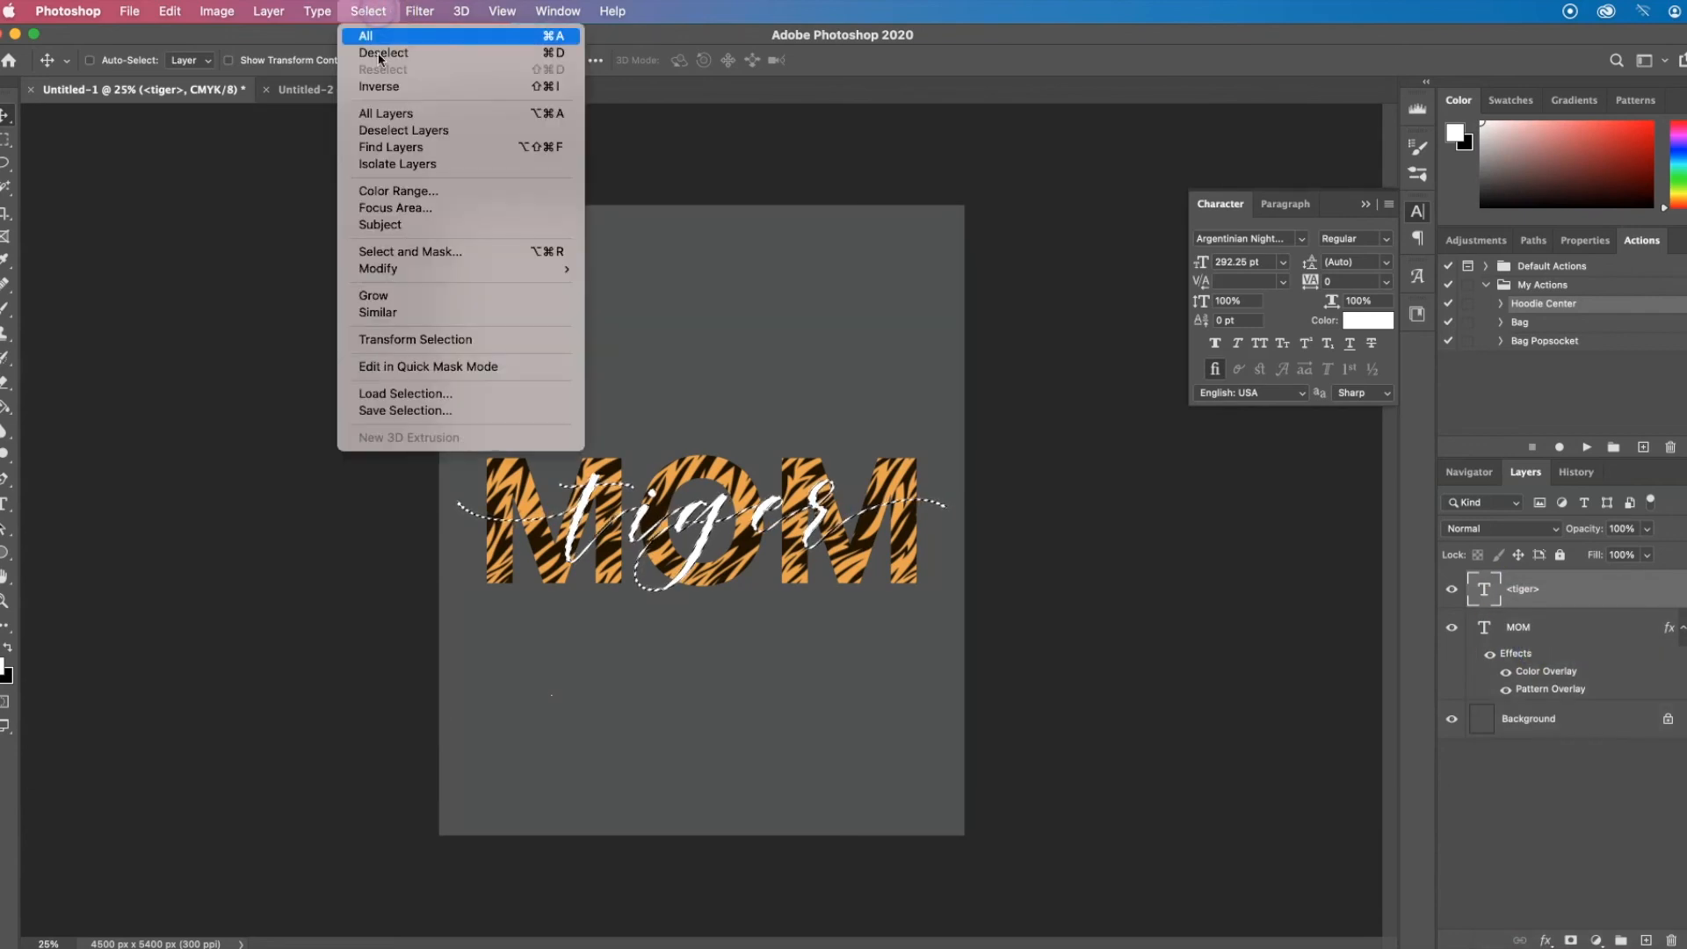
mouse_move(380, 268)
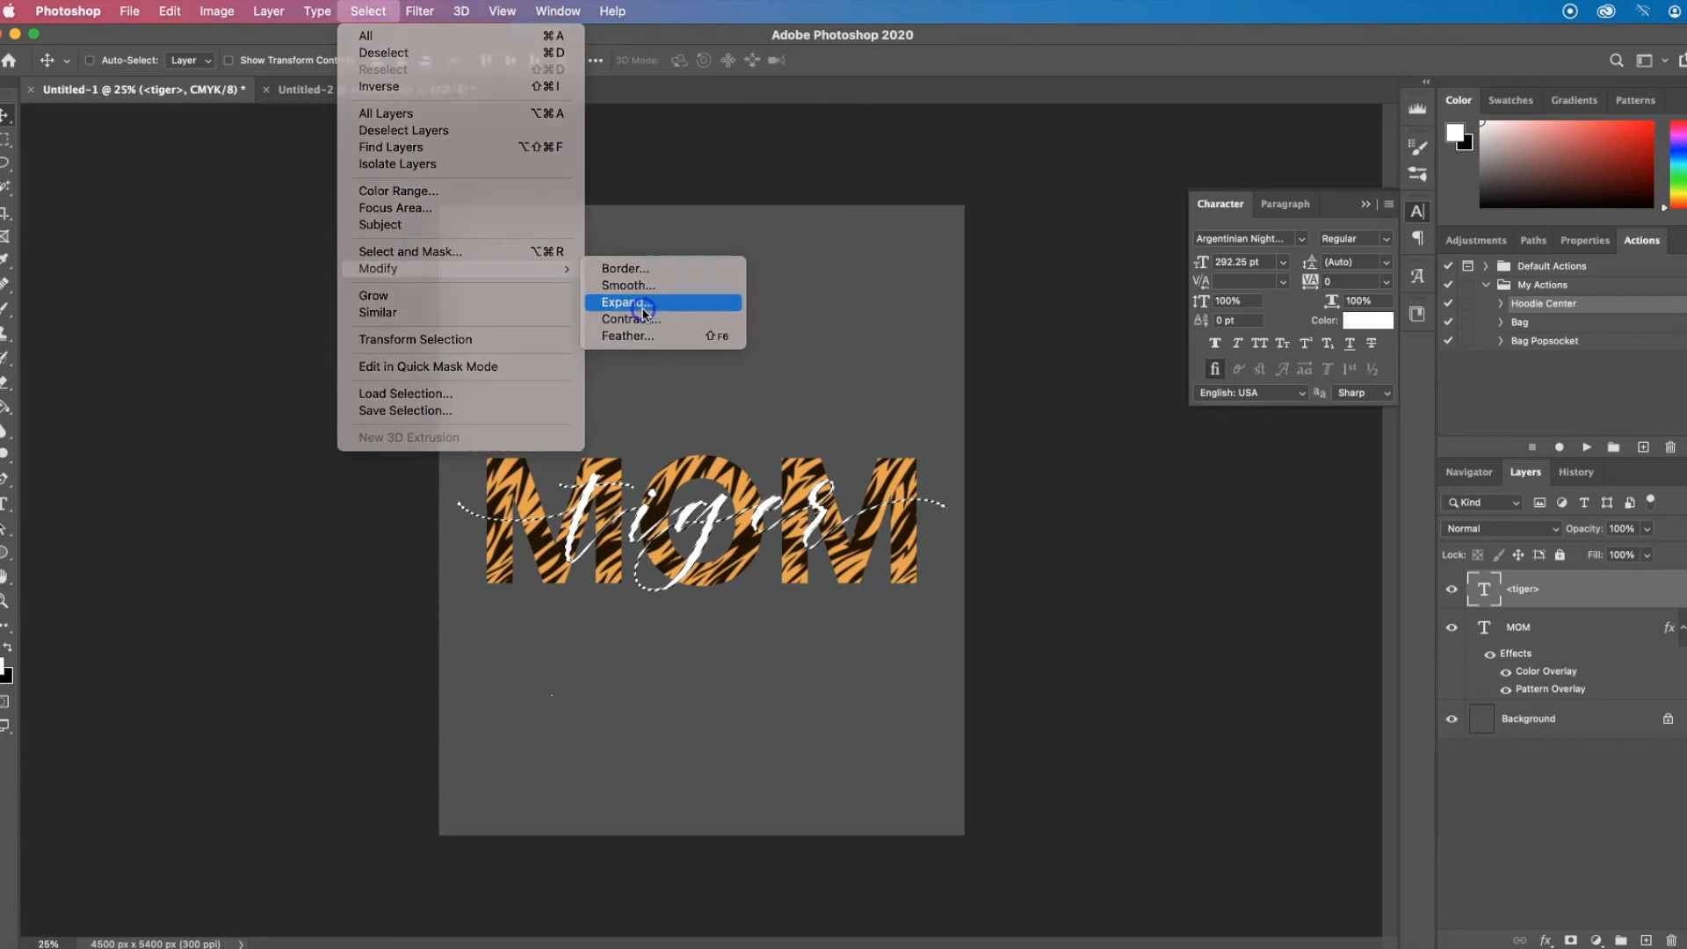
left_click(622, 303)
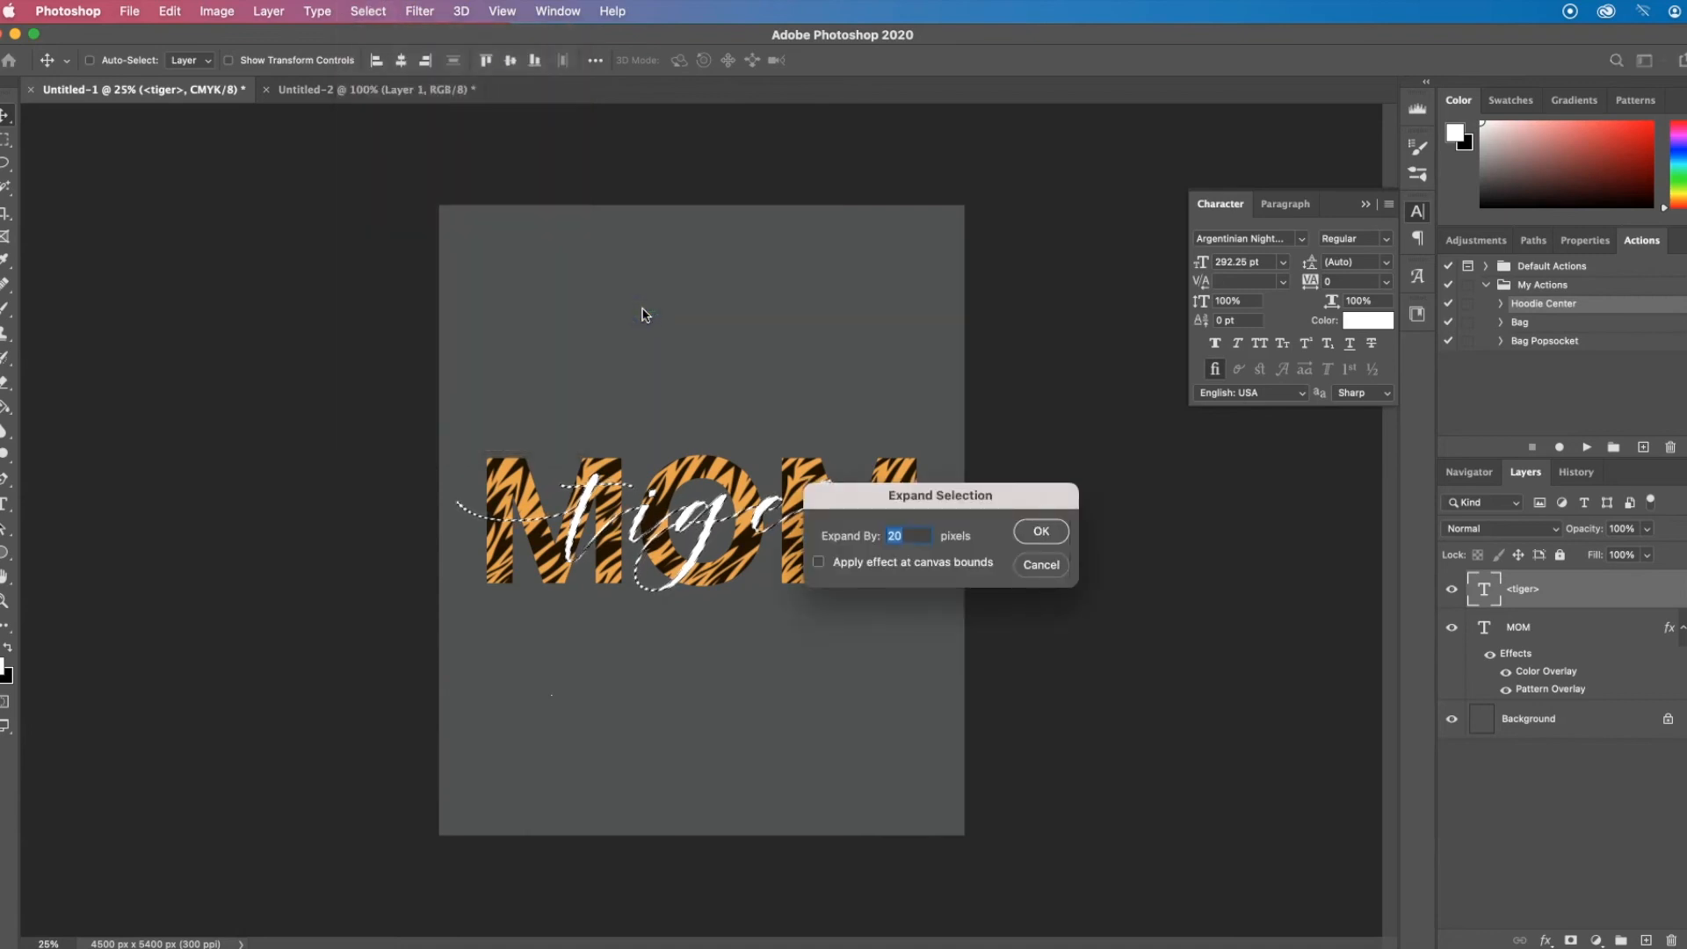
left_click(1040, 530)
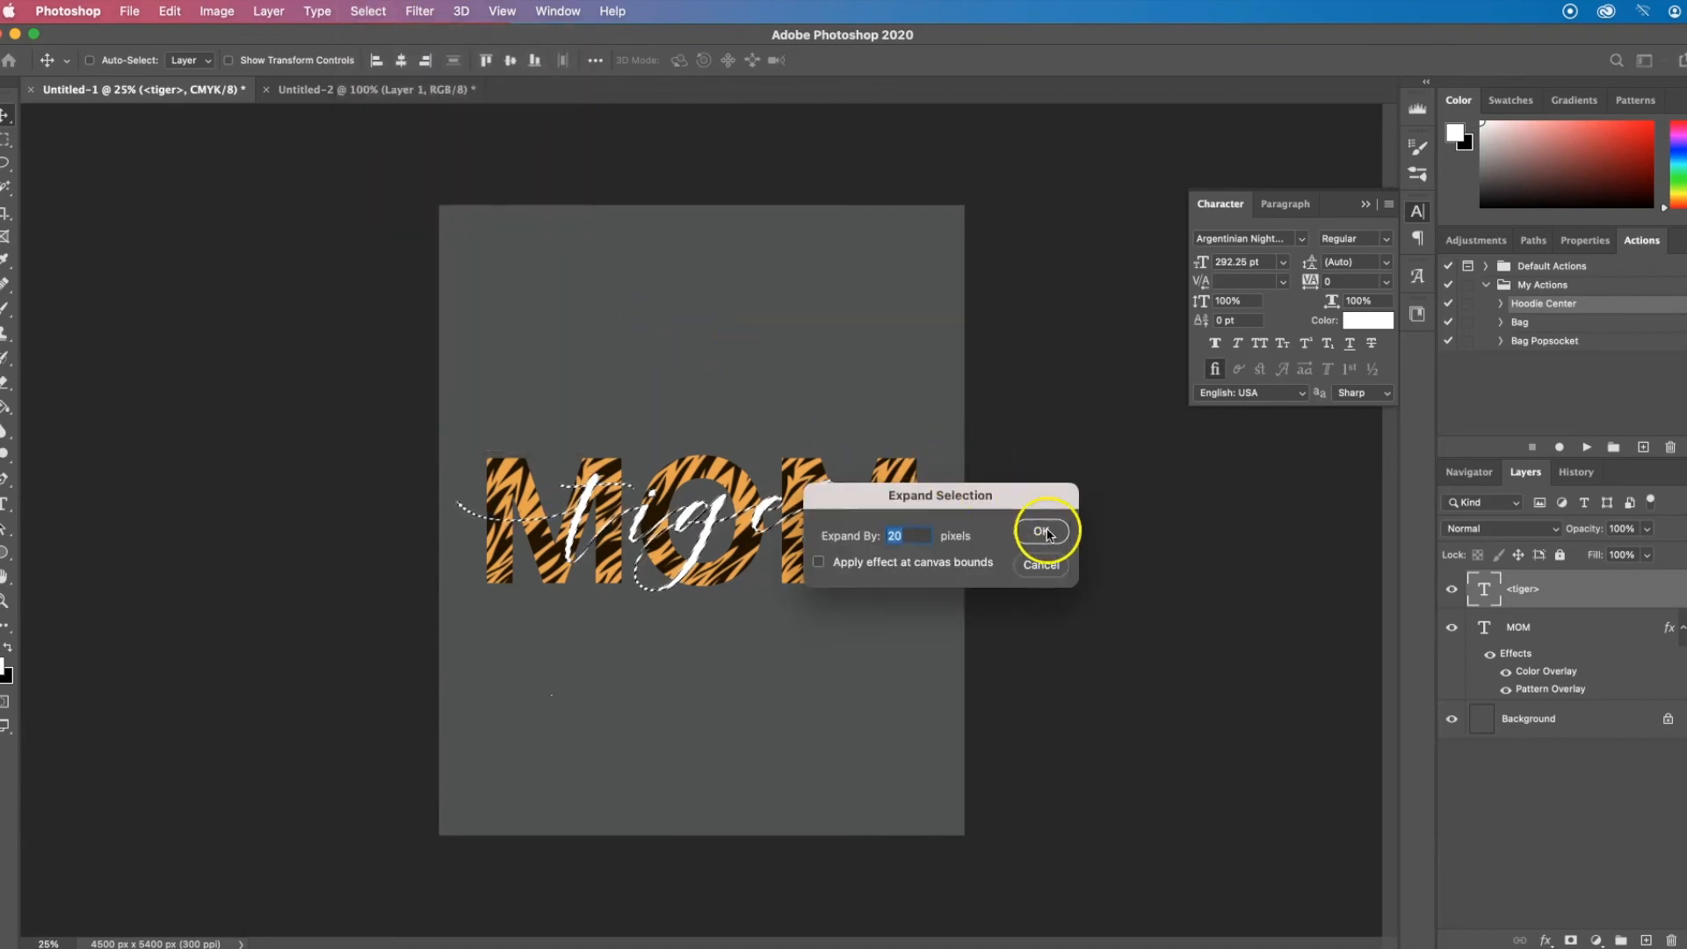
left_click(1042, 531)
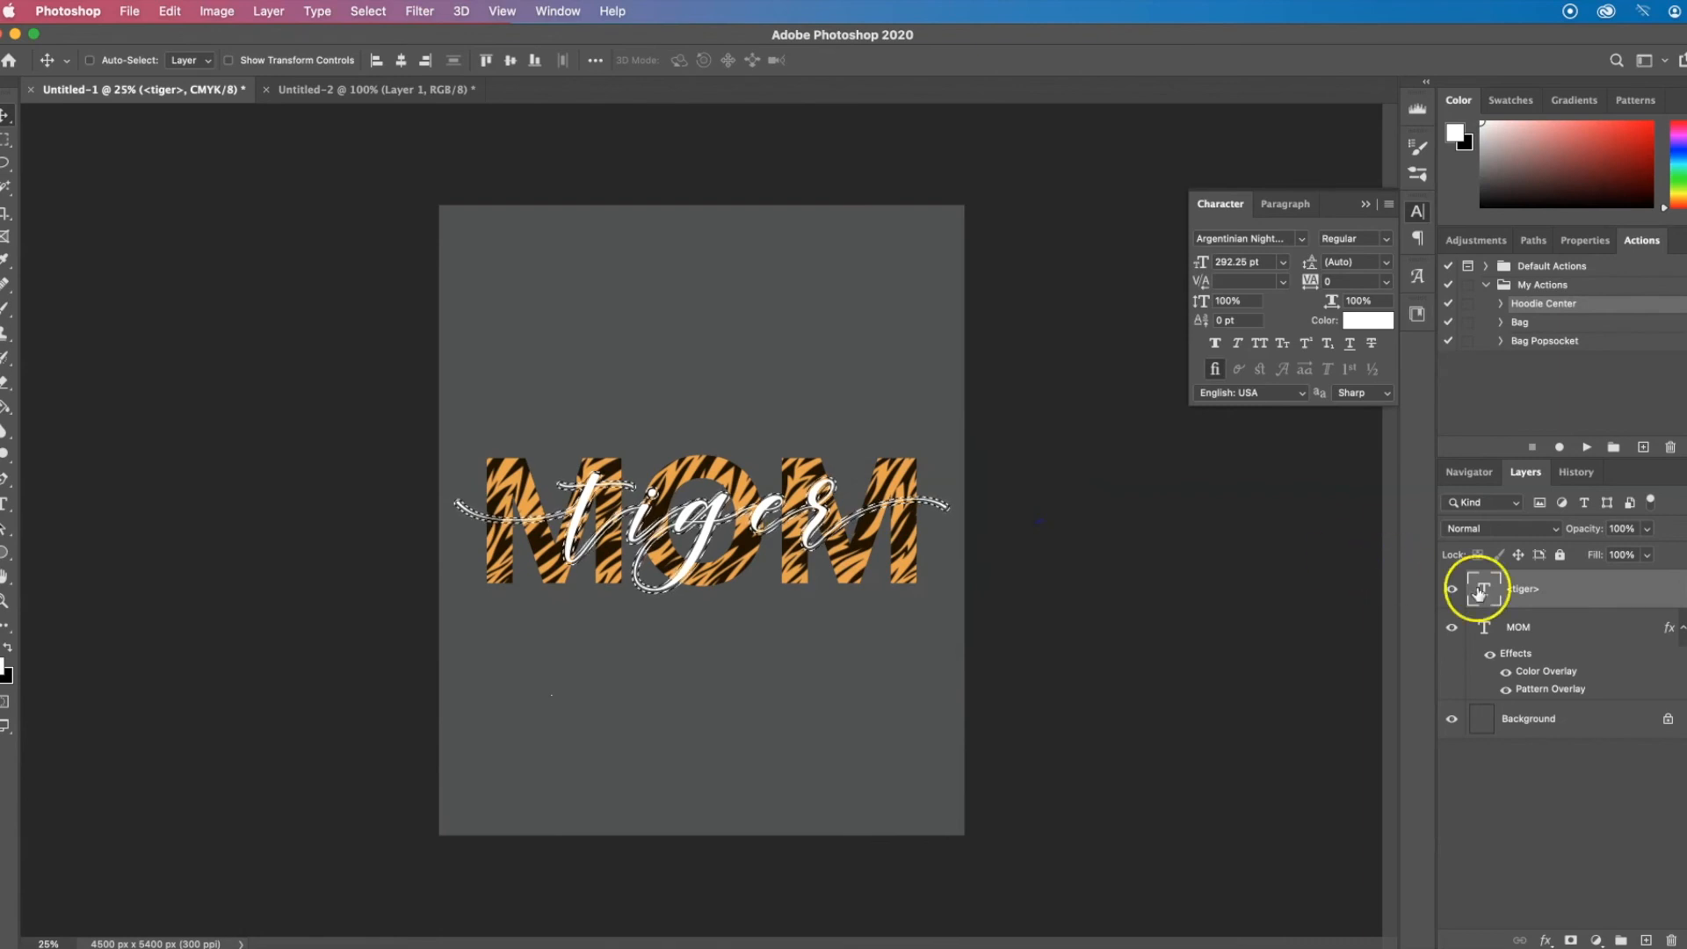
left_click(1560, 625)
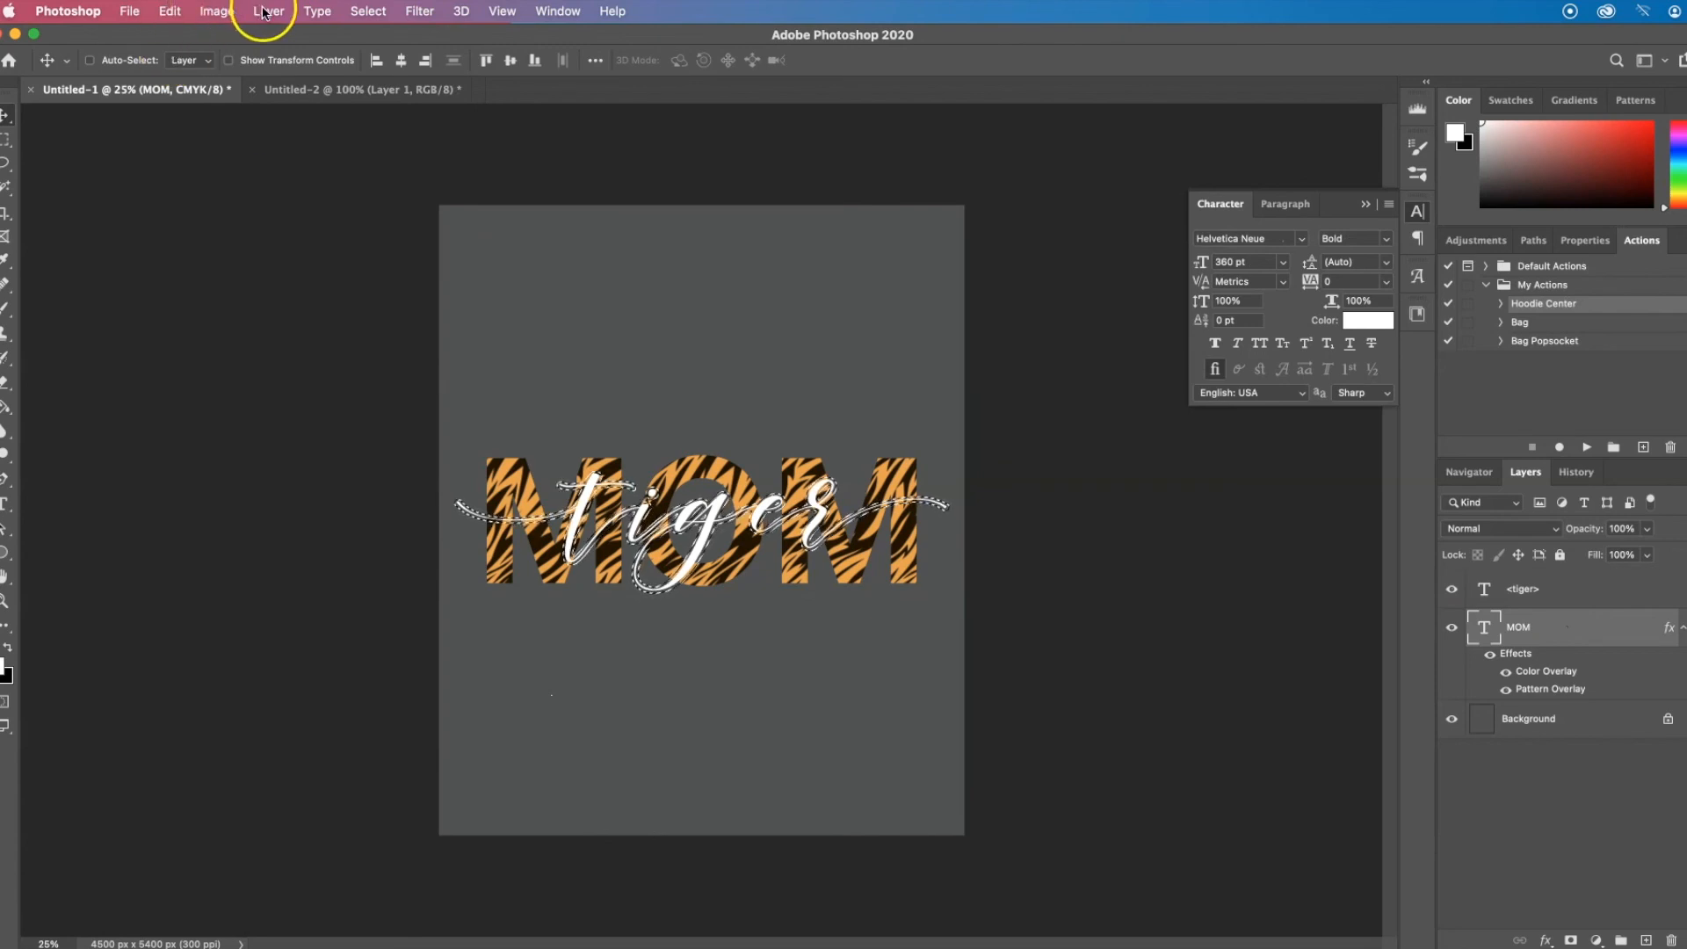
- Add a Hide Selection layer mask to MOM, leaving a gap around the tiger script
left_click(268, 11)
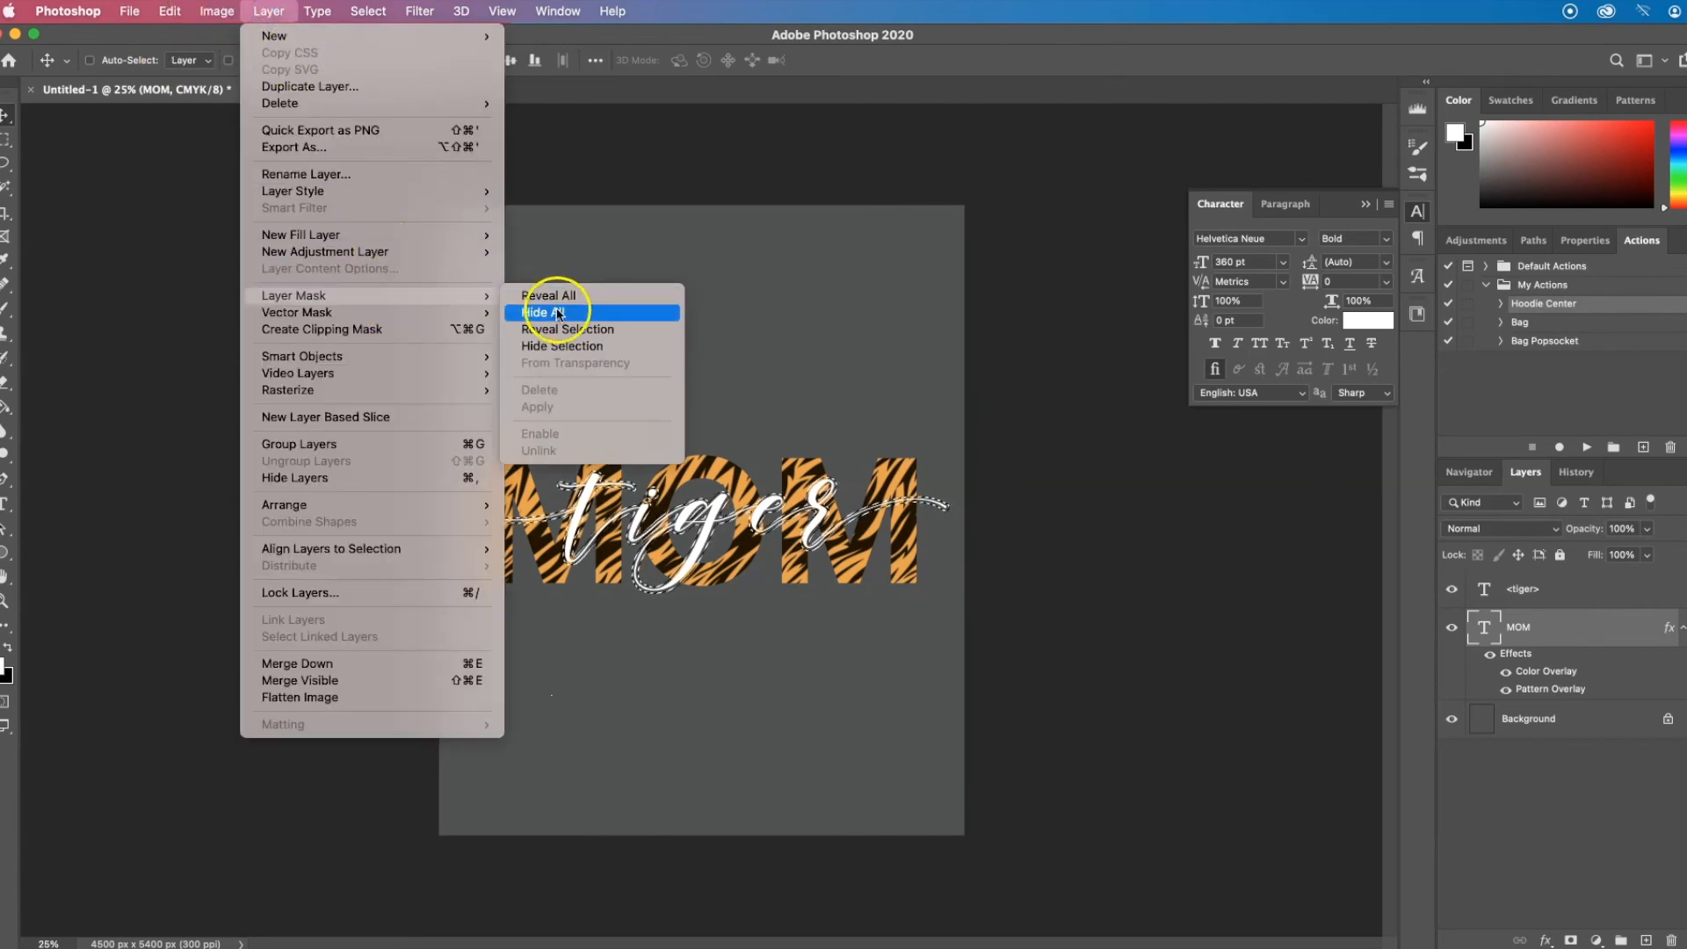
left_click(548, 312)
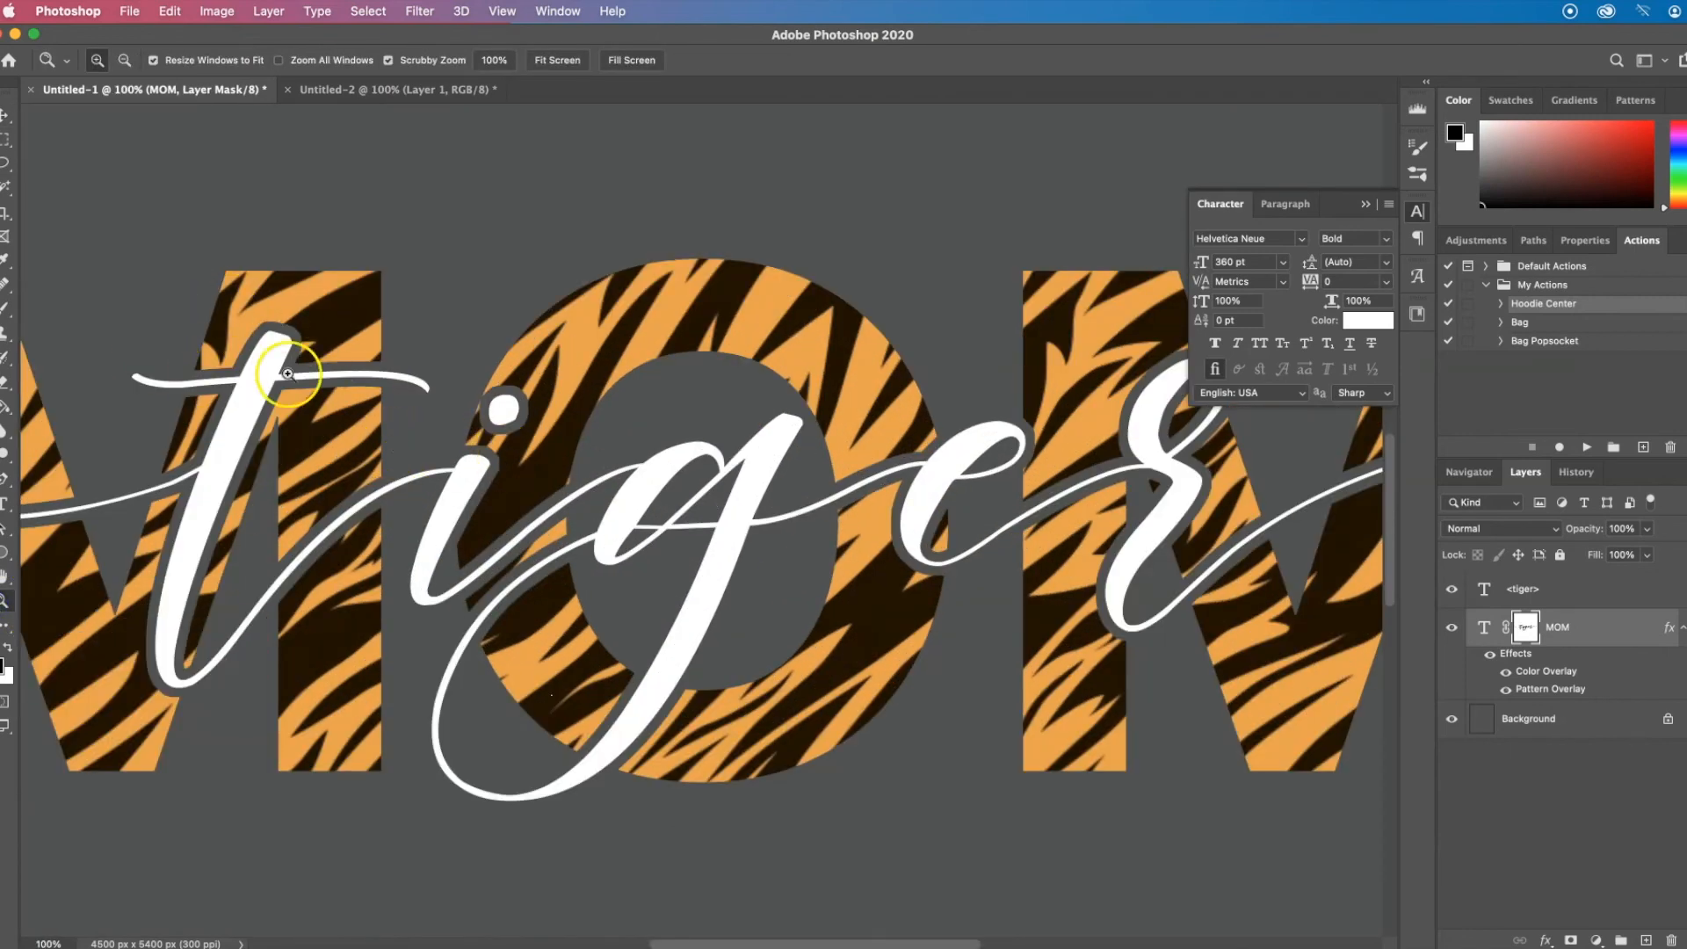
mouse_move(195, 383)
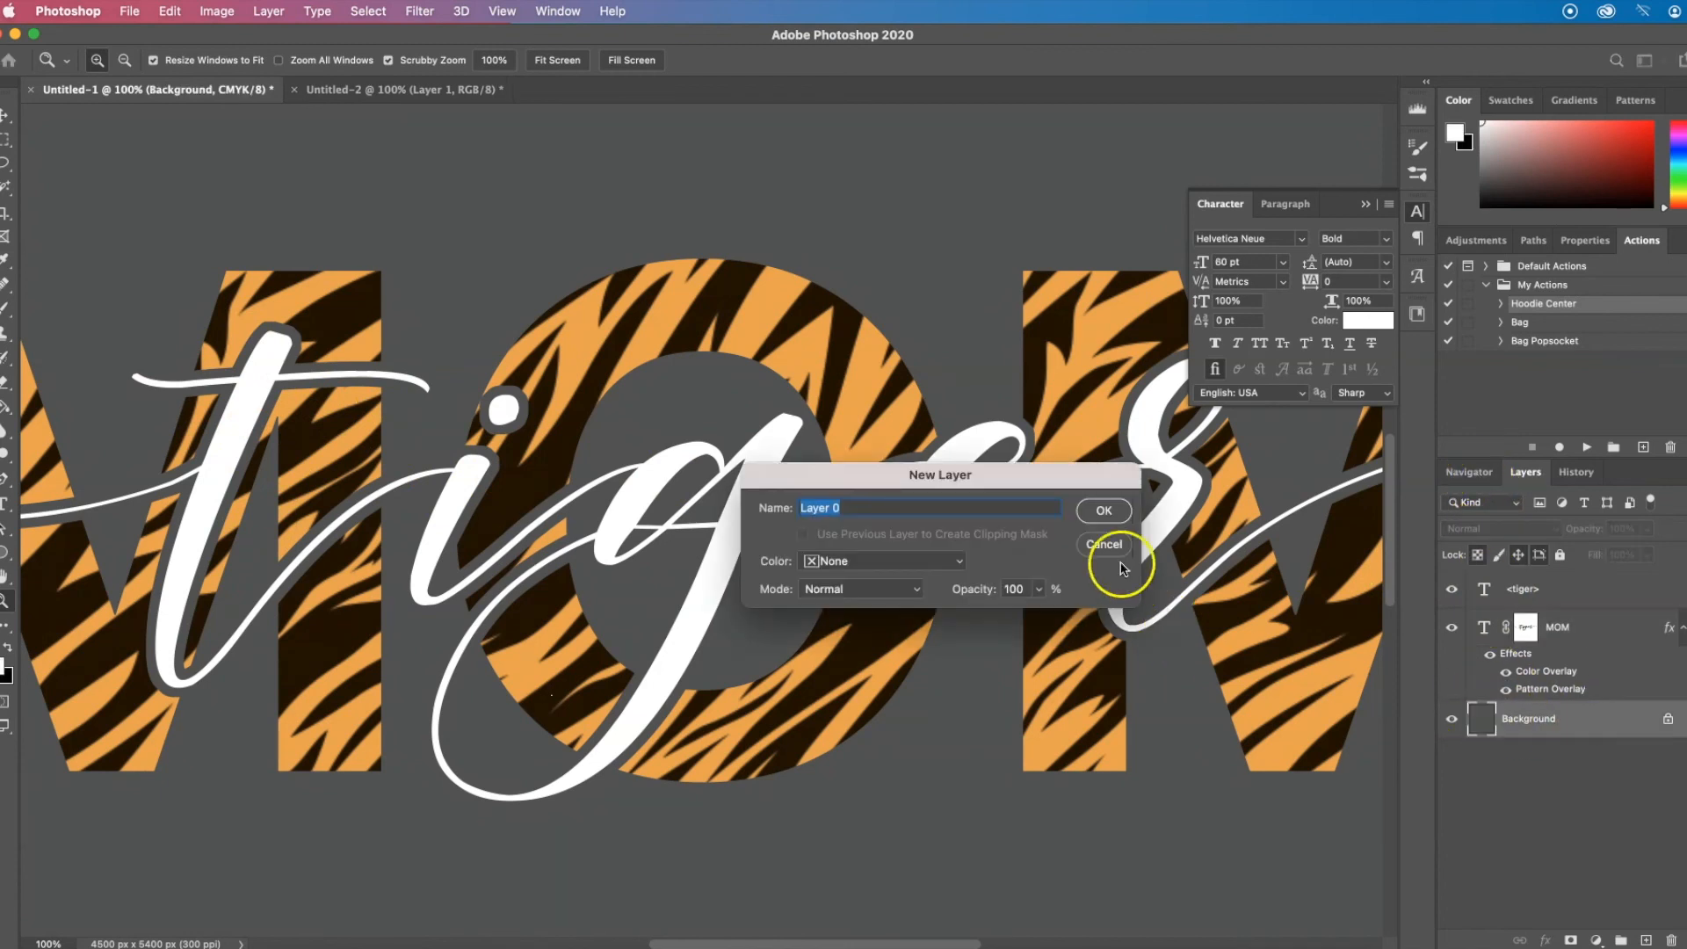
- Convert the background to Layer 0 and give it a pale pink Color Overlay, then fit the poster in view
left_click(1103, 509)
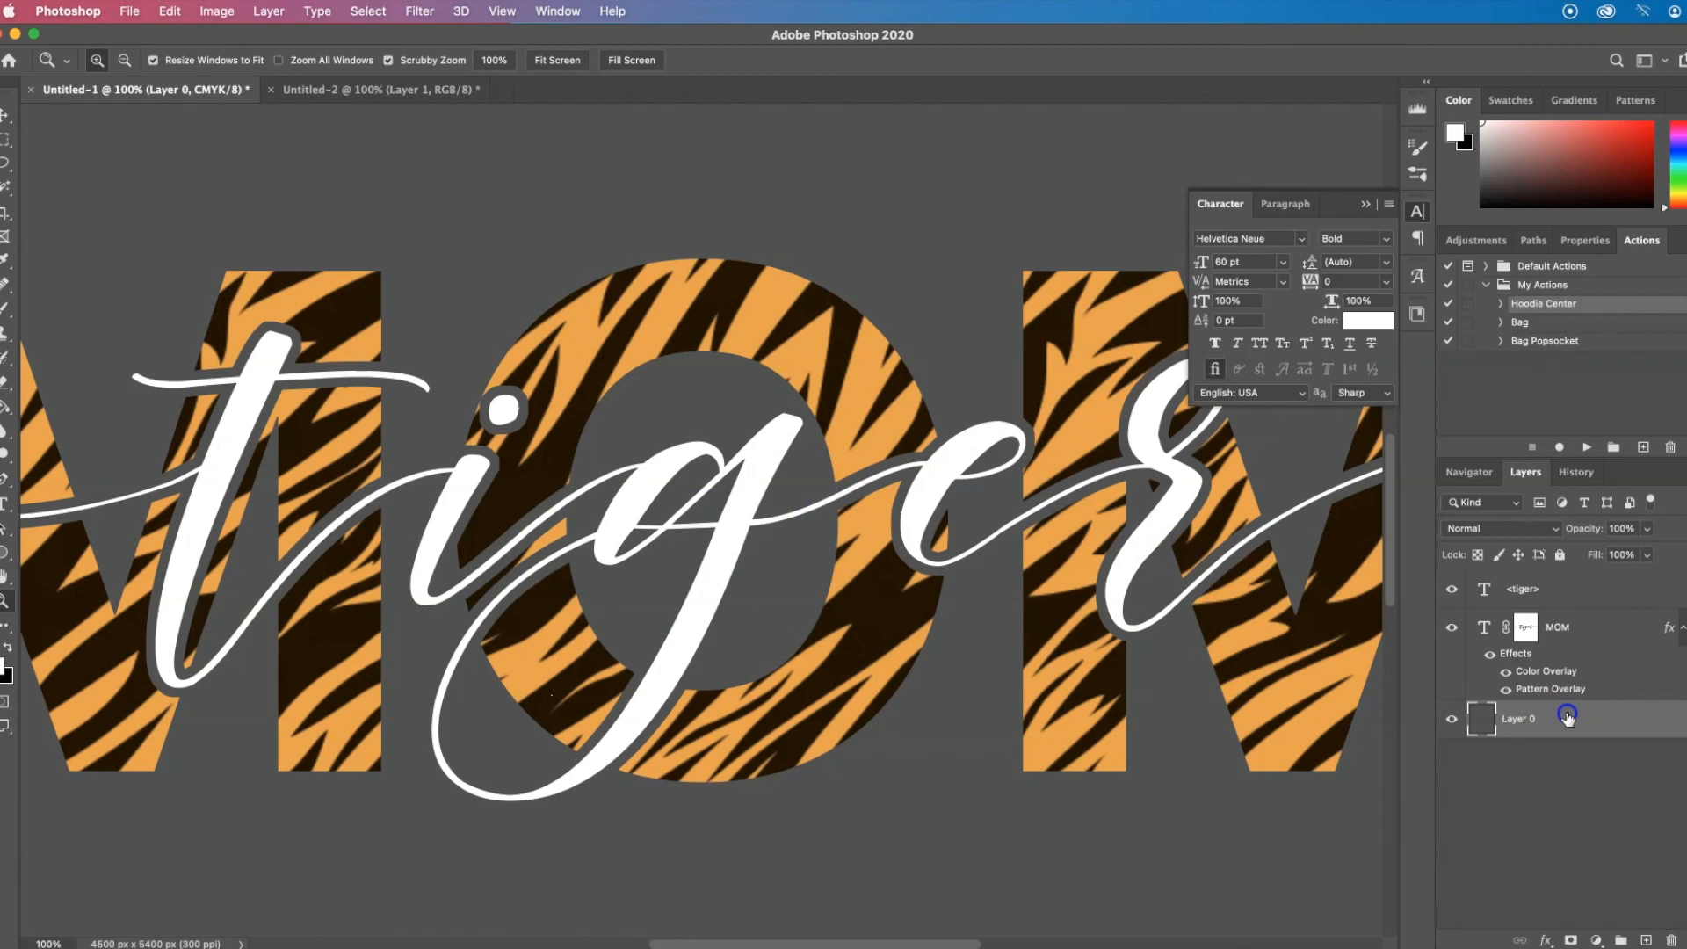
double_click(1565, 716)
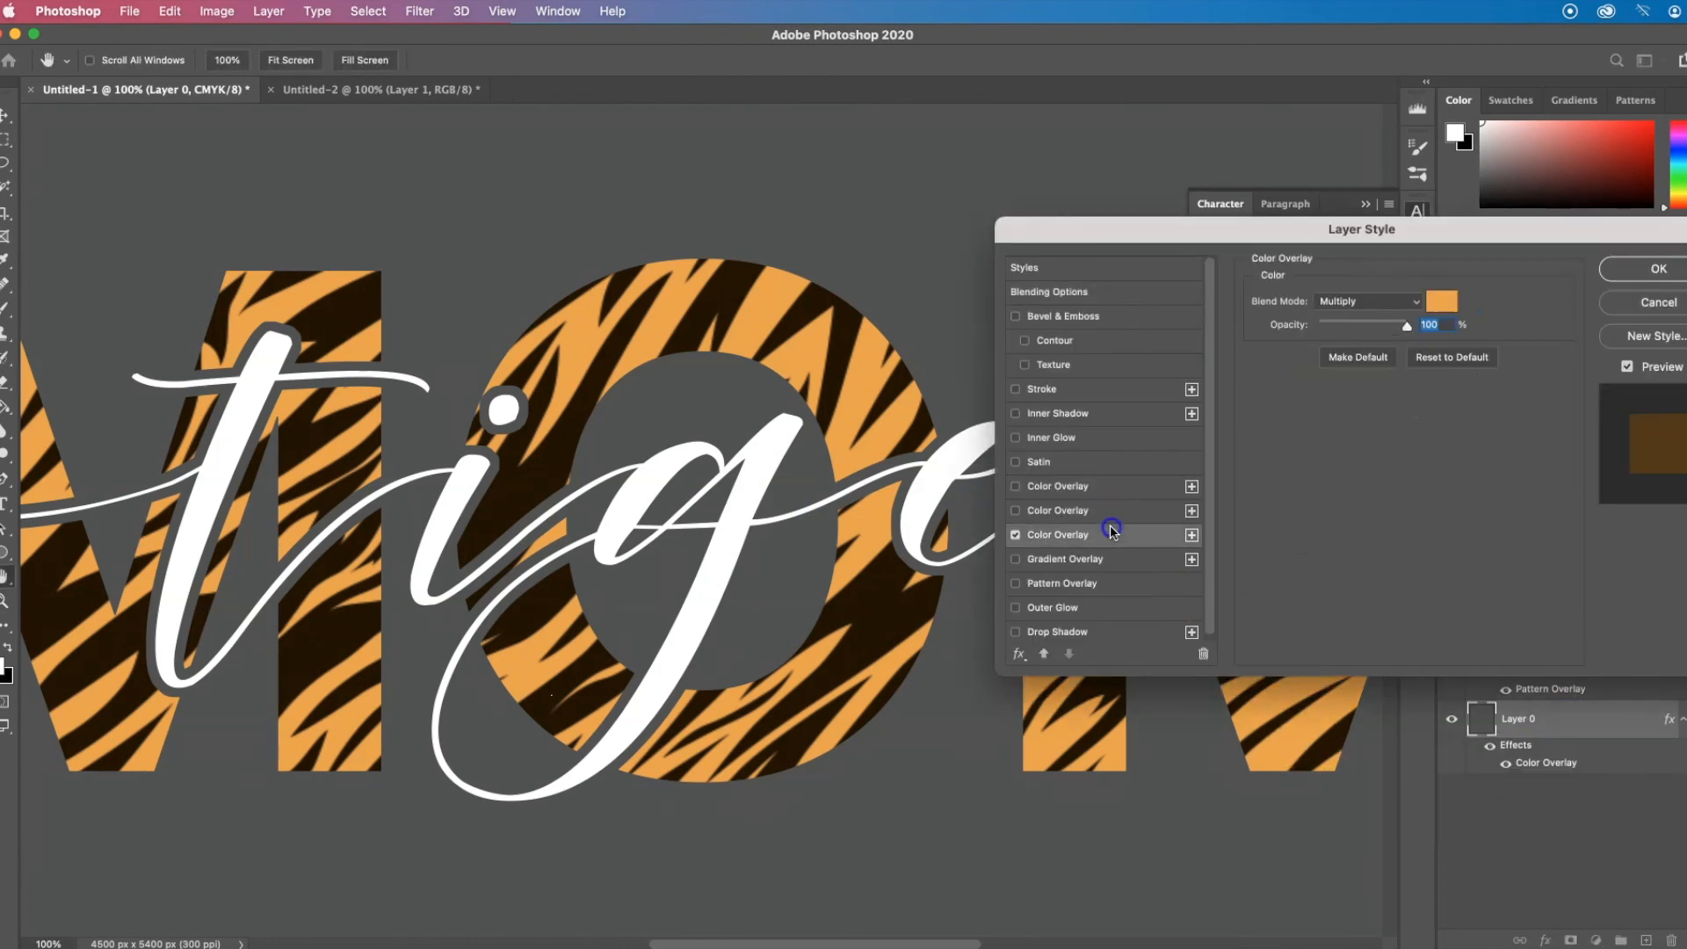
left_click(1440, 301)
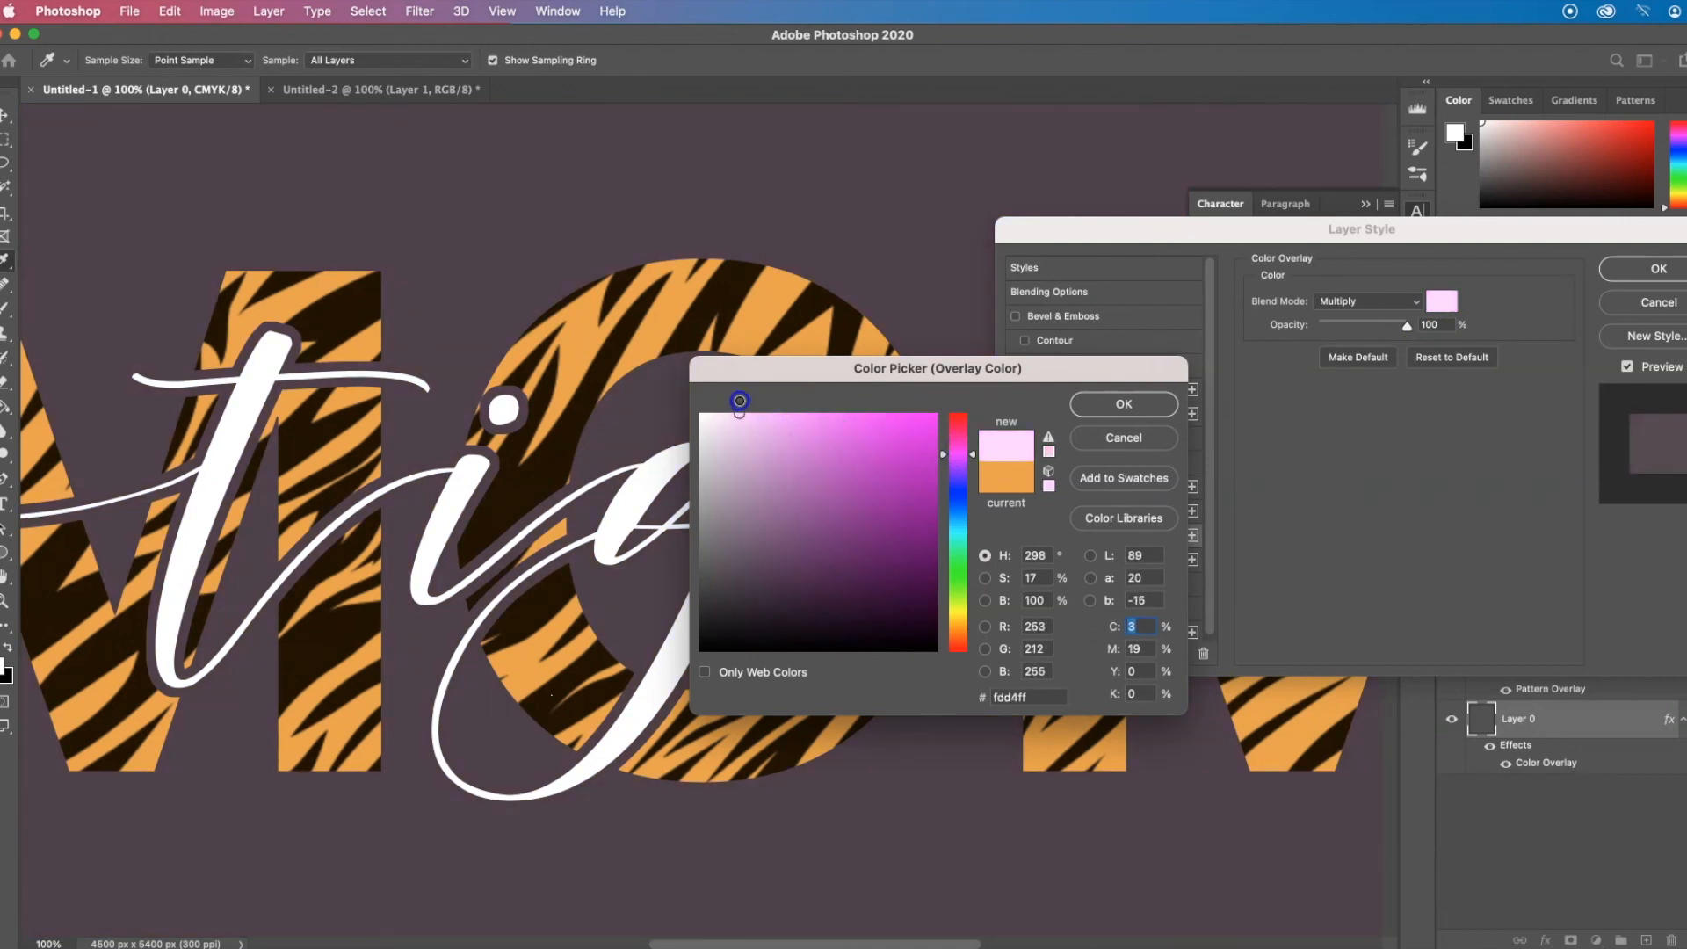
left_click(1123, 404)
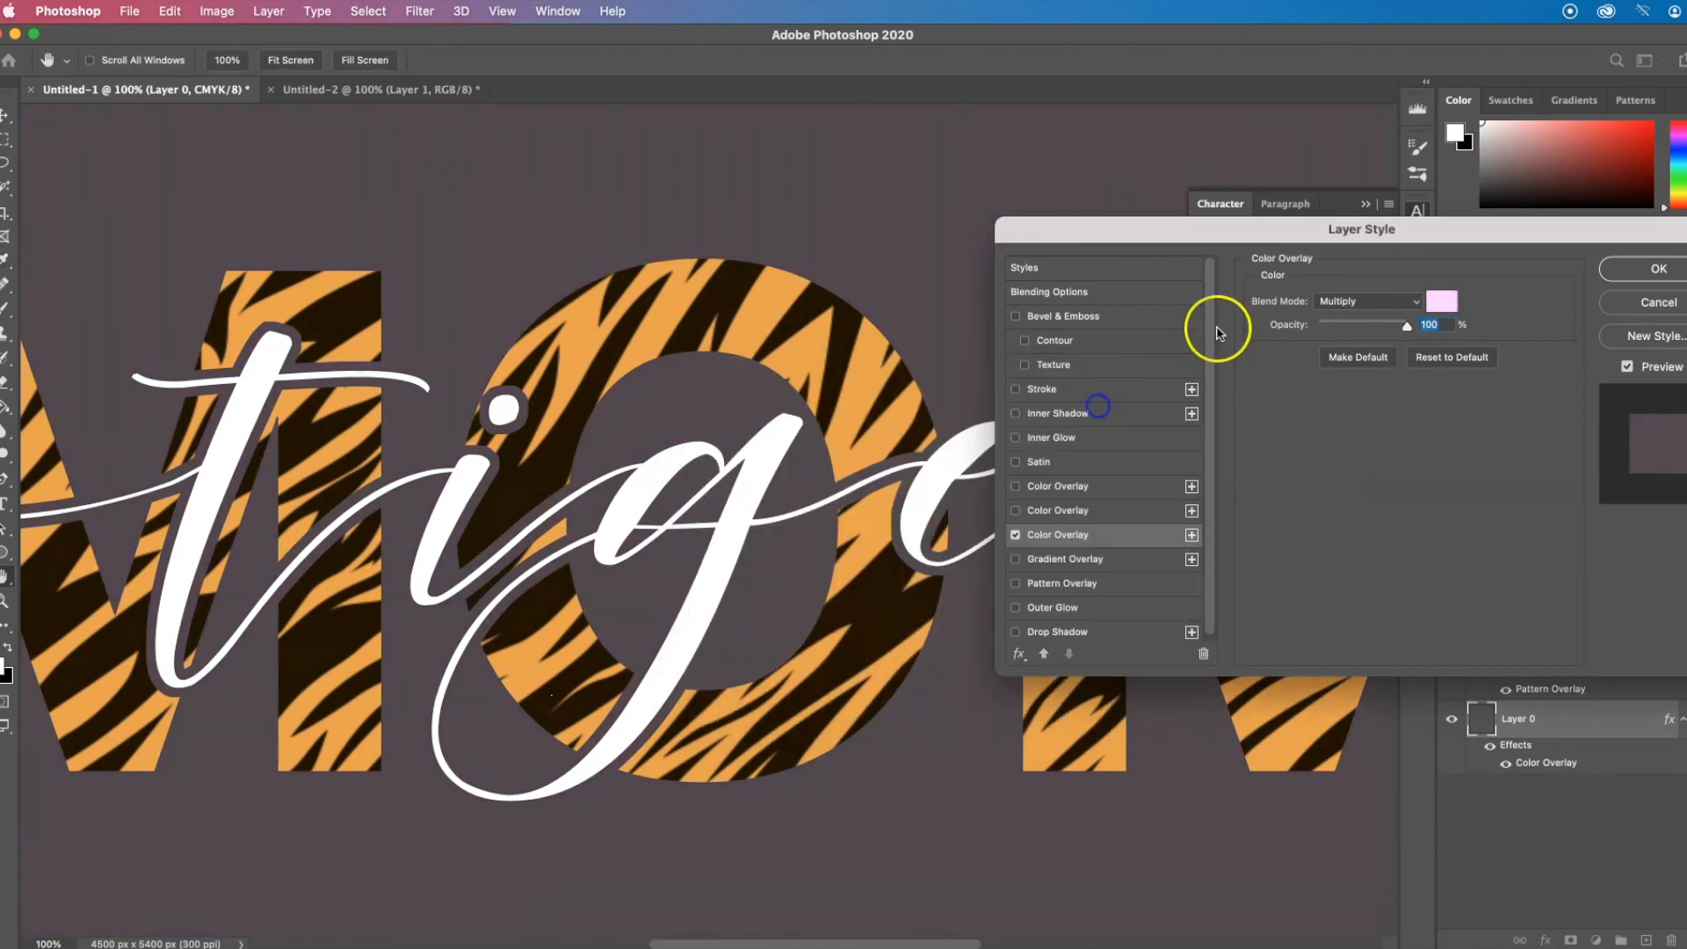
left_click(1367, 302)
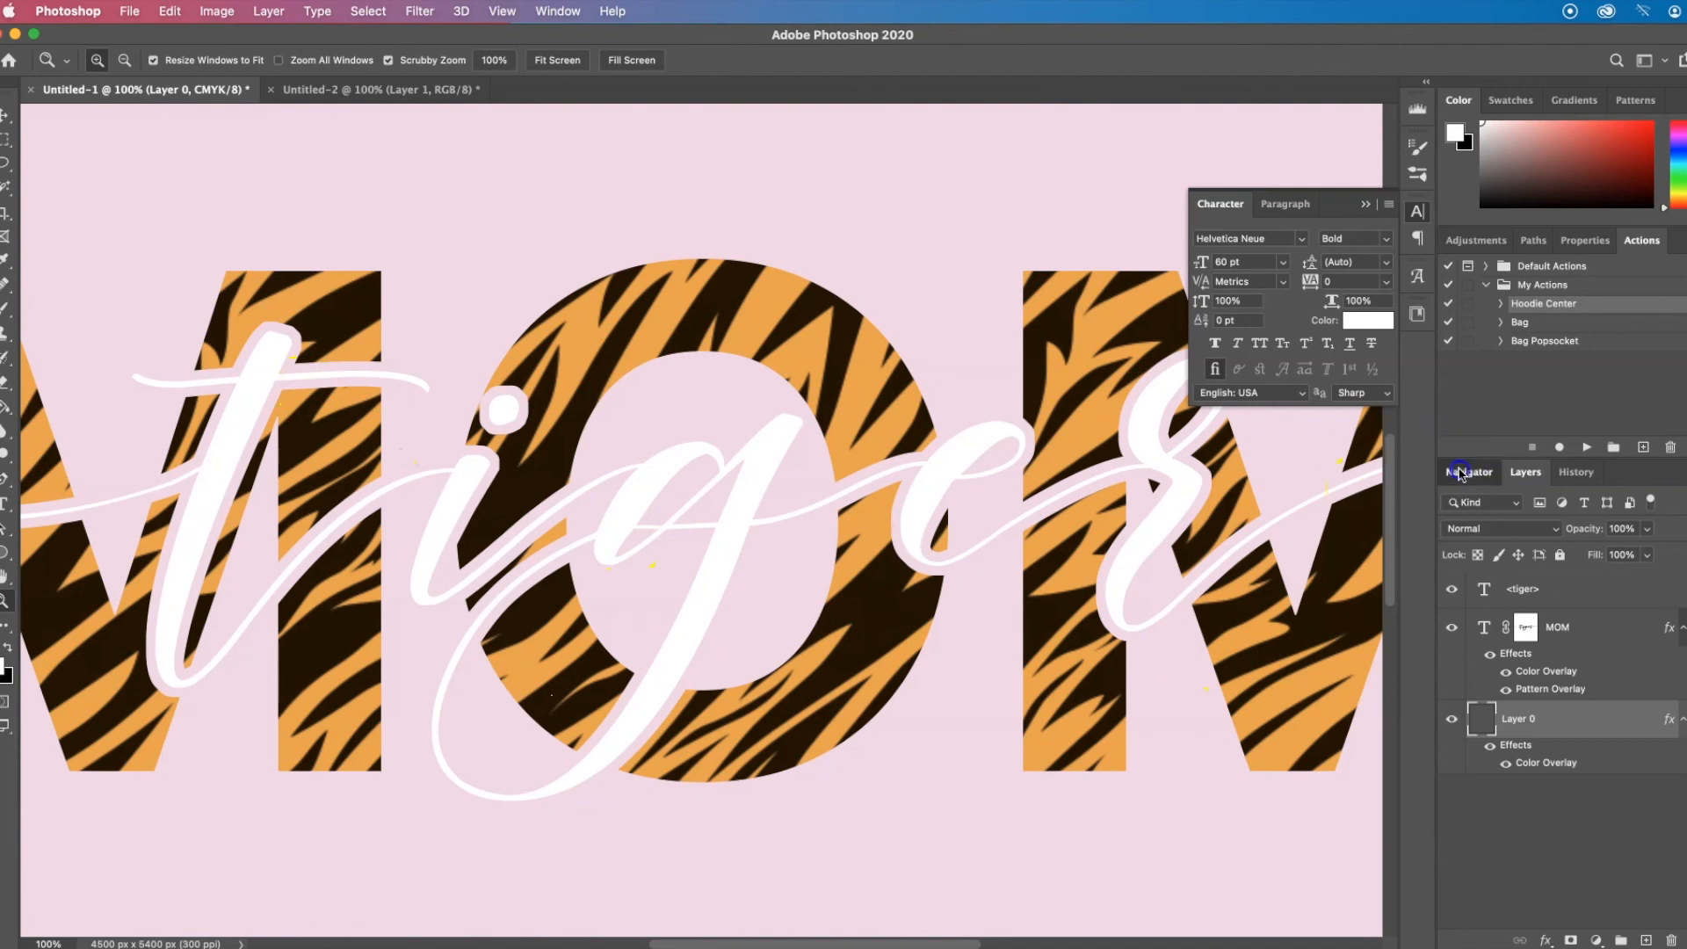
left_click(1467, 471)
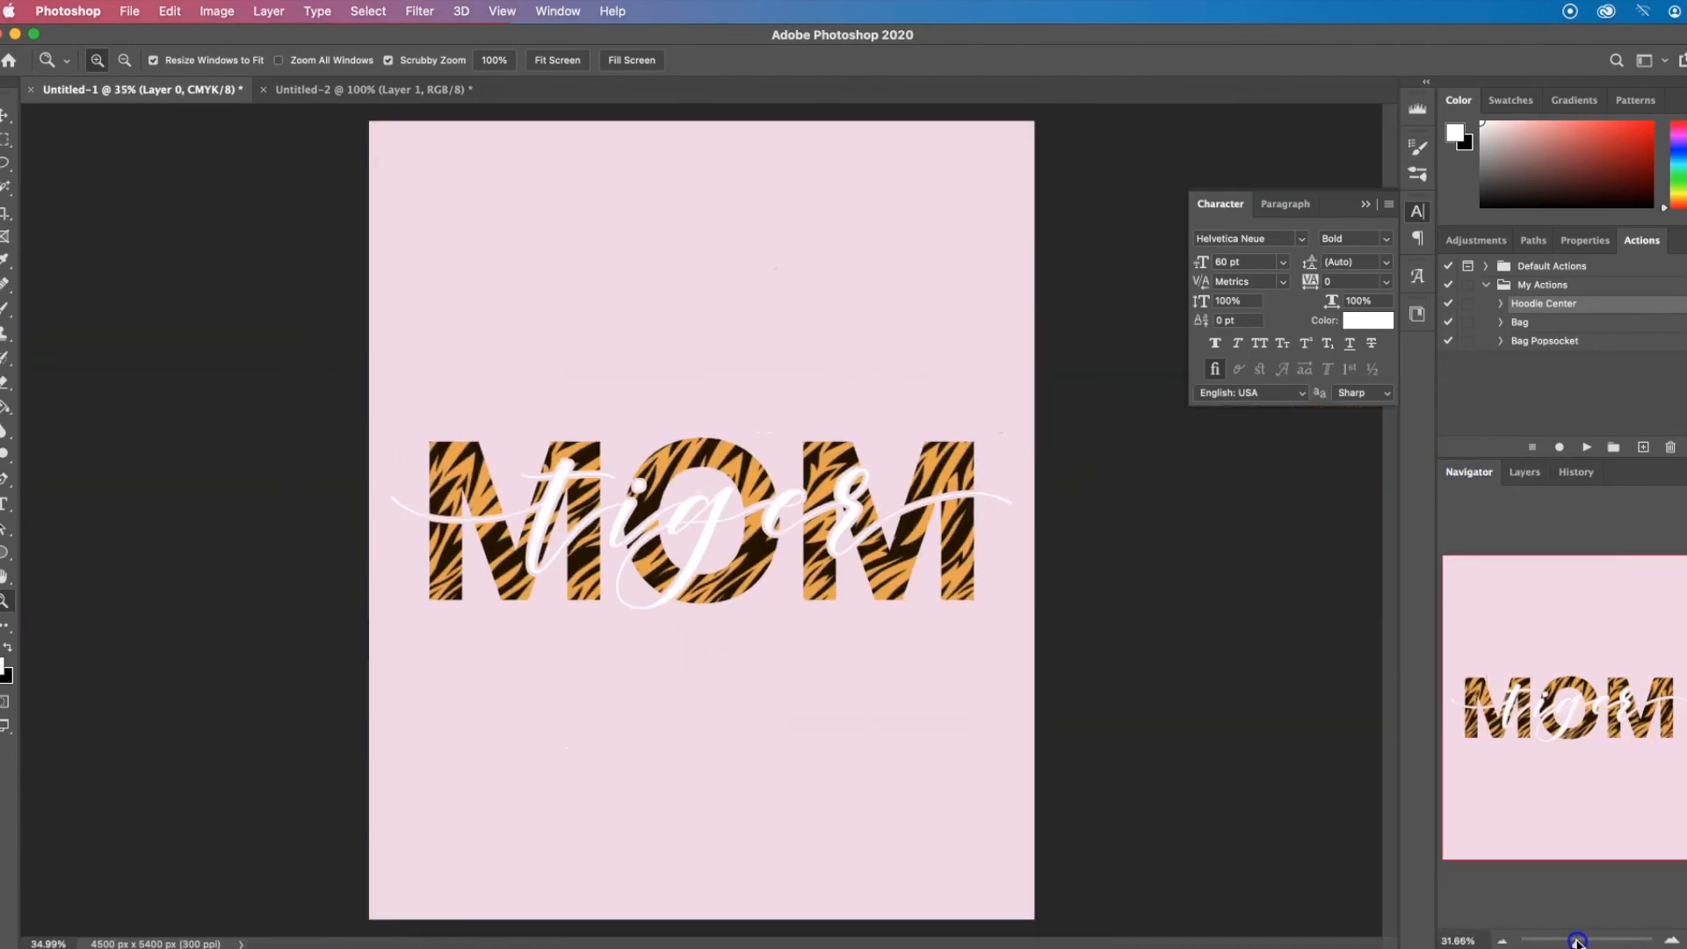